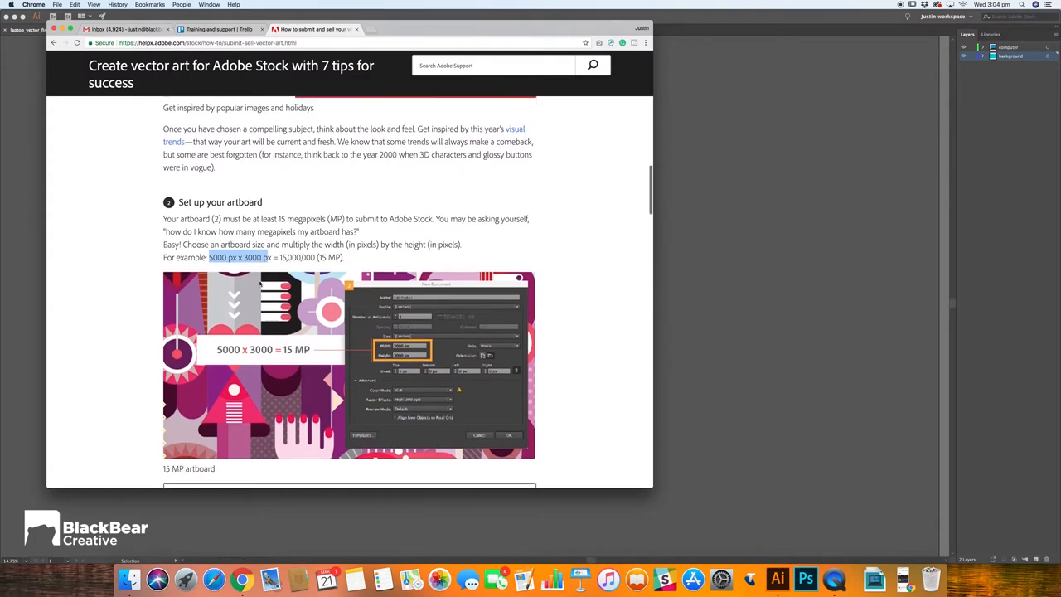
Scroll the help article to the 15 MP artboard requirement, then bring Illustrator forward
scroll(down, 3)
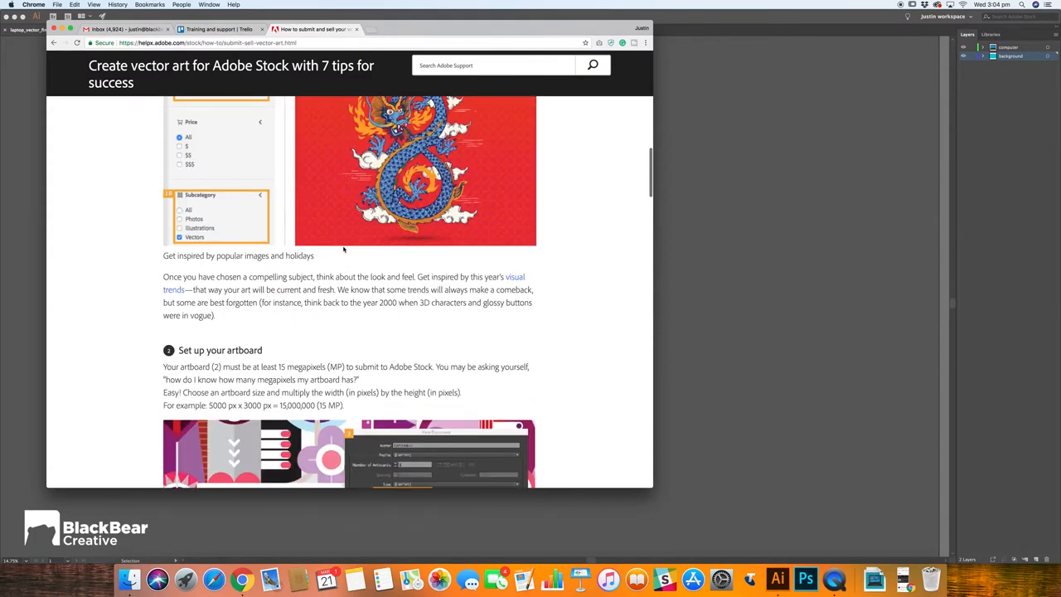
scroll(down, 3)
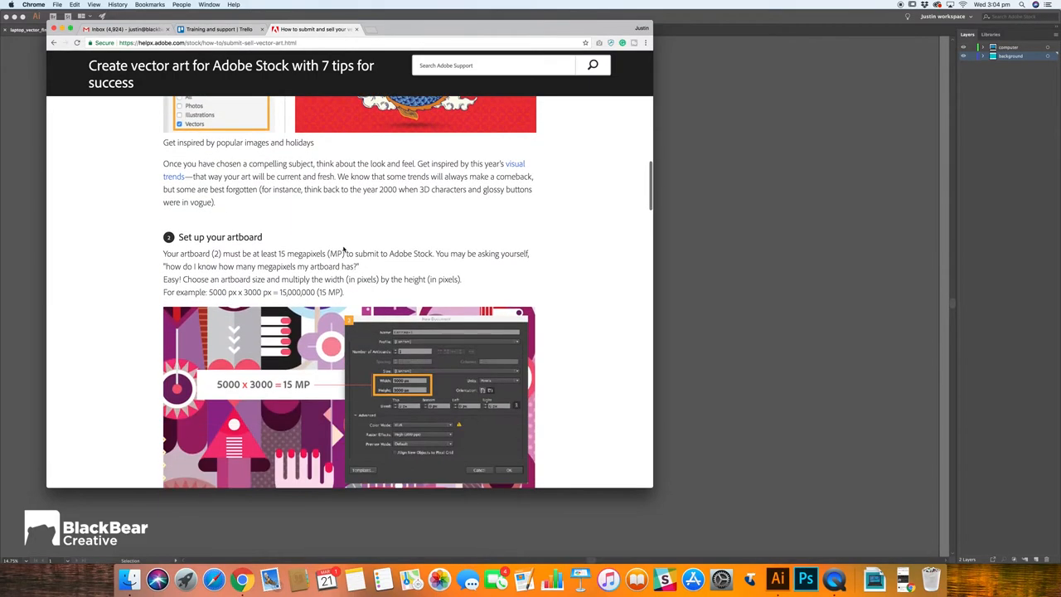
scroll(down, 3)
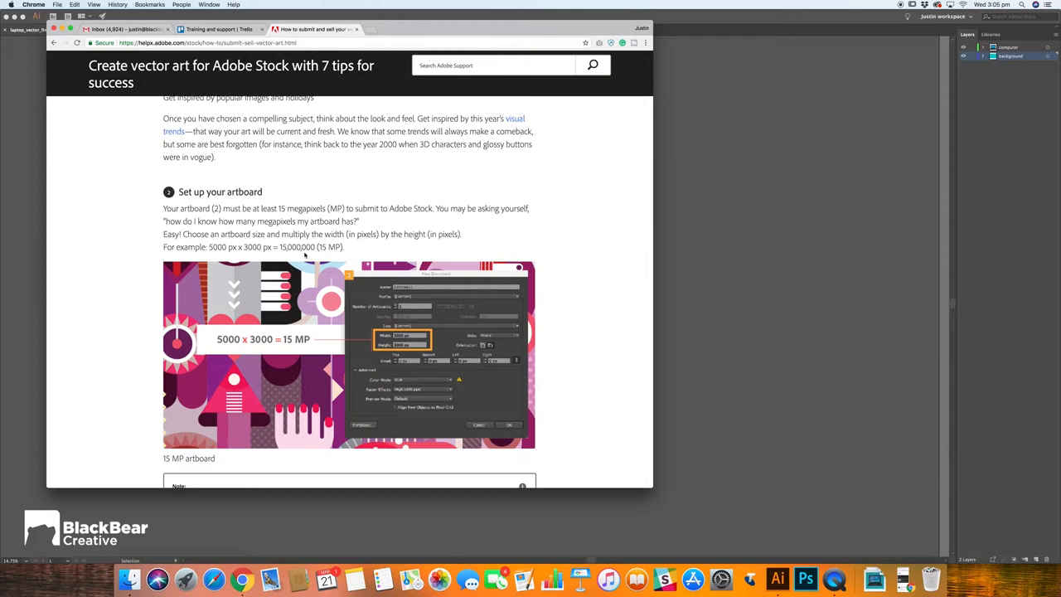
click(778, 579)
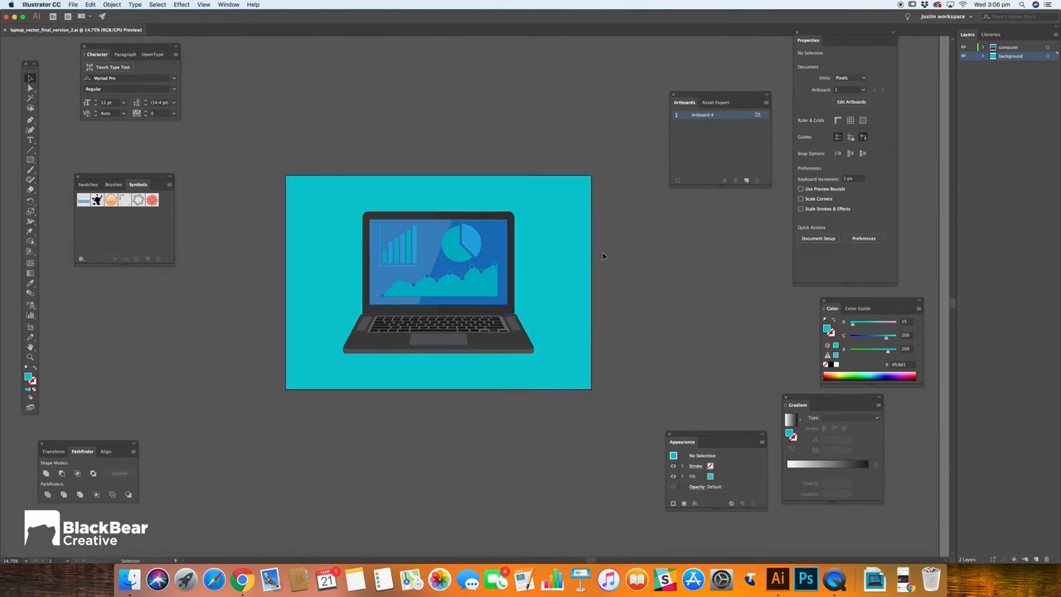
click(437, 282)
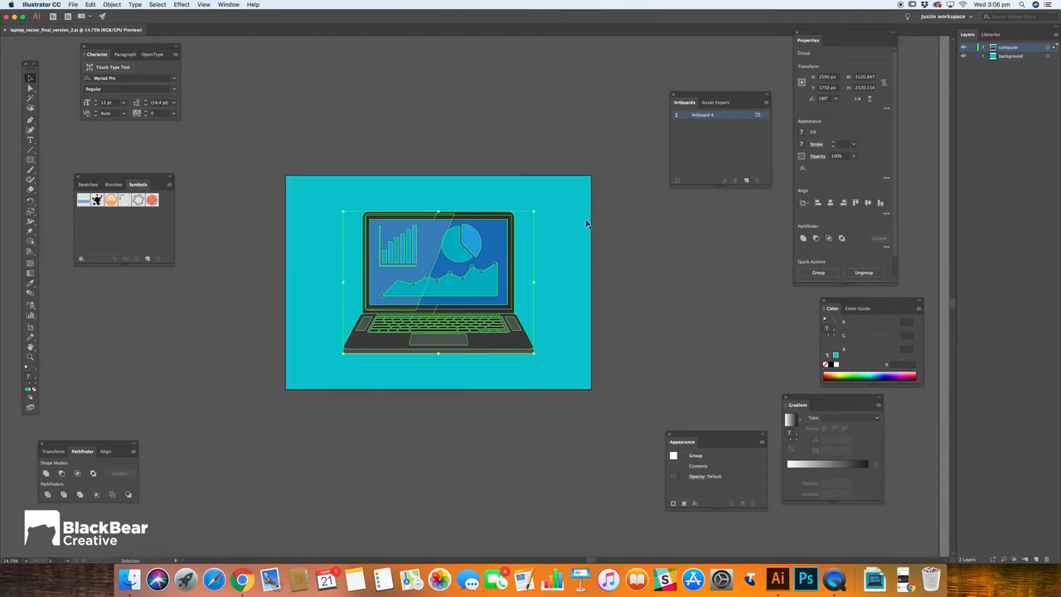
mouse_move(524, 256)
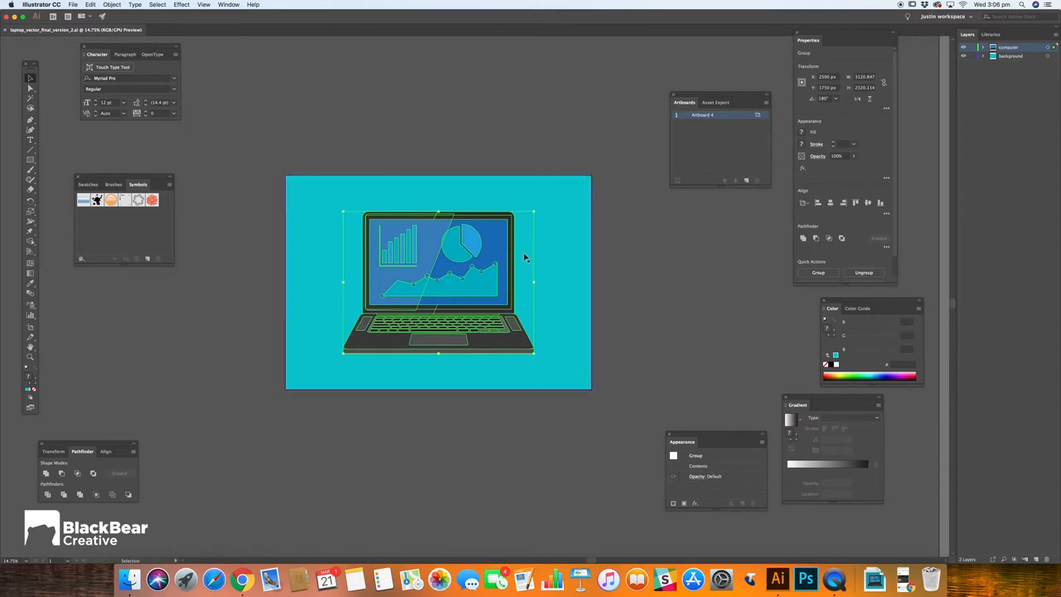
mouse_move(595, 267)
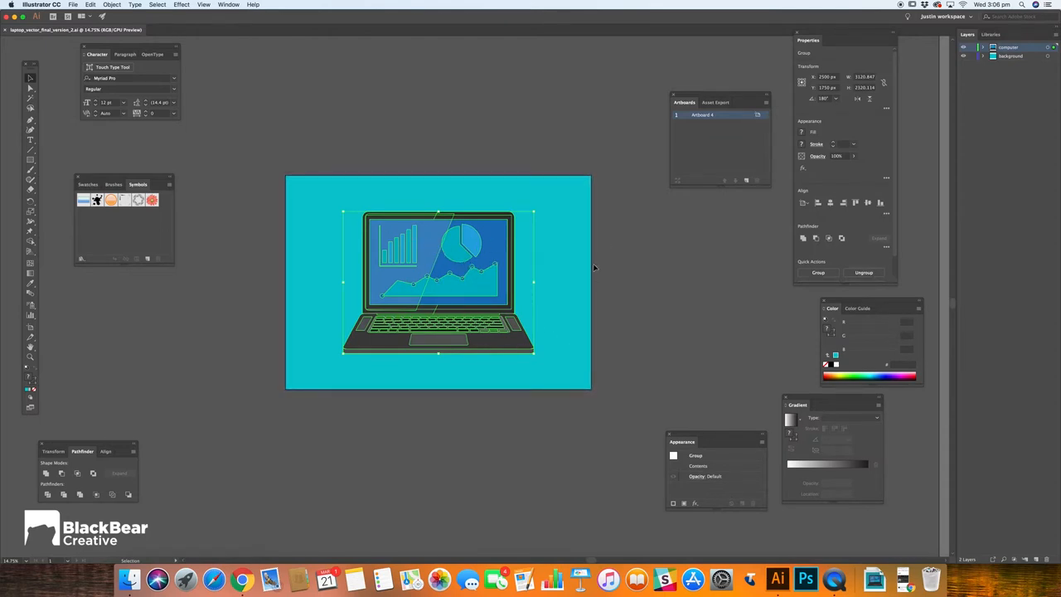
click(1005, 59)
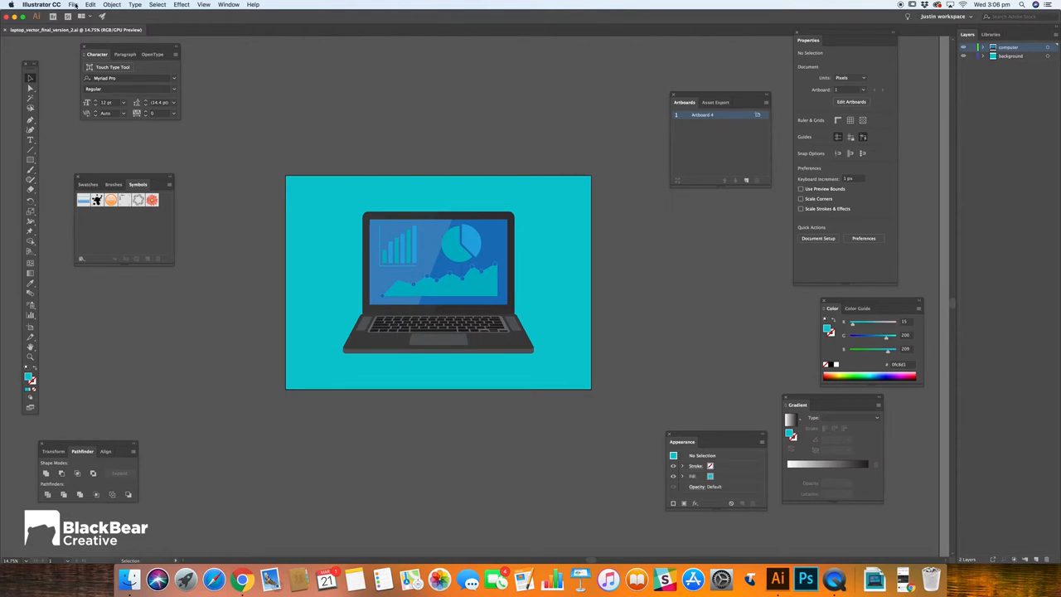
Save the artwork as 'Visual data on laptop screen' in the Adobestock folder
click(77, 5)
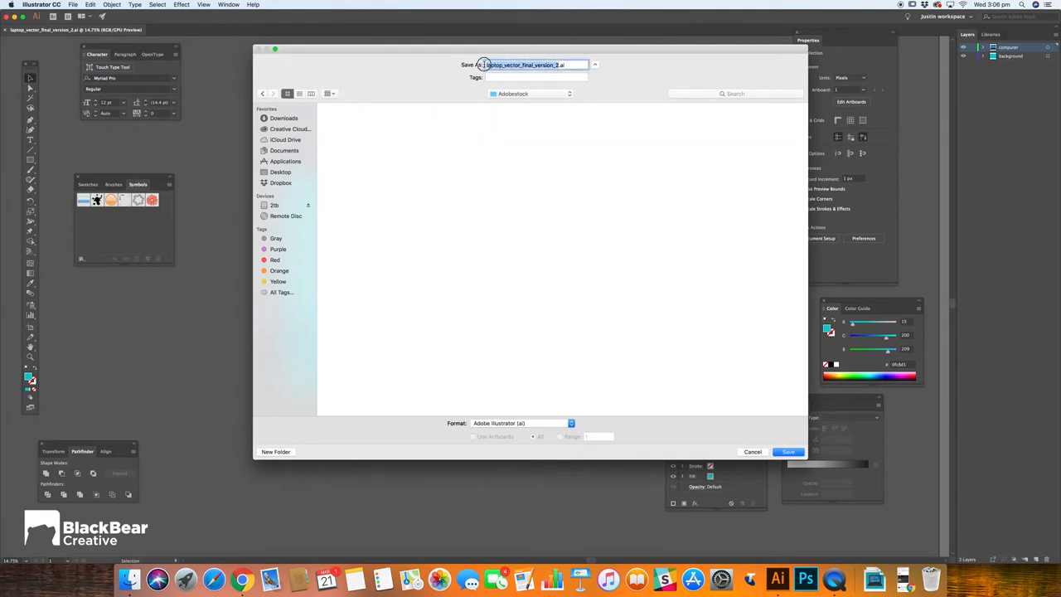
drag(484, 64, 659, 62)
text(Visual data on laptop screen)
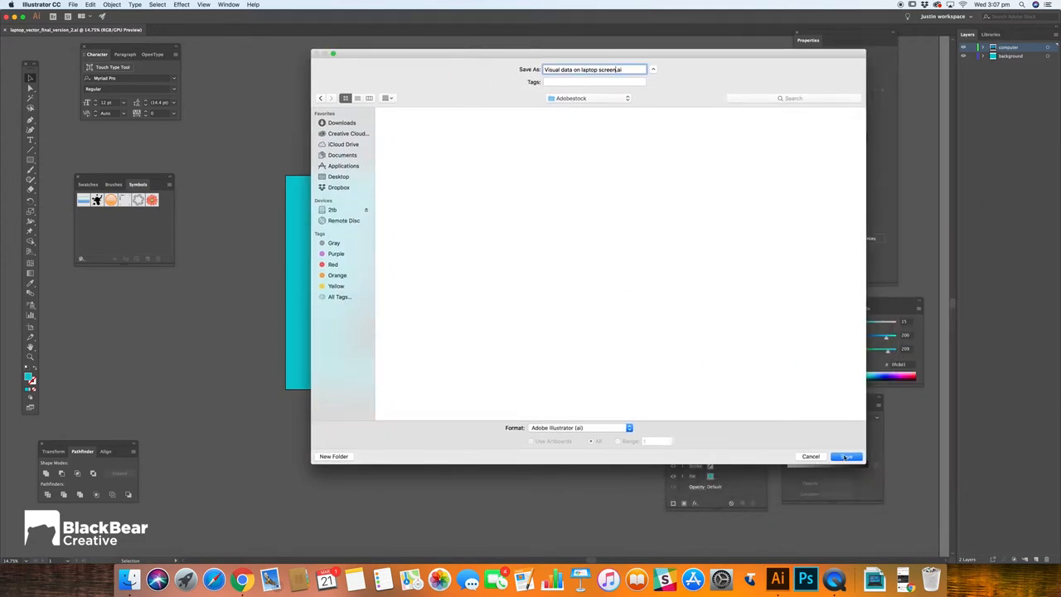
click(847, 456)
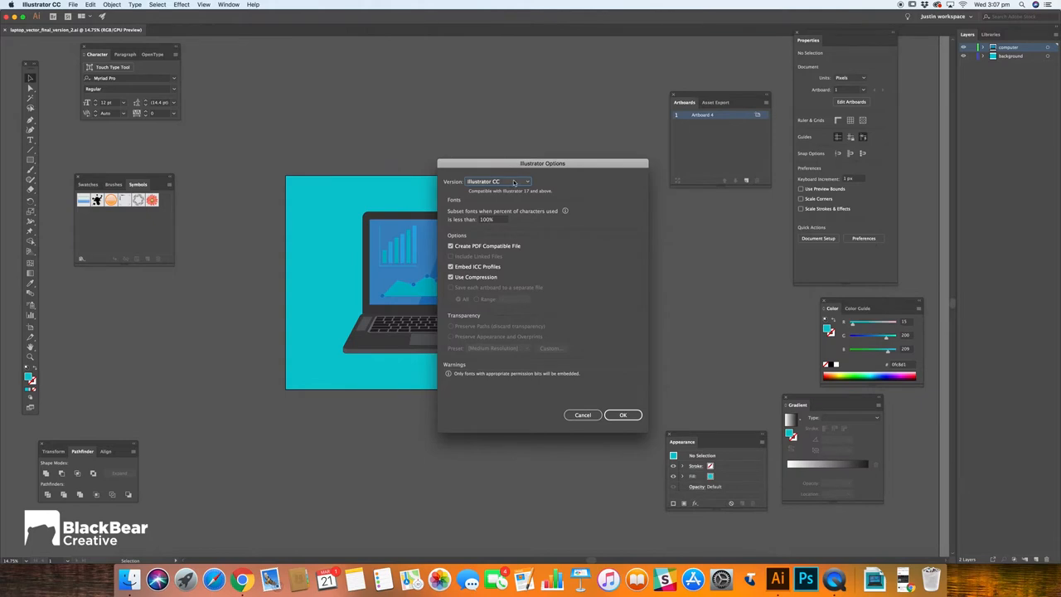
Choose Illustrator 10 as the file version and accept the legacy-format warning
drag(542, 163, 640, 145)
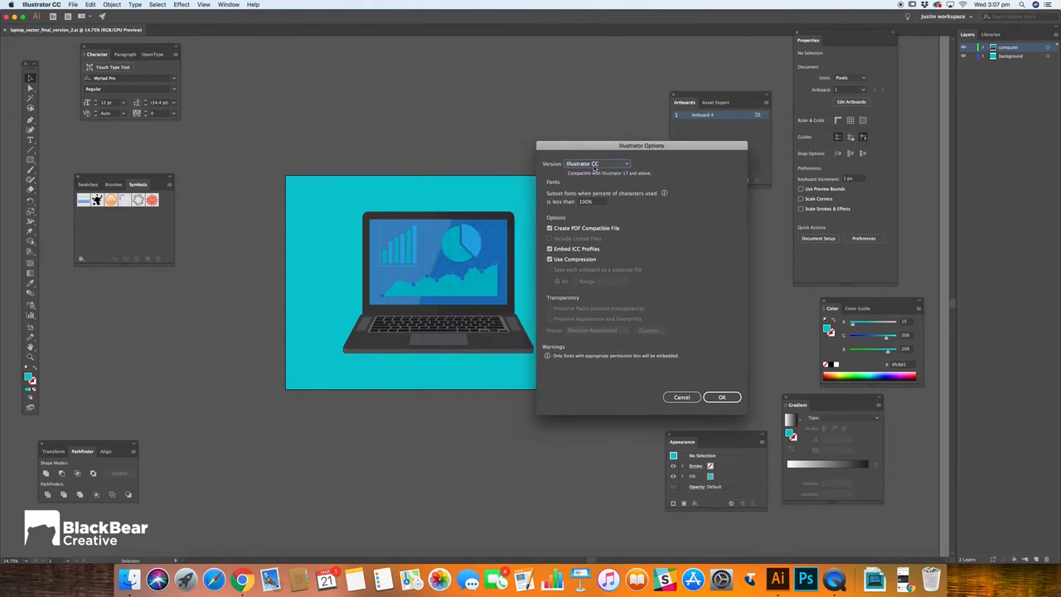
click(621, 163)
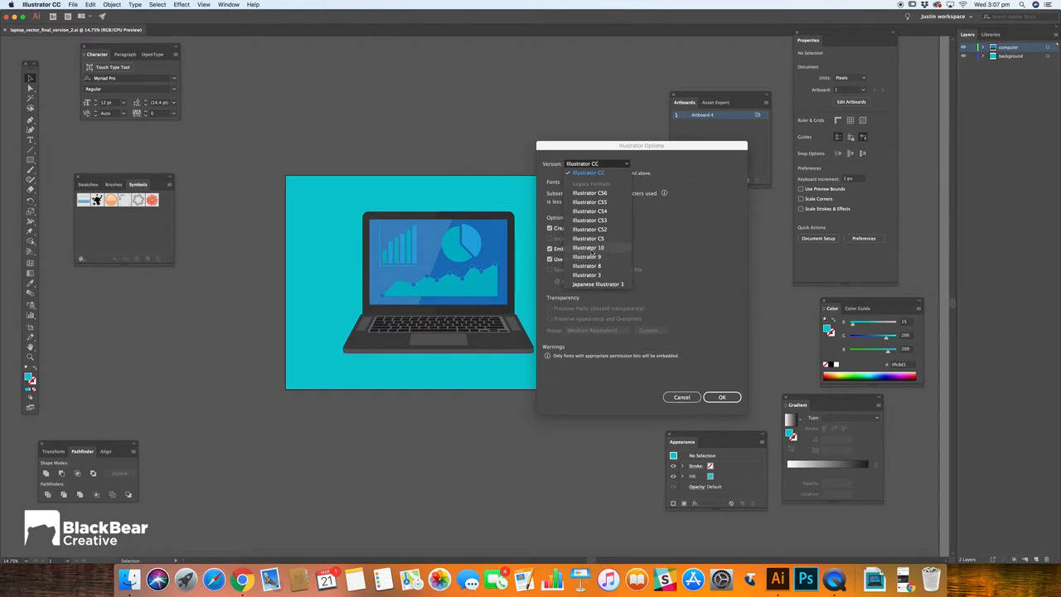
click(589, 247)
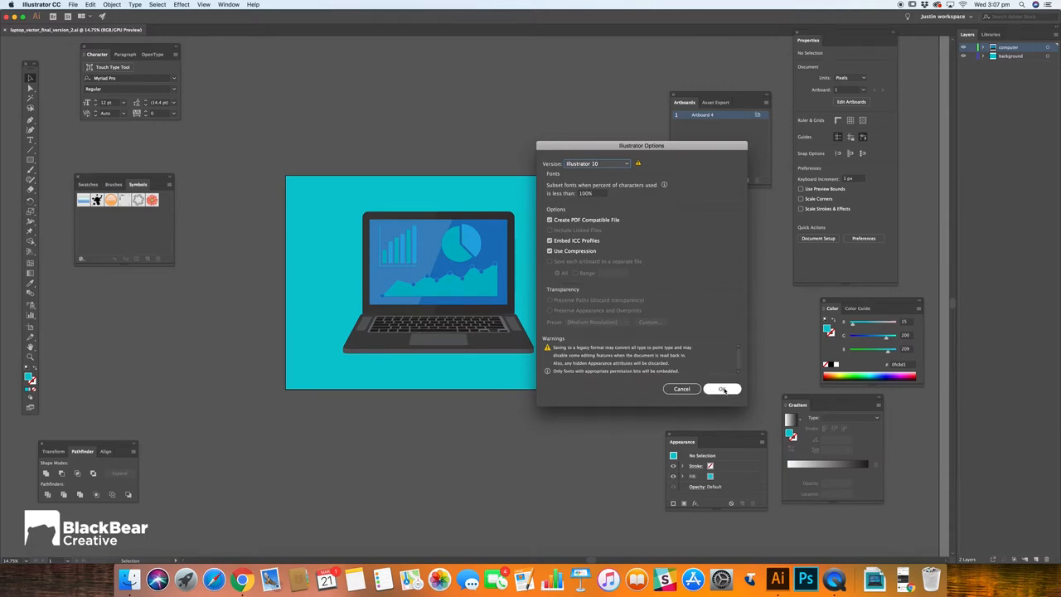
click(723, 389)
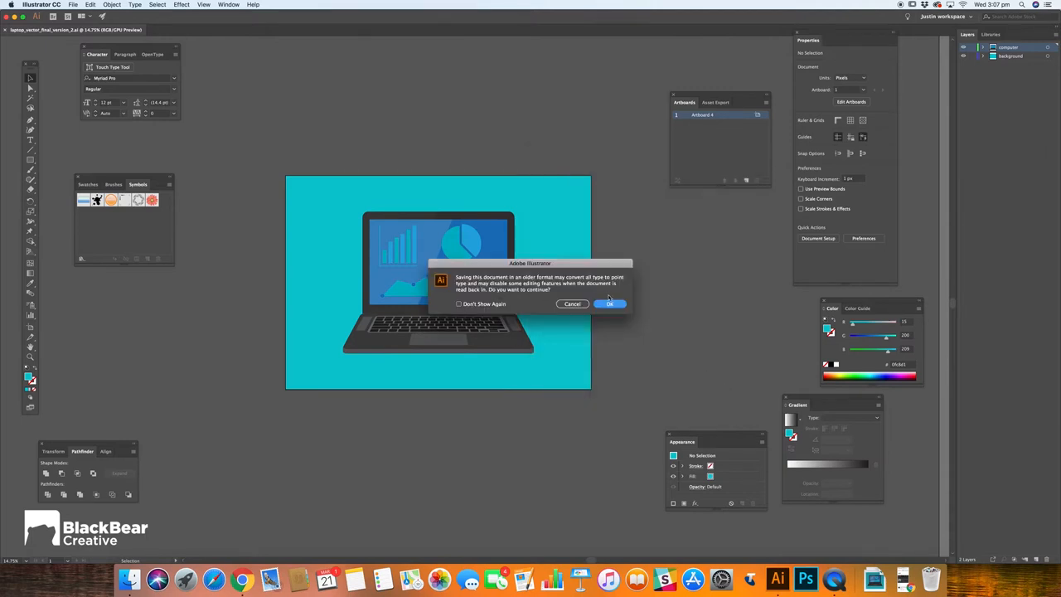
click(610, 304)
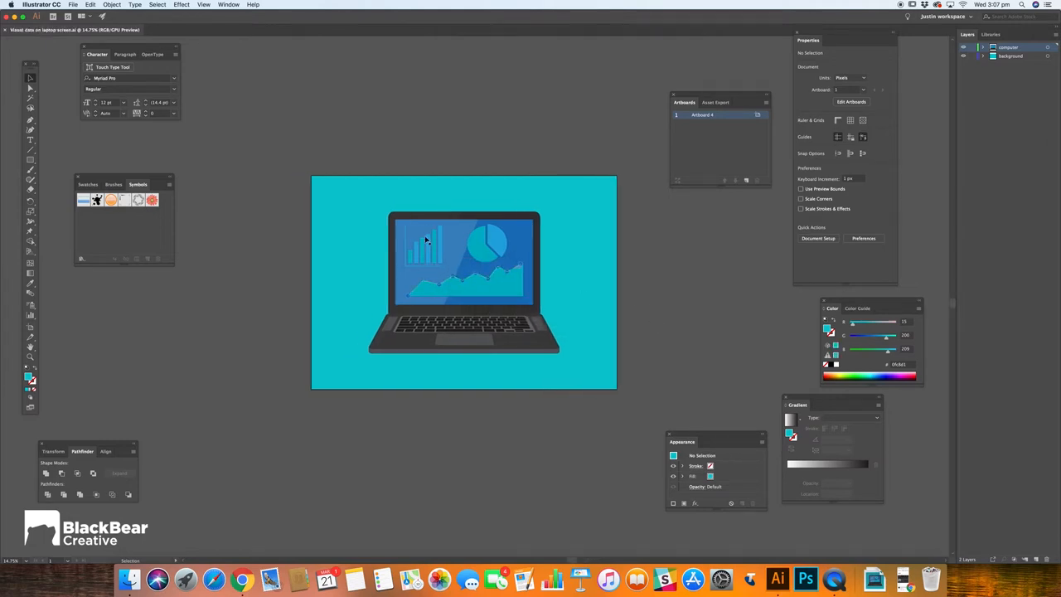
Hide panels, confirm the .ai file in the Adobestock Finder folder, and open a new tab
key(Tab)
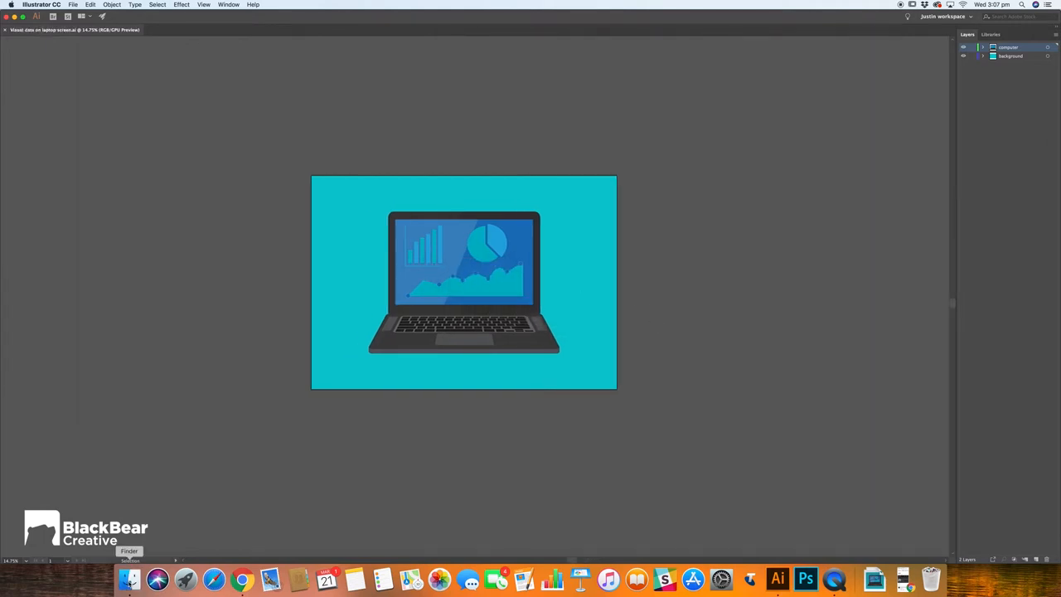
click(129, 574)
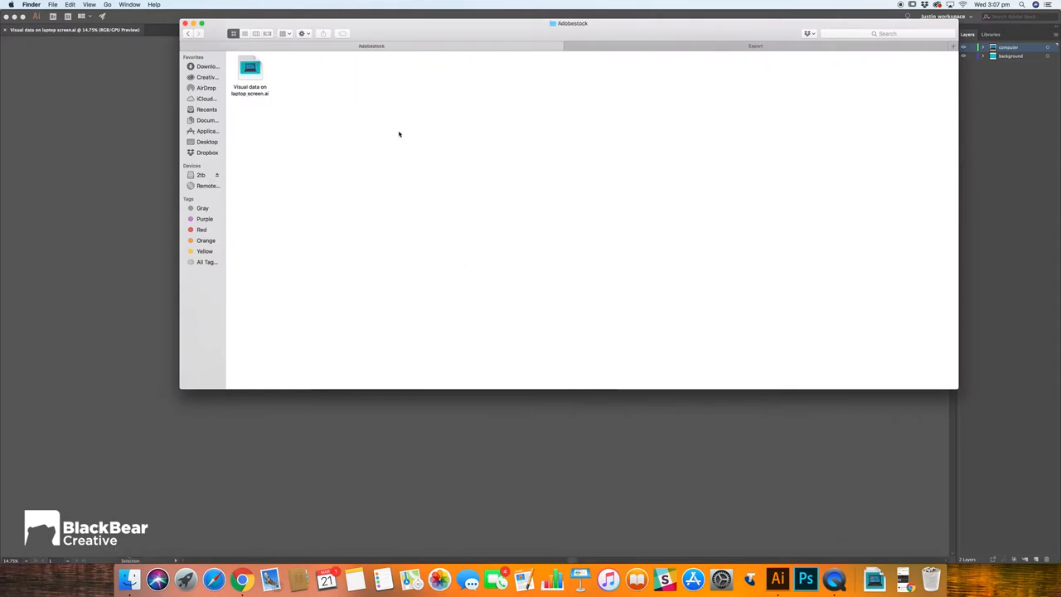
mouse_move(267, 99)
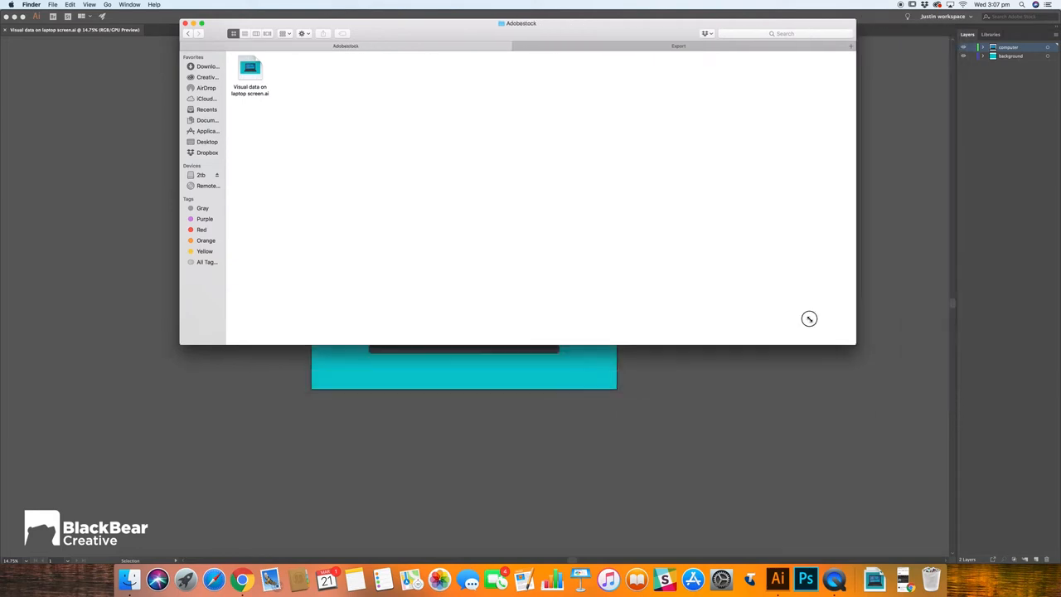
click(241, 577)
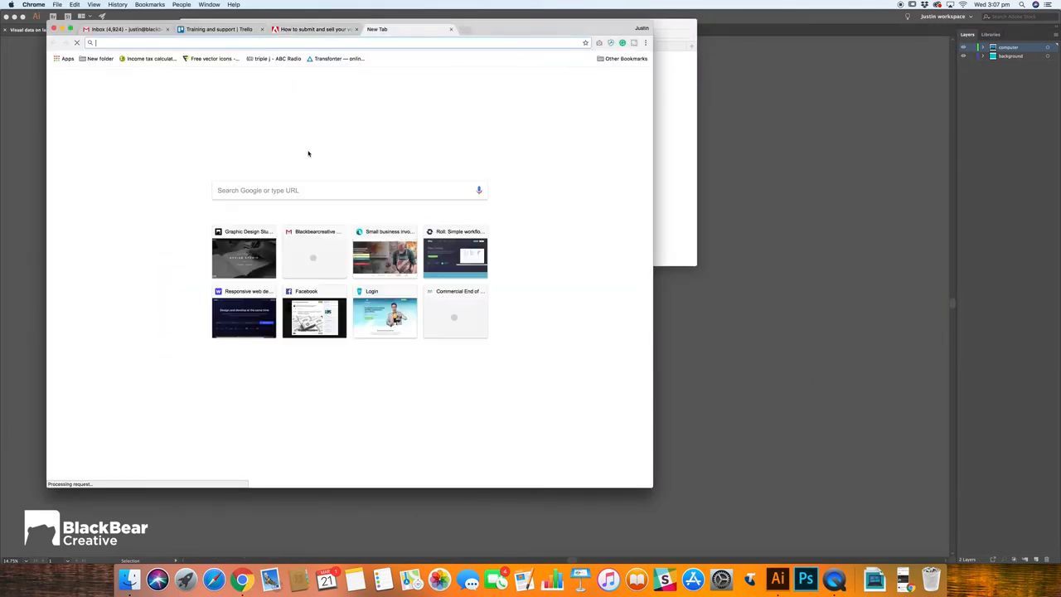
Search 'adobestock' and go to the Adobe Stock contributor portfolio page
text(adobestock)
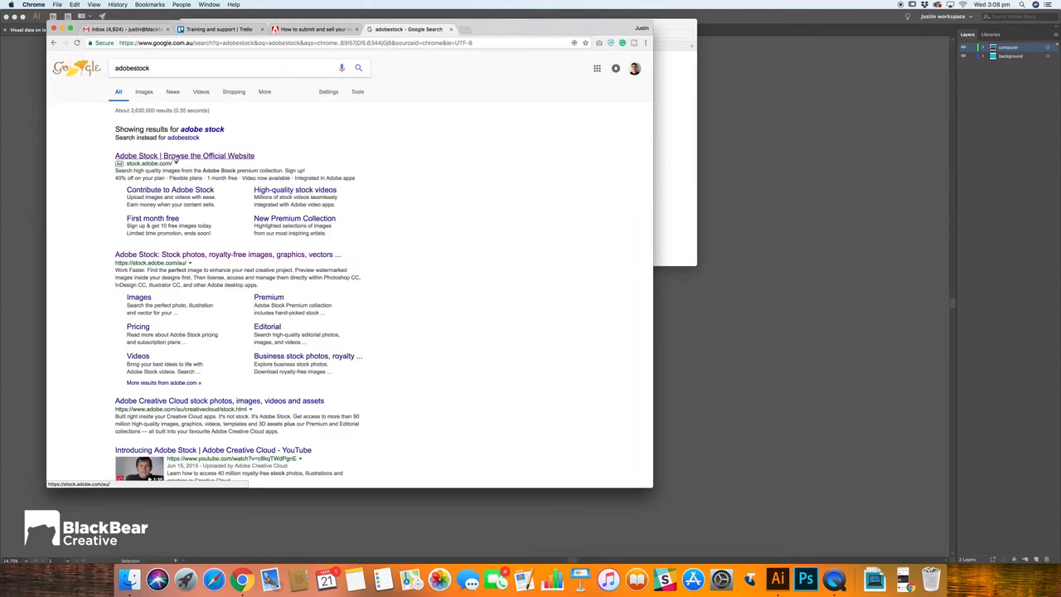
click(190, 156)
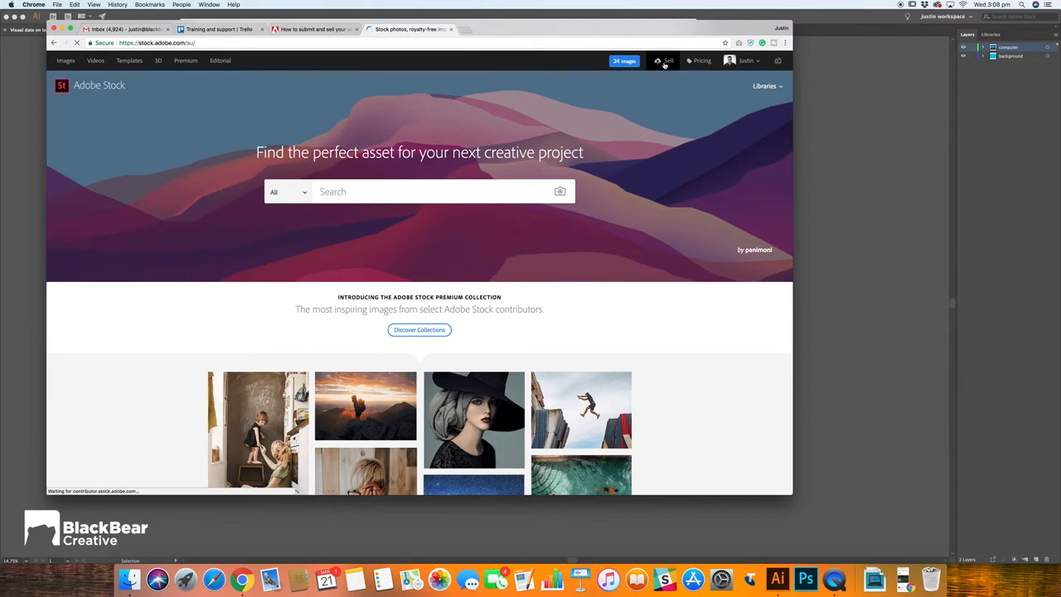
click(665, 60)
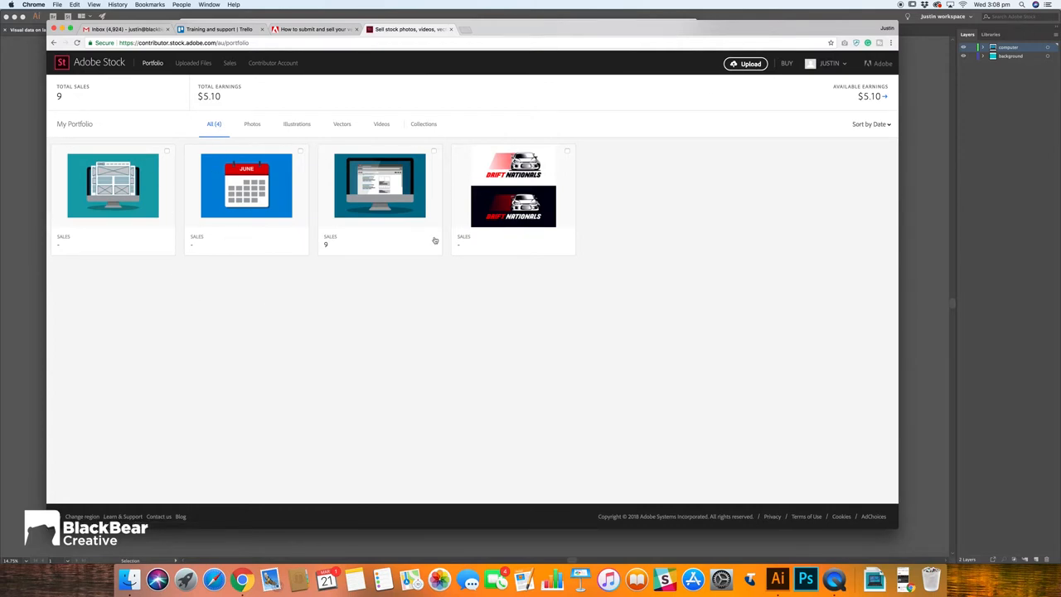
mouse_move(571, 193)
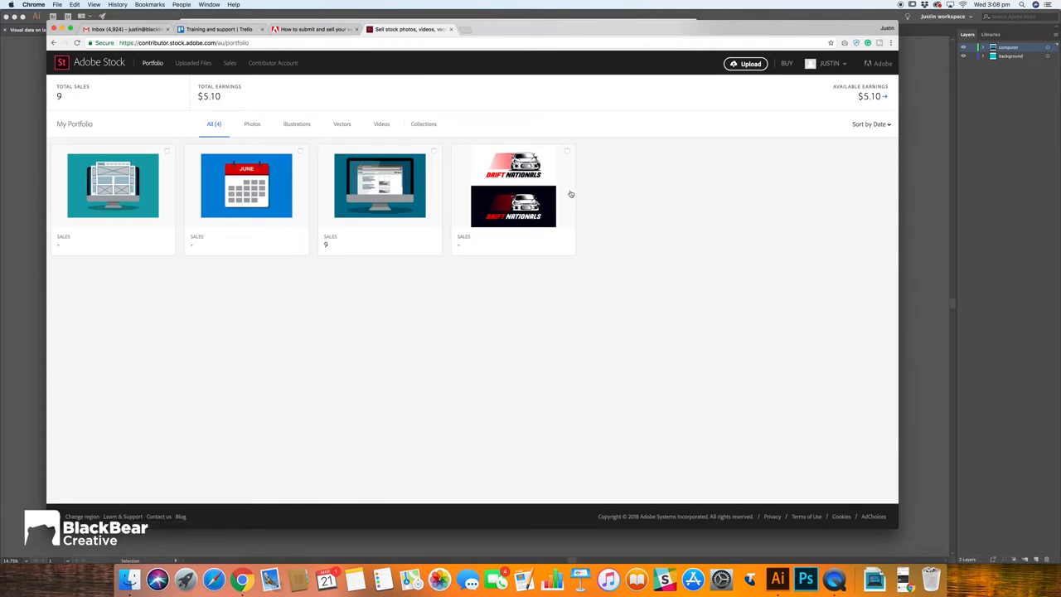
mouse_move(307, 204)
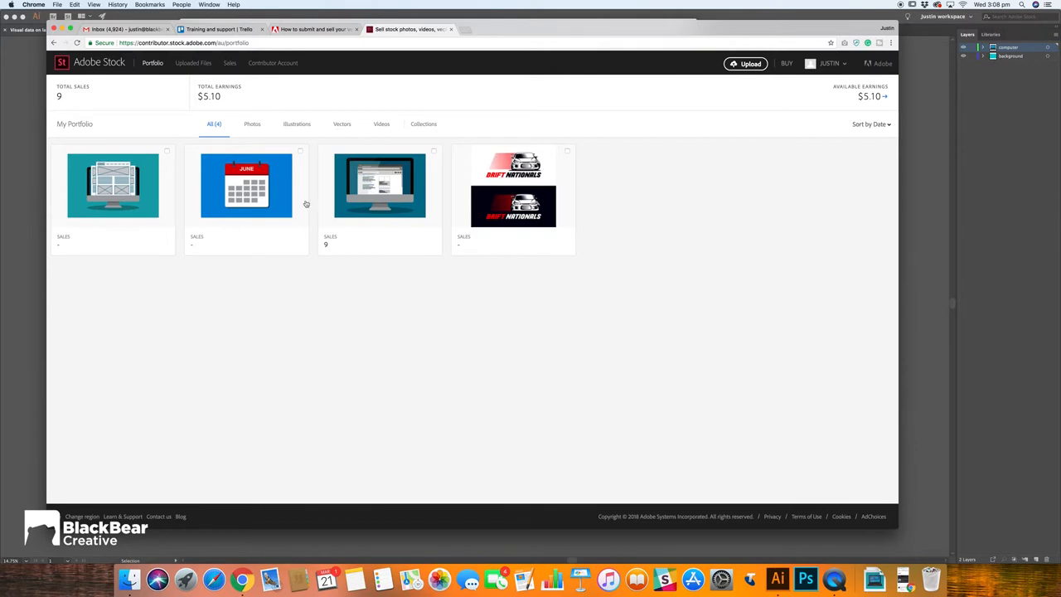
mouse_move(625, 163)
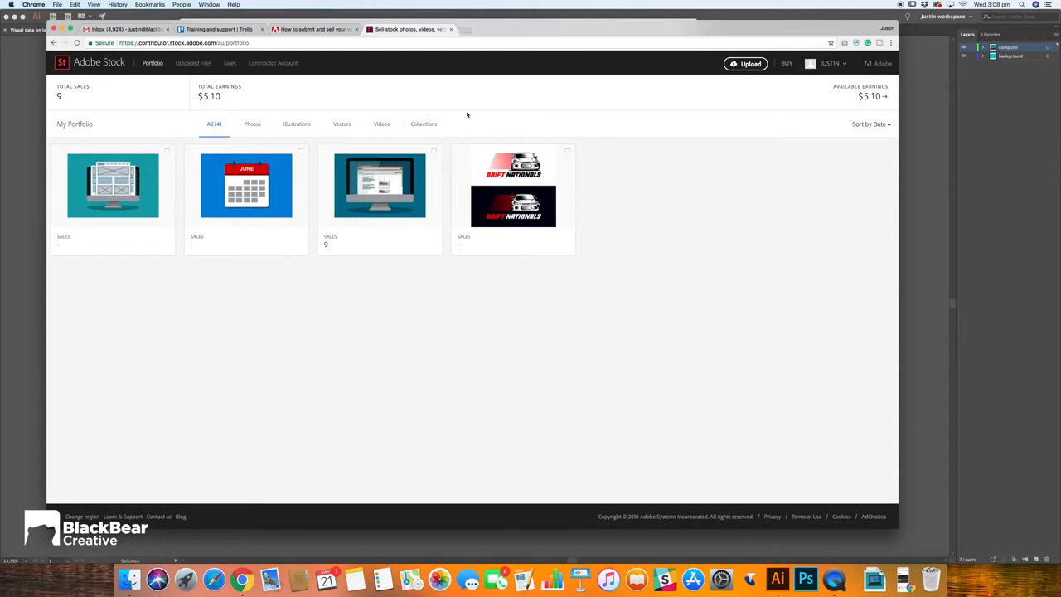
mouse_move(637, 209)
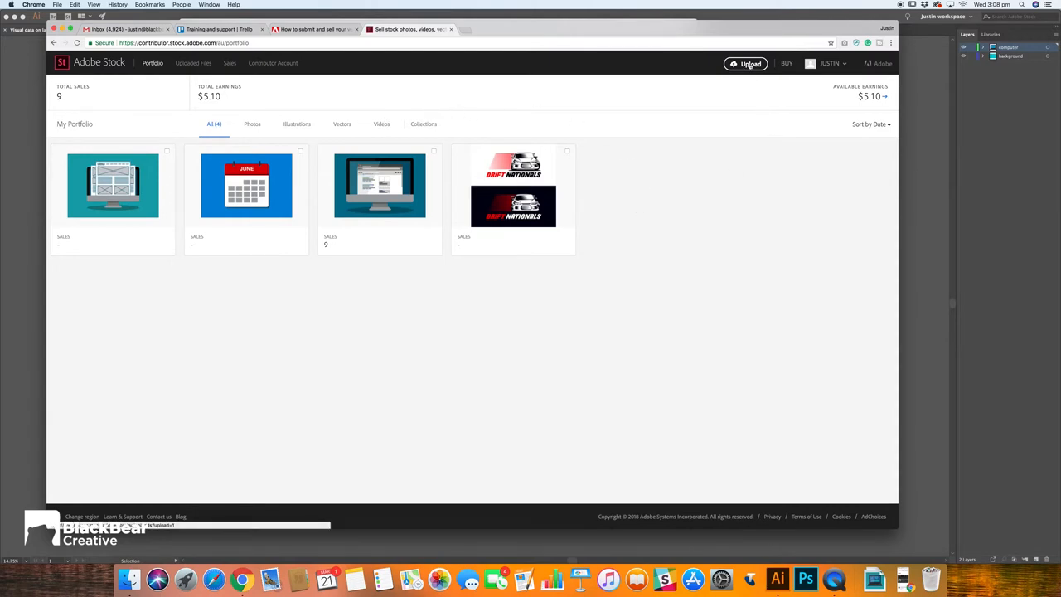
Upload 'Visual data on laptop screen.ai' through the Upload page's Browse button
click(746, 63)
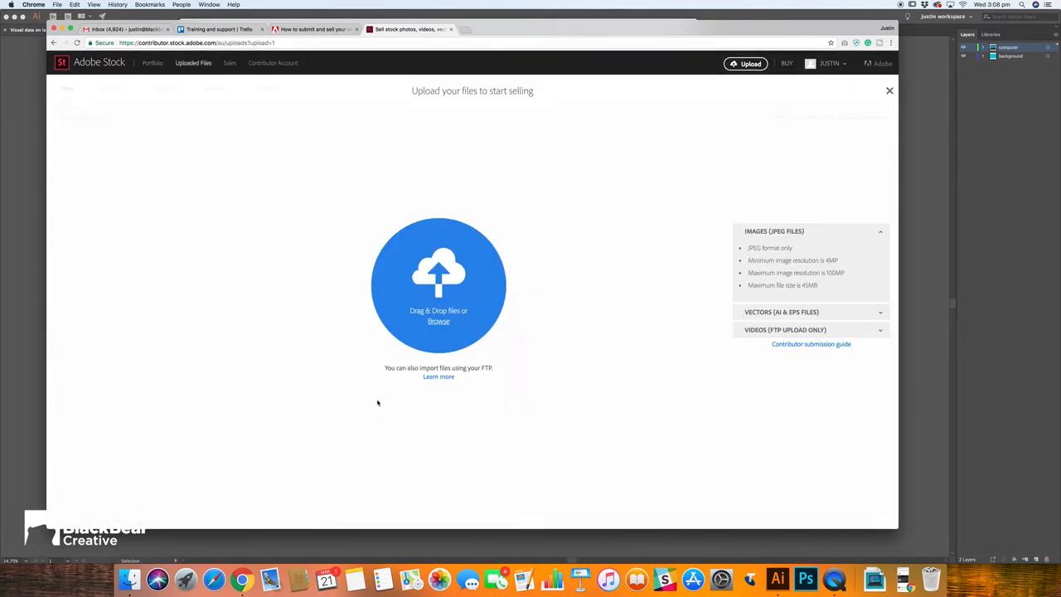
click(438, 320)
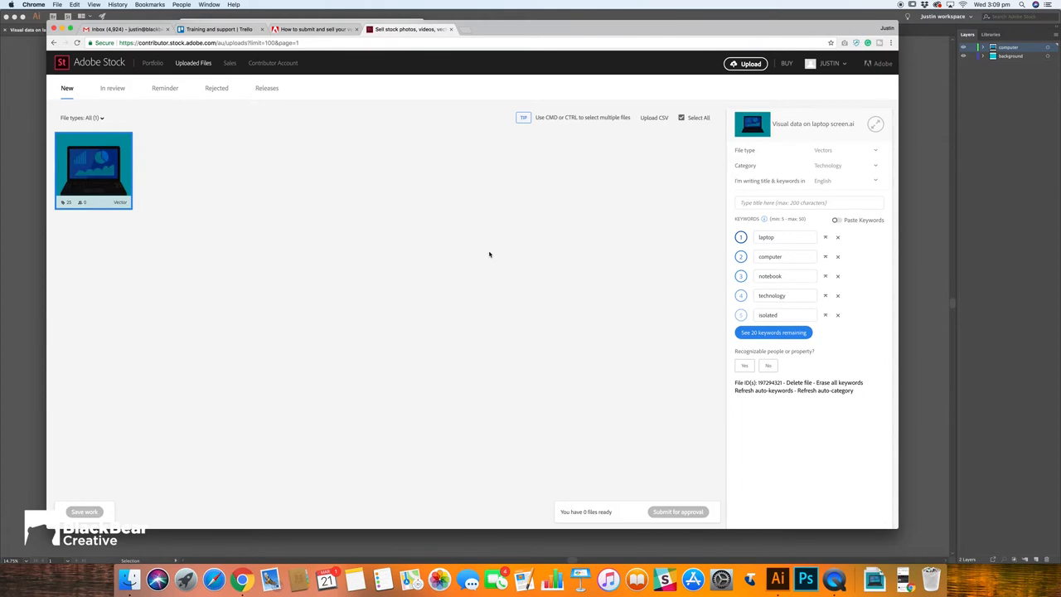
mouse_move(437, 207)
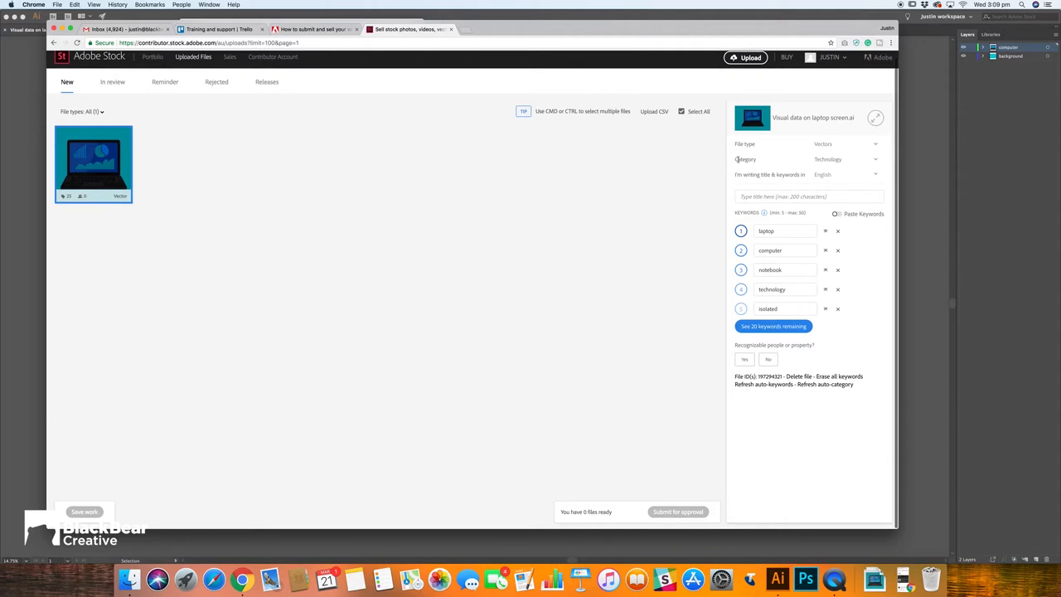
mouse_move(876, 165)
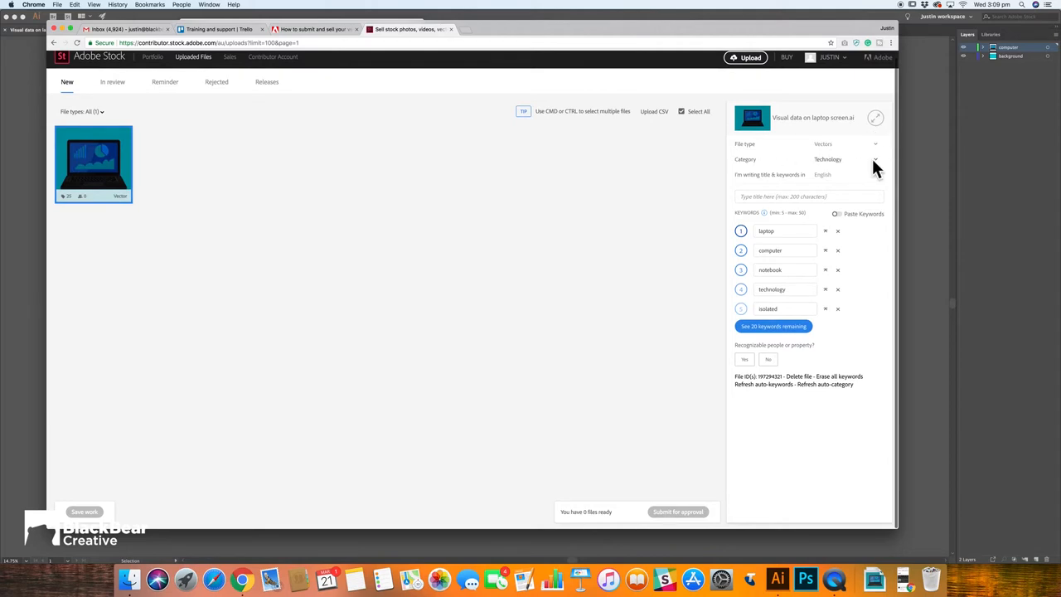
Keep Technology as the category and put the cursor in the title field
click(852, 159)
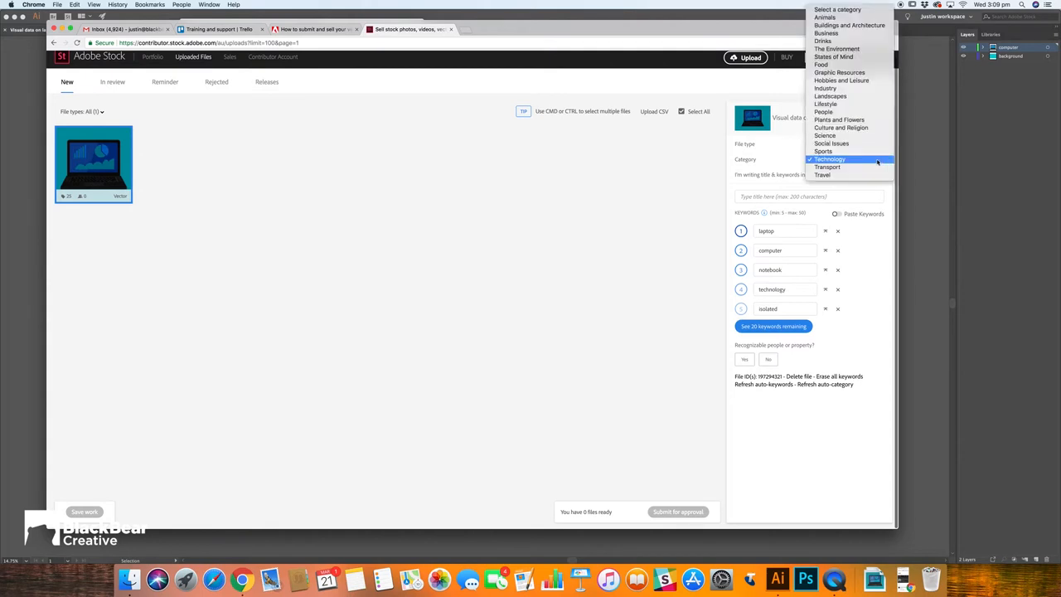
mouse_move(867, 159)
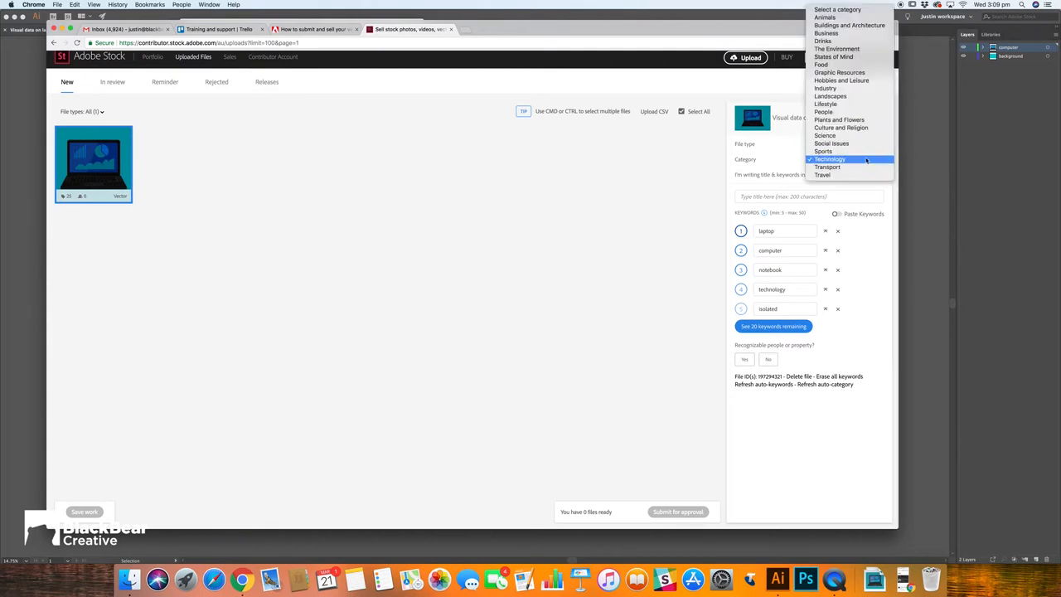
mouse_move(826, 32)
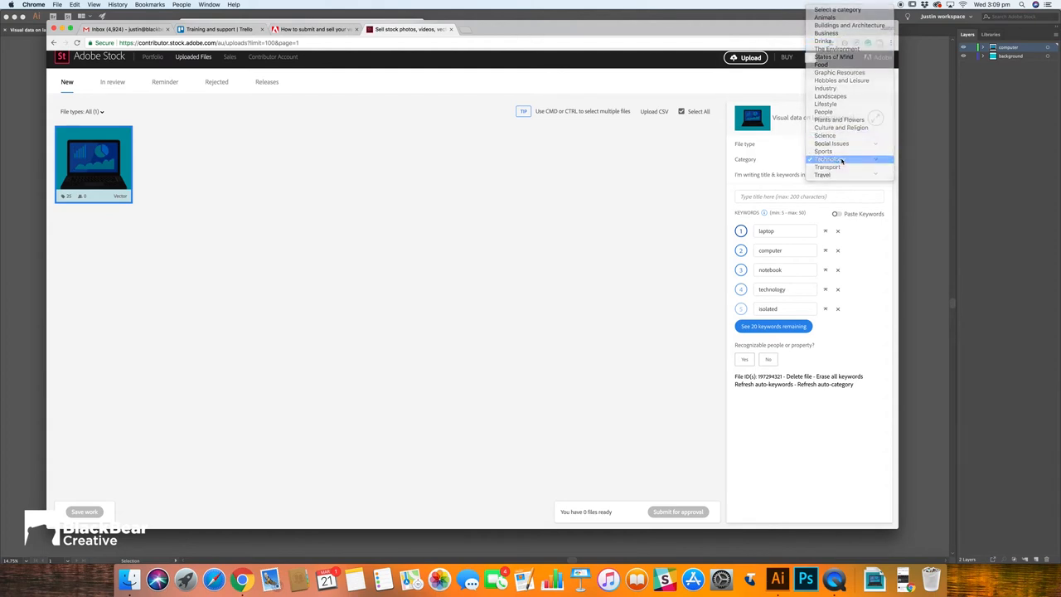
click(841, 159)
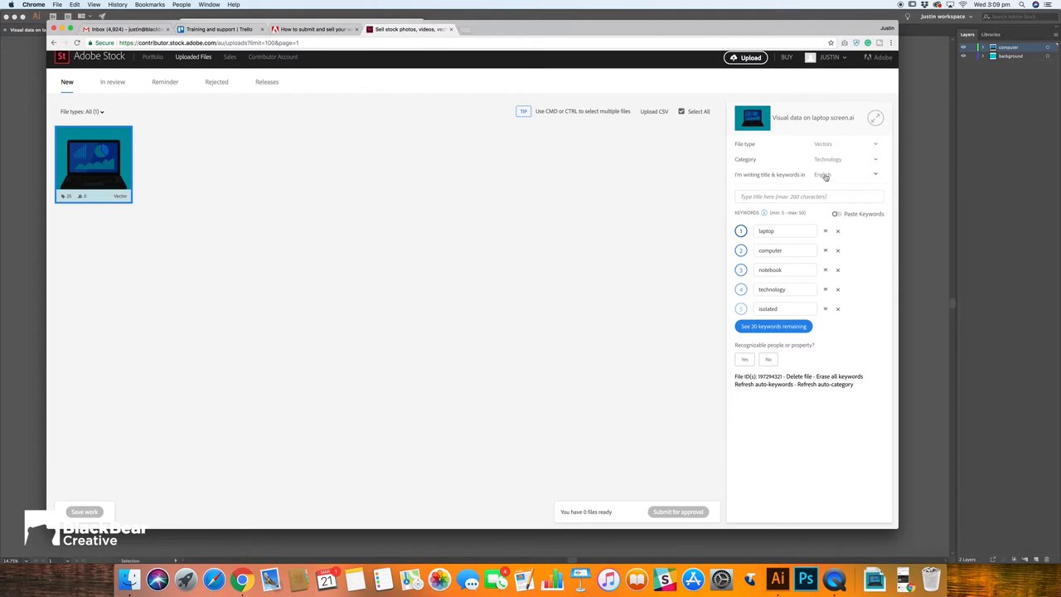
mouse_move(841, 182)
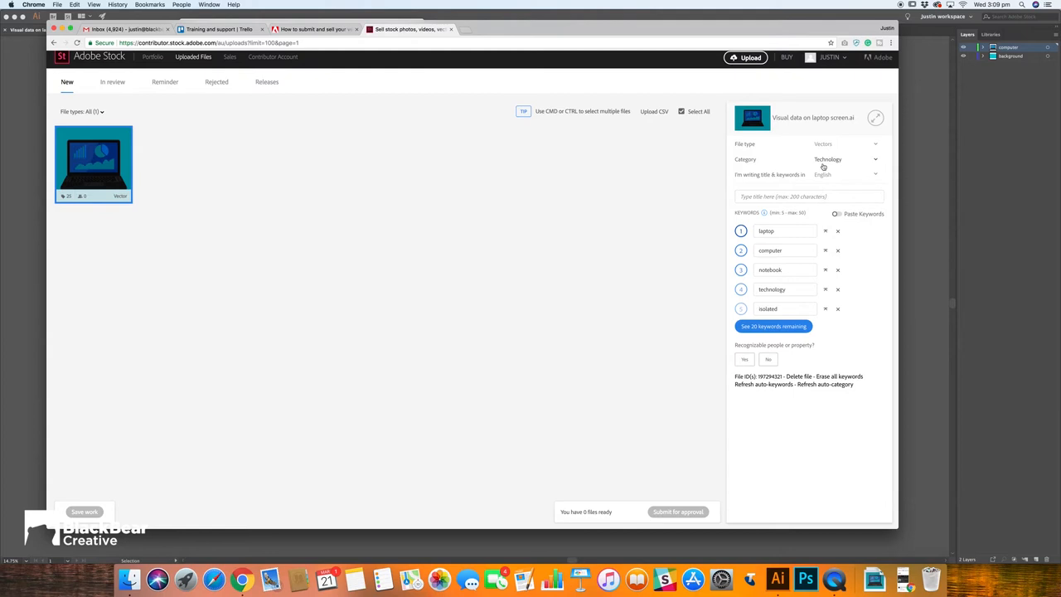
click(807, 196)
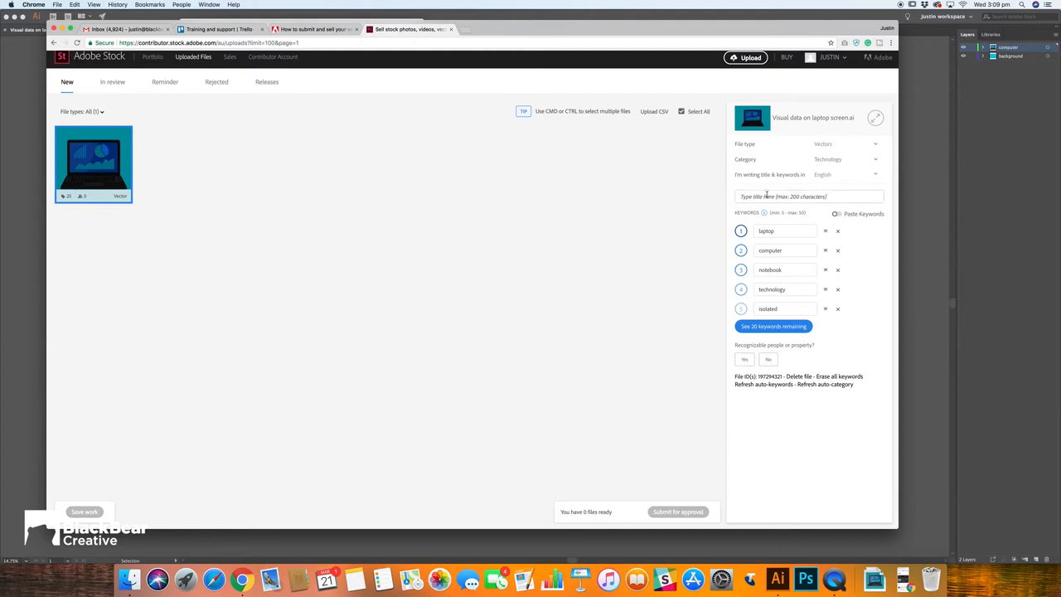
click(808, 197)
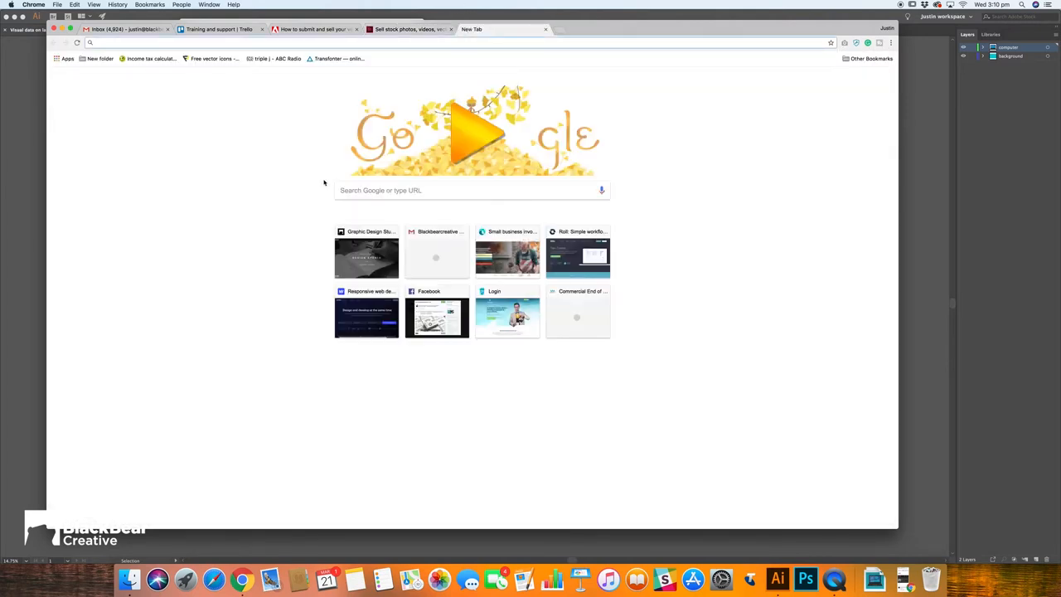
Search Adobe Stock for 'laptop vector'
text(adobex)
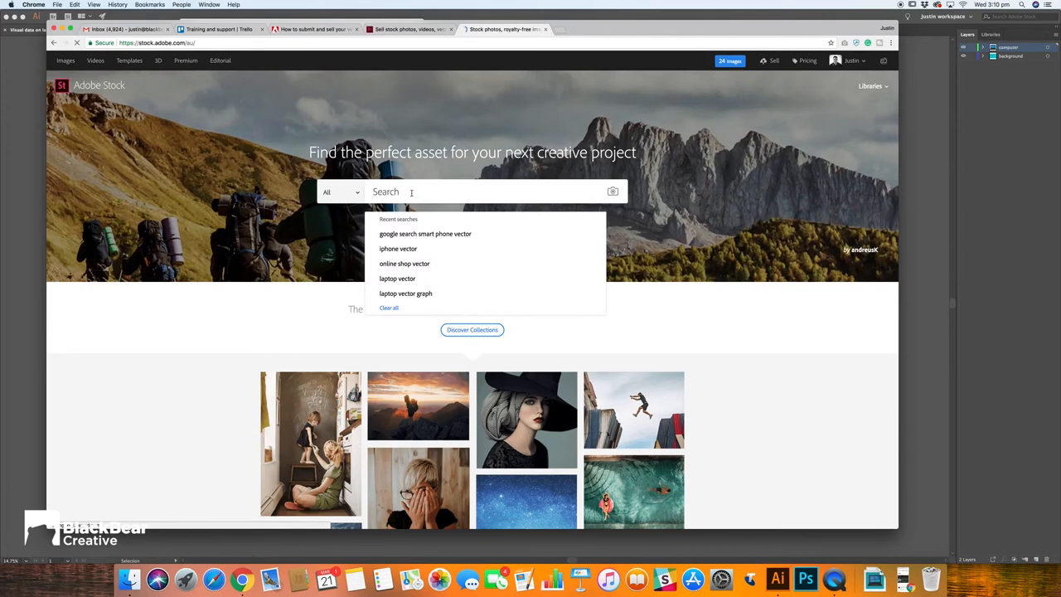
mouse_move(450, 167)
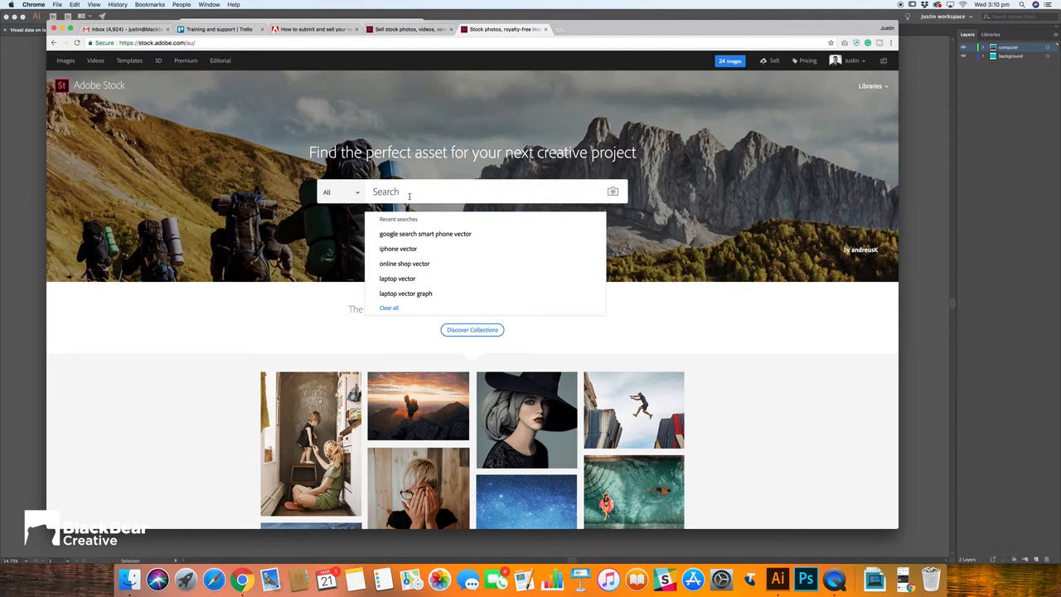
text(laptop vector)
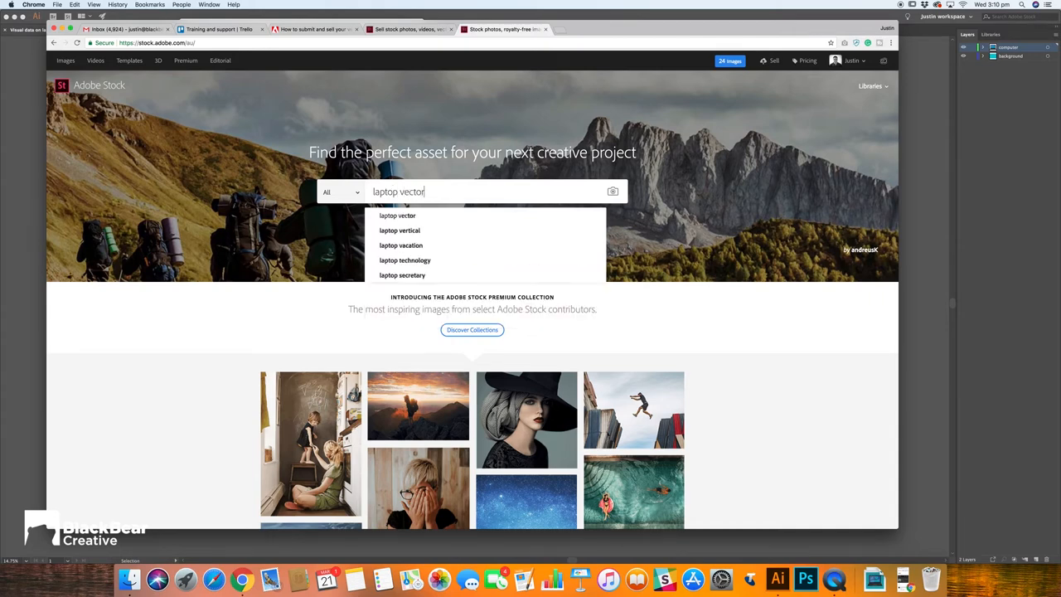
key(Return)
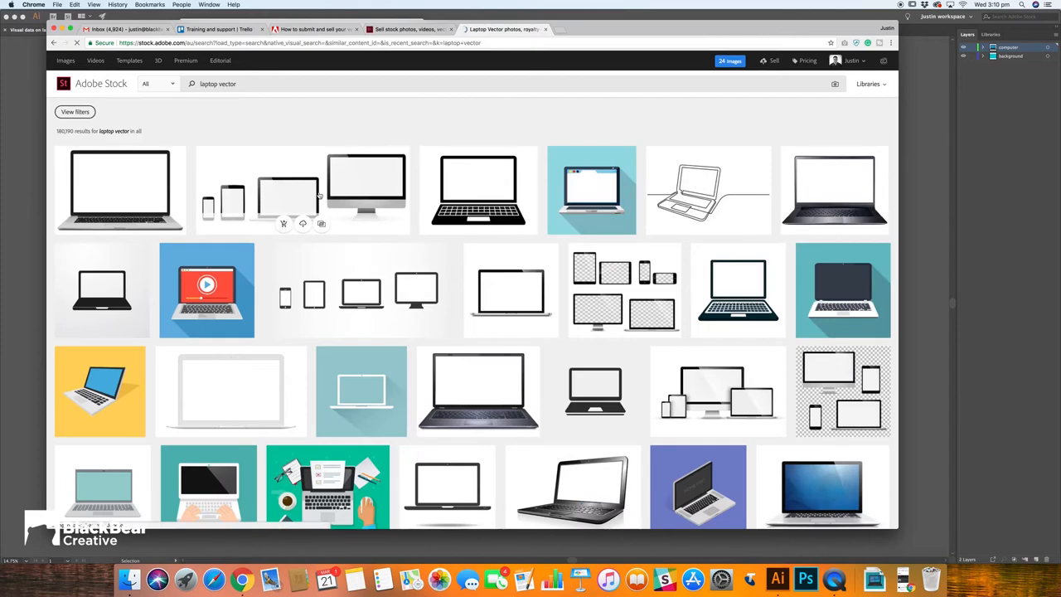
Scroll through the laptop vector results and open the filters
scroll(down, 3)
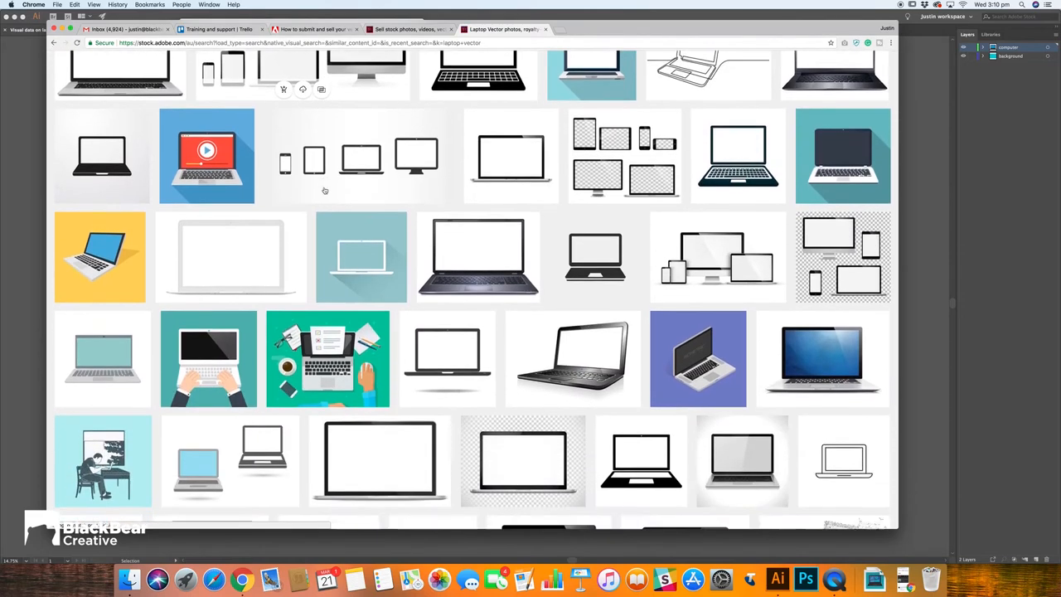
scroll(down, 3)
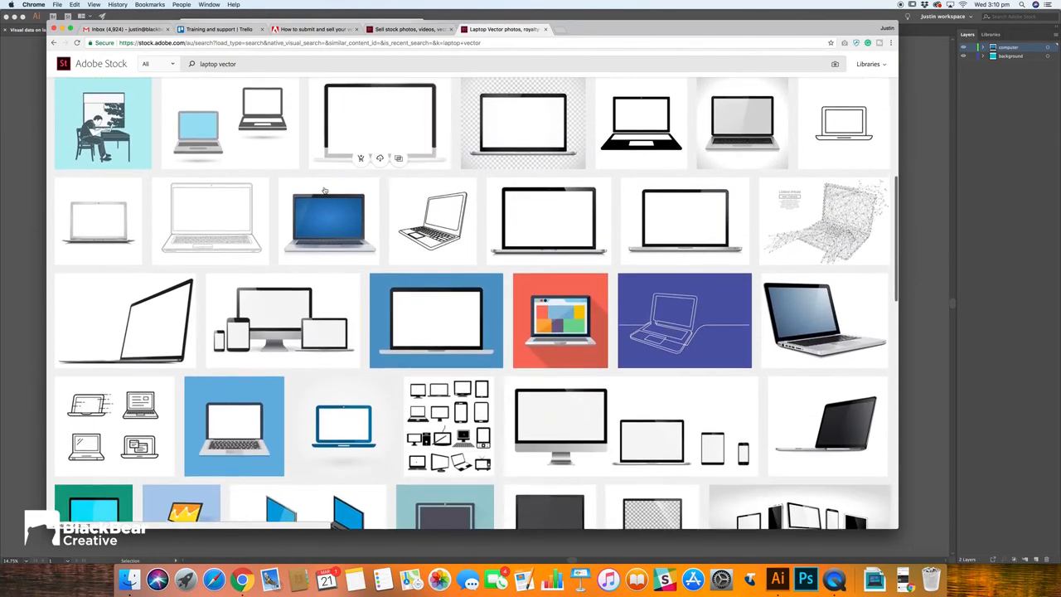
scroll(down, 3)
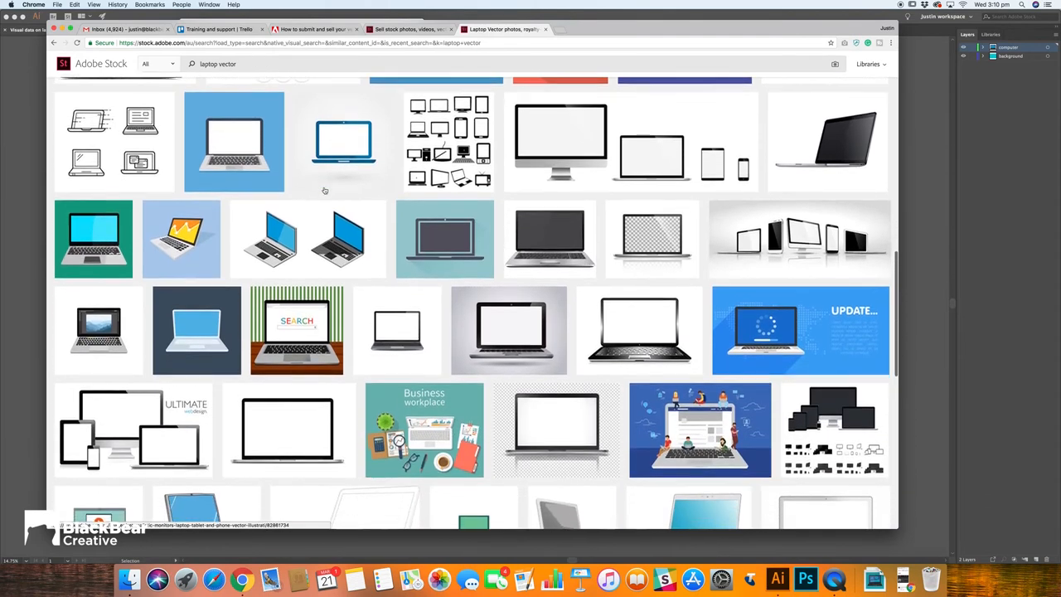
scroll(down, 3)
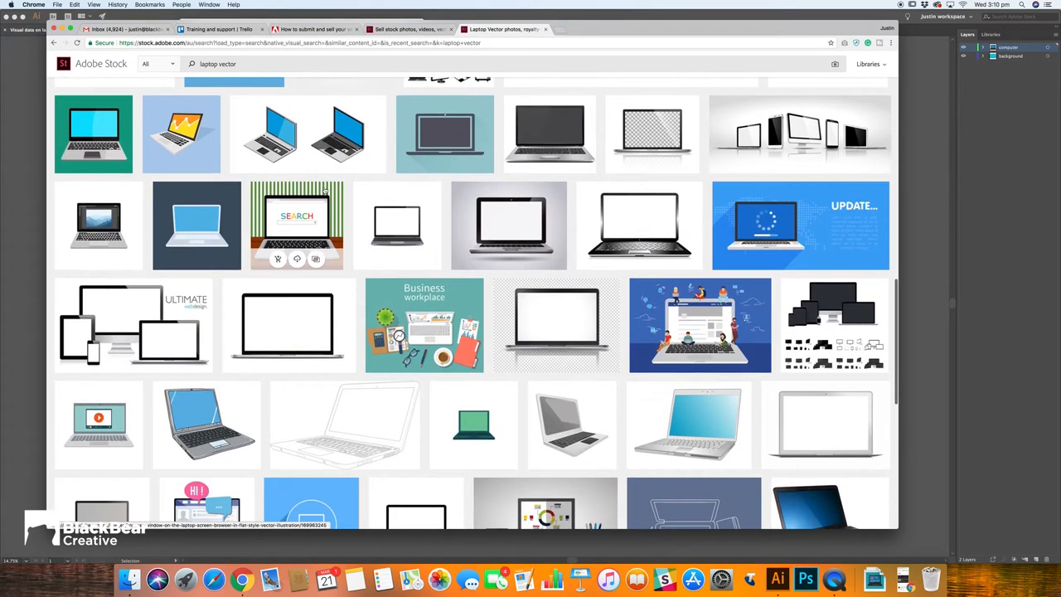
scroll(down, 3)
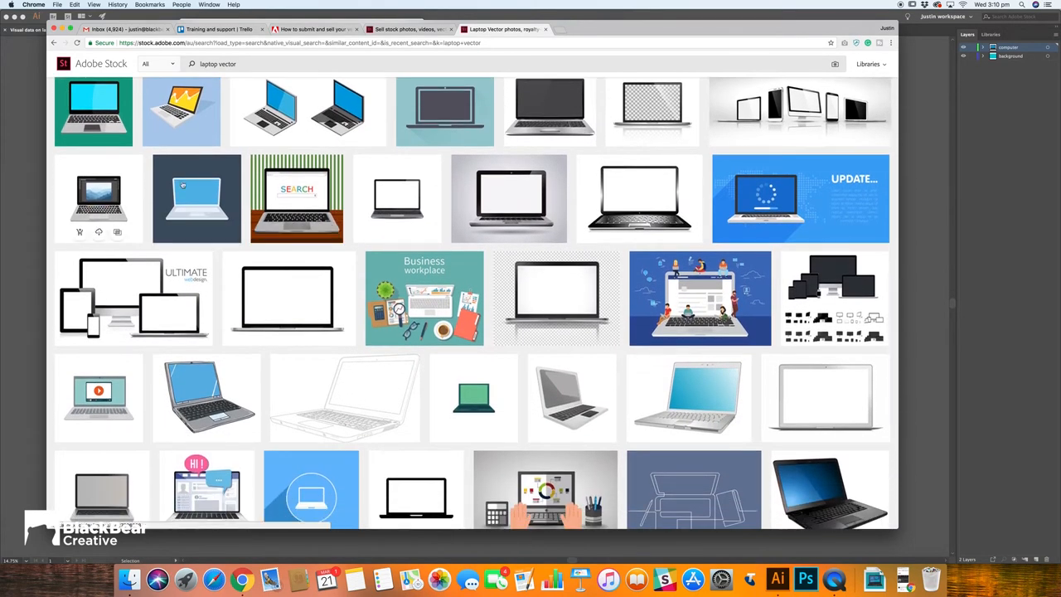
scroll(down, 3)
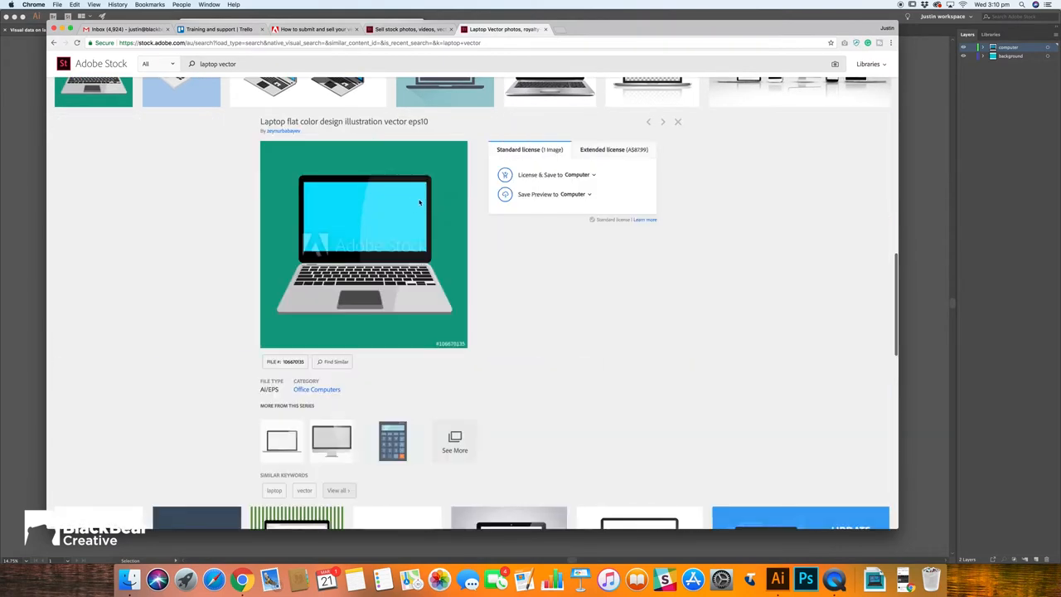
scroll(down, 3)
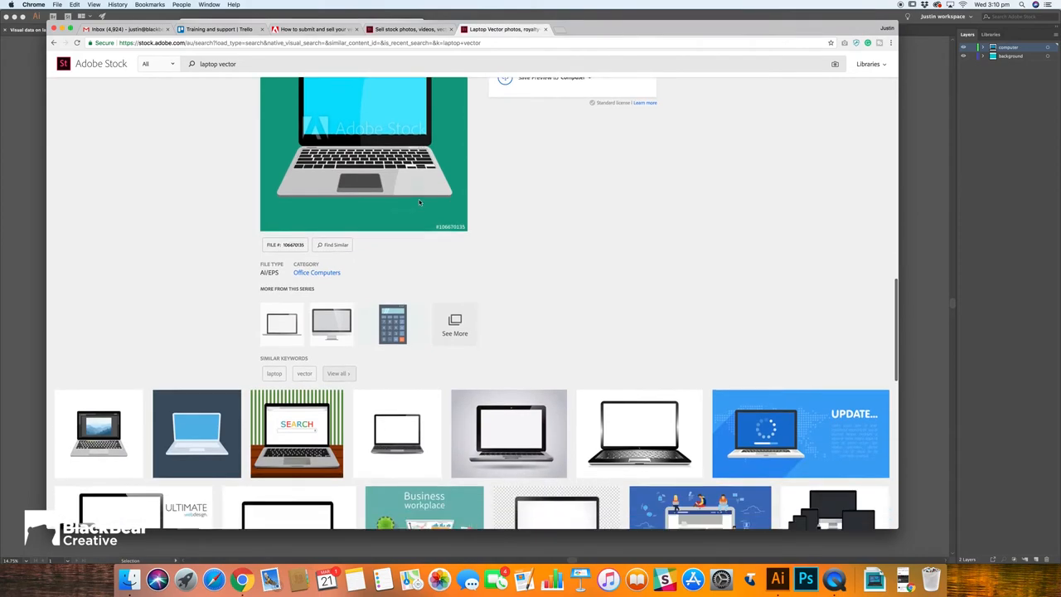
scroll(down, 3)
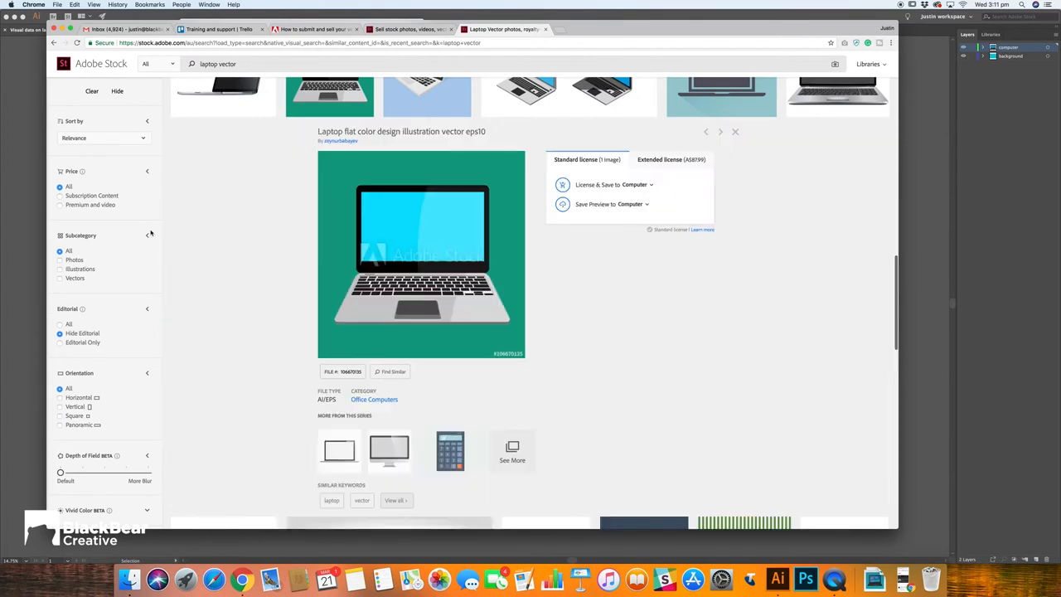
scroll(down, 3)
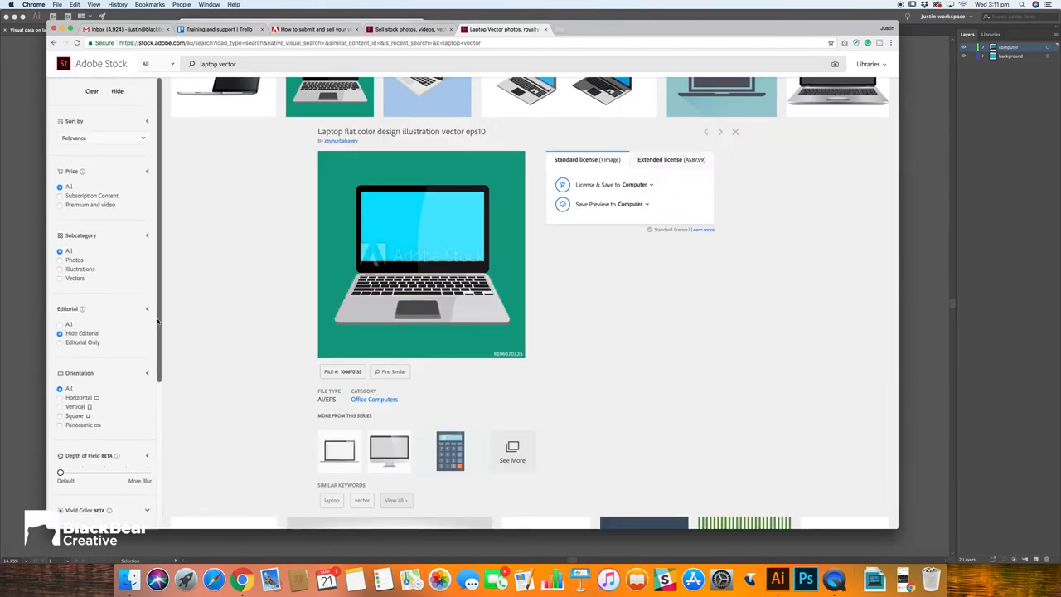
click(99, 138)
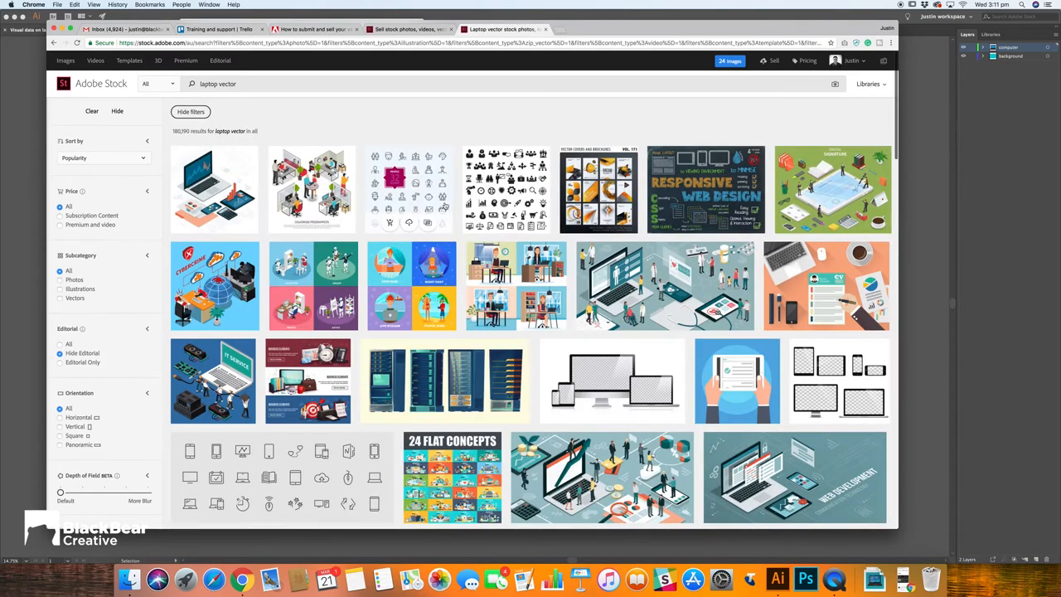
scroll(down, 3)
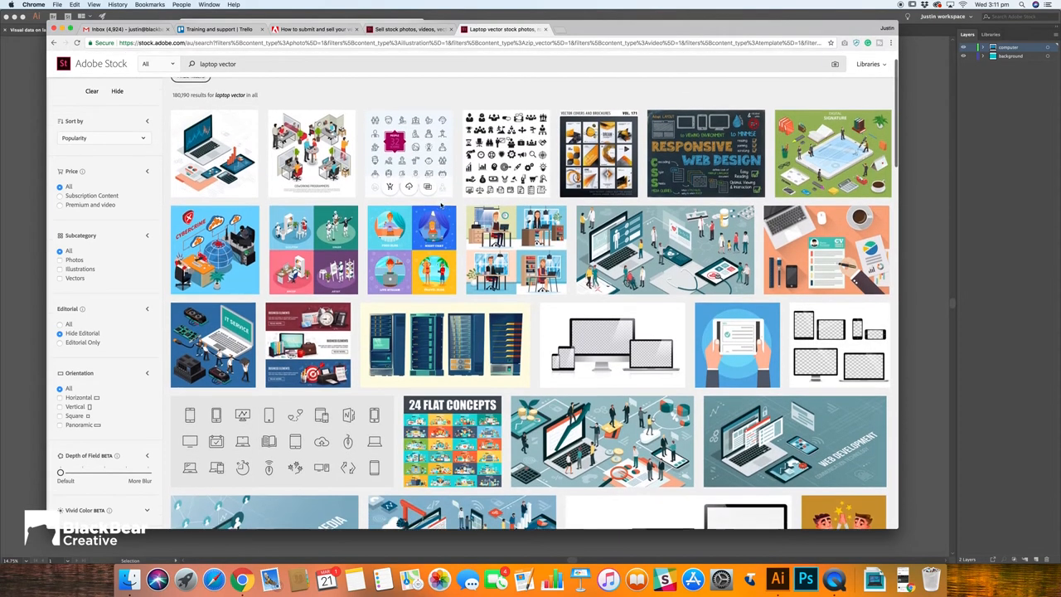
scroll(down, 3)
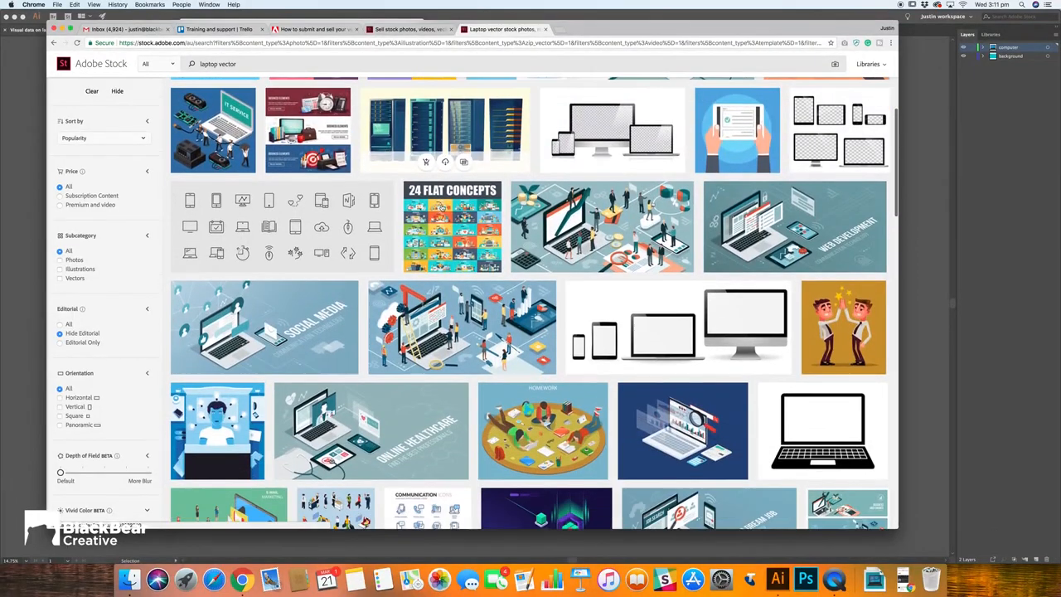
scroll(down, 3)
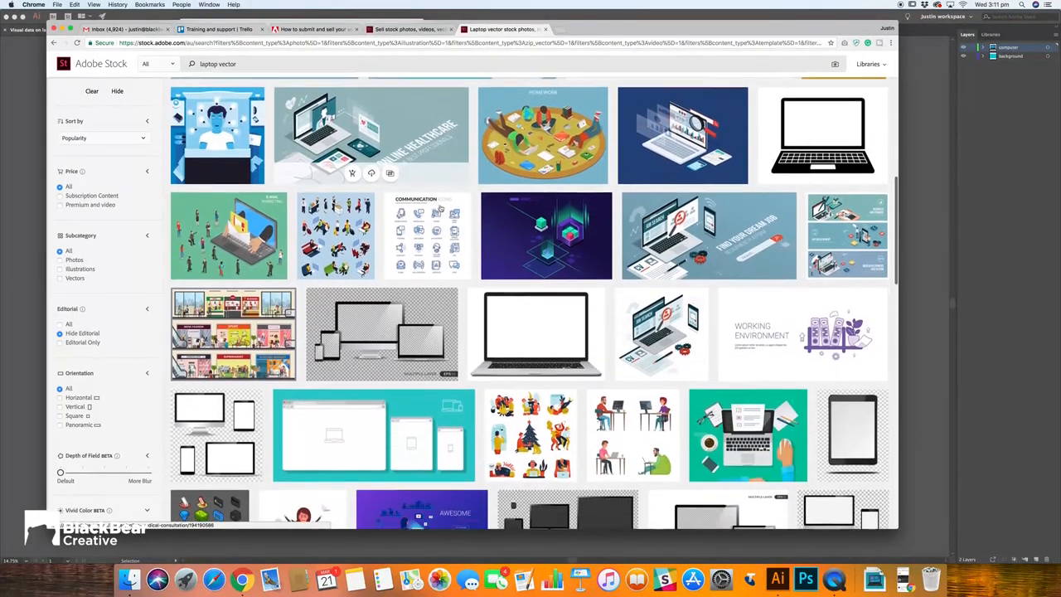
scroll(down, 3)
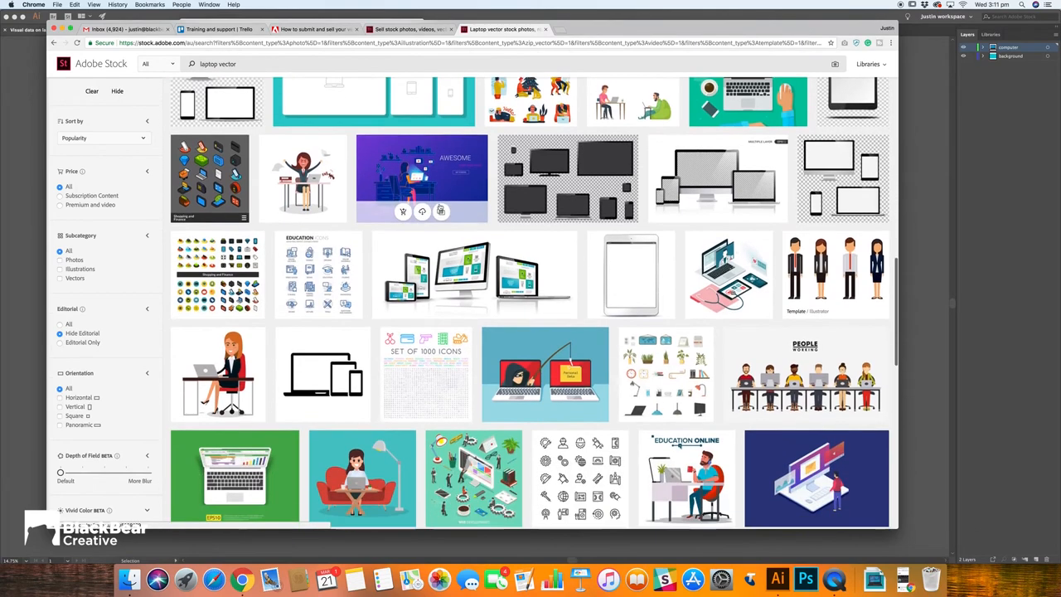
scroll(down, 3)
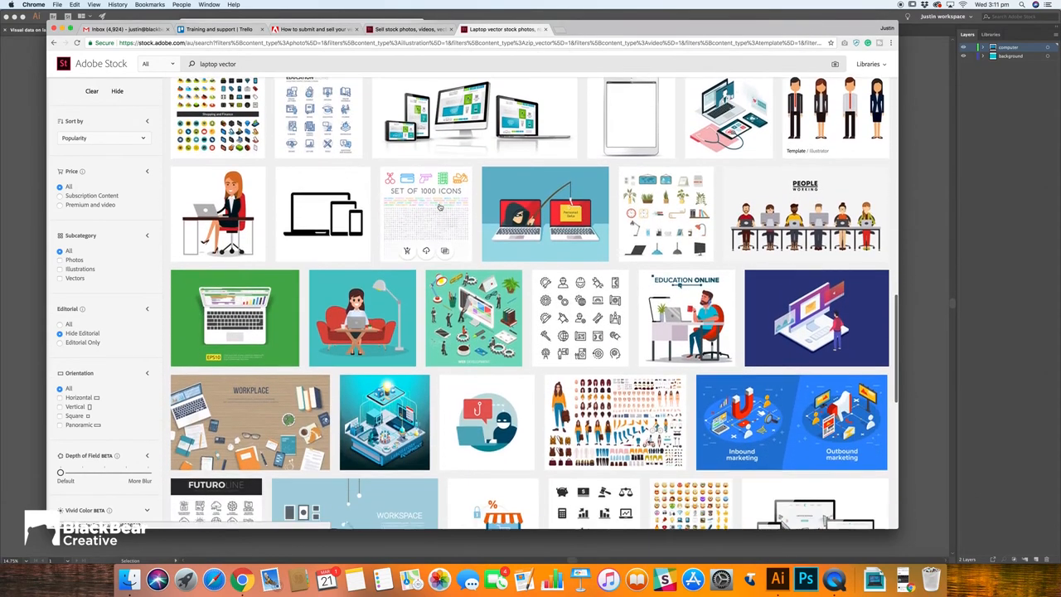
scroll(down, 3)
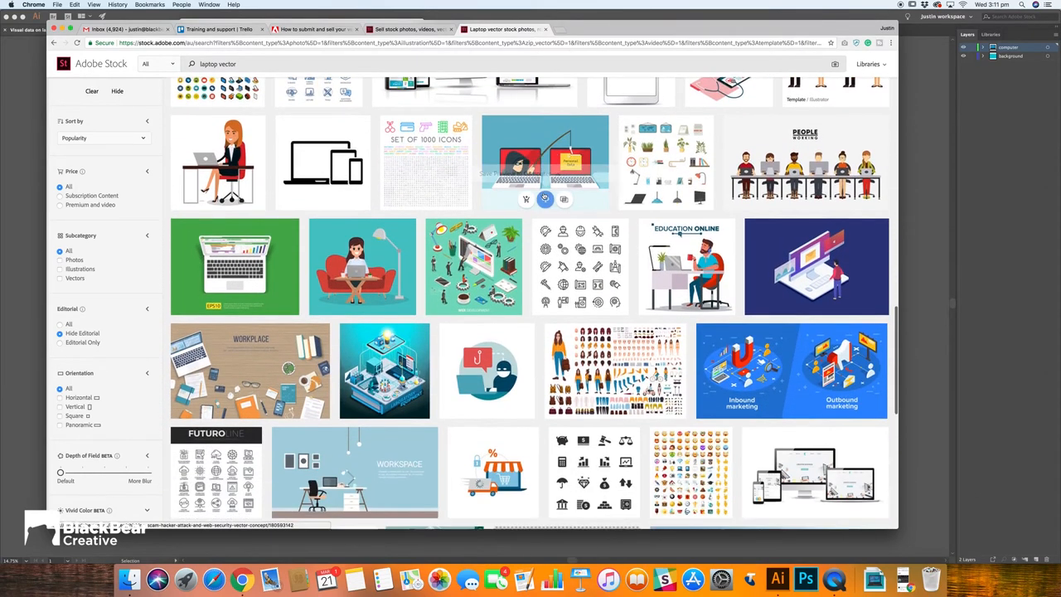
scroll(down, 3)
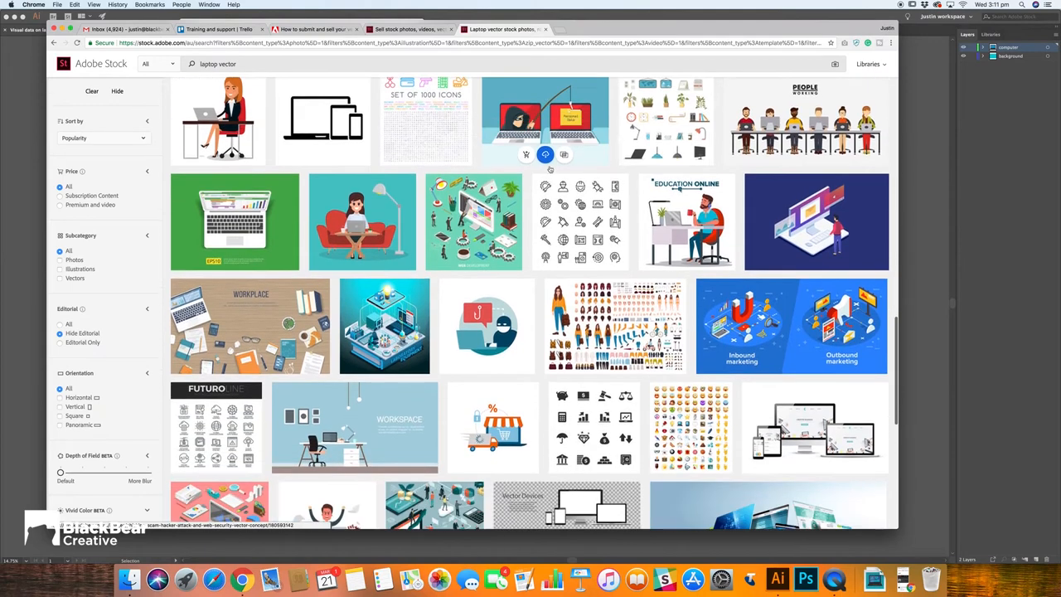
click(544, 120)
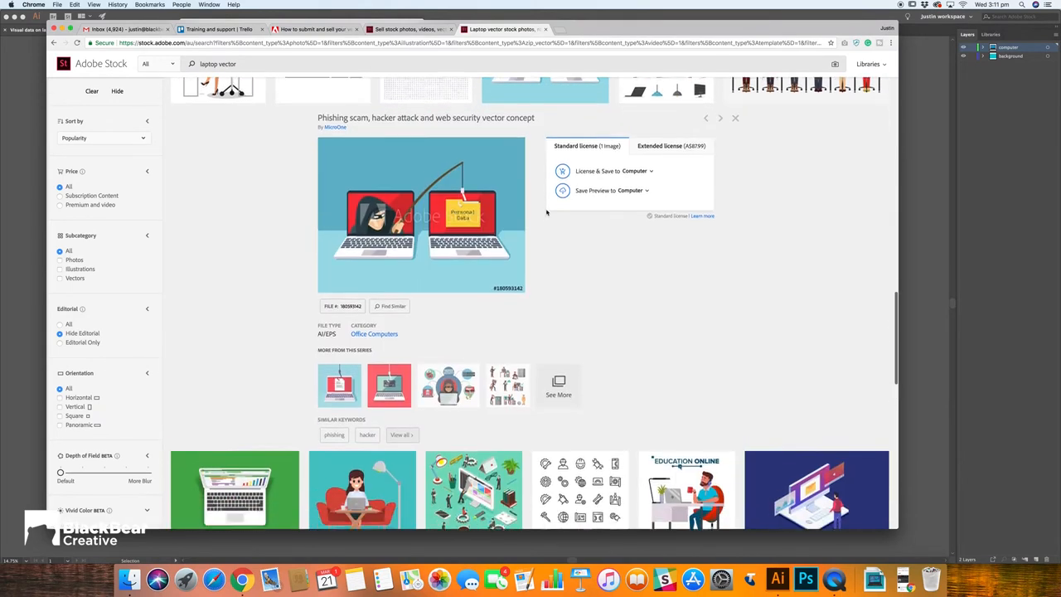
scroll(down, 3)
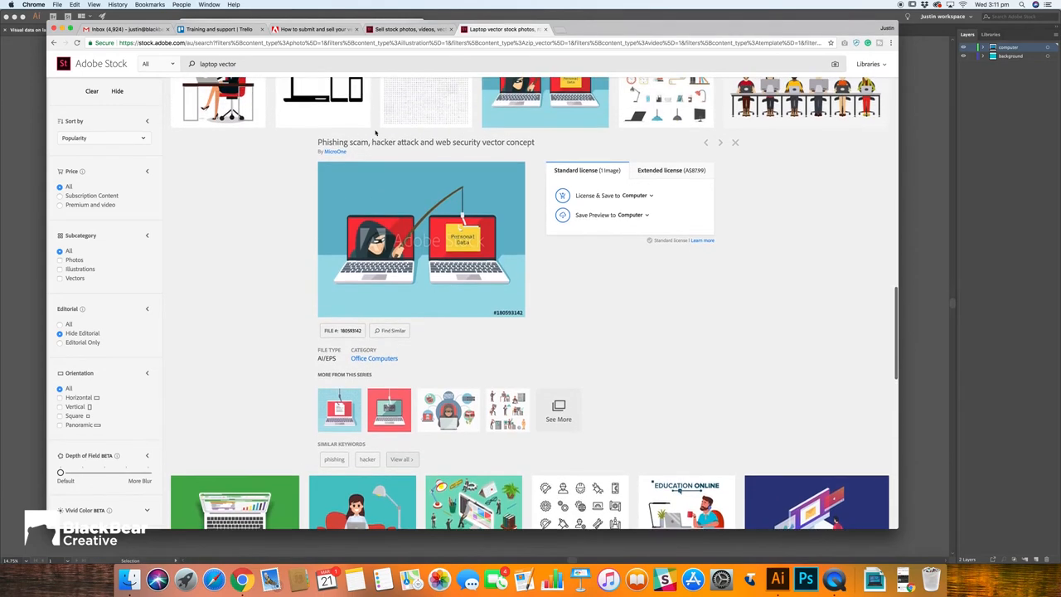
mouse_move(727, 151)
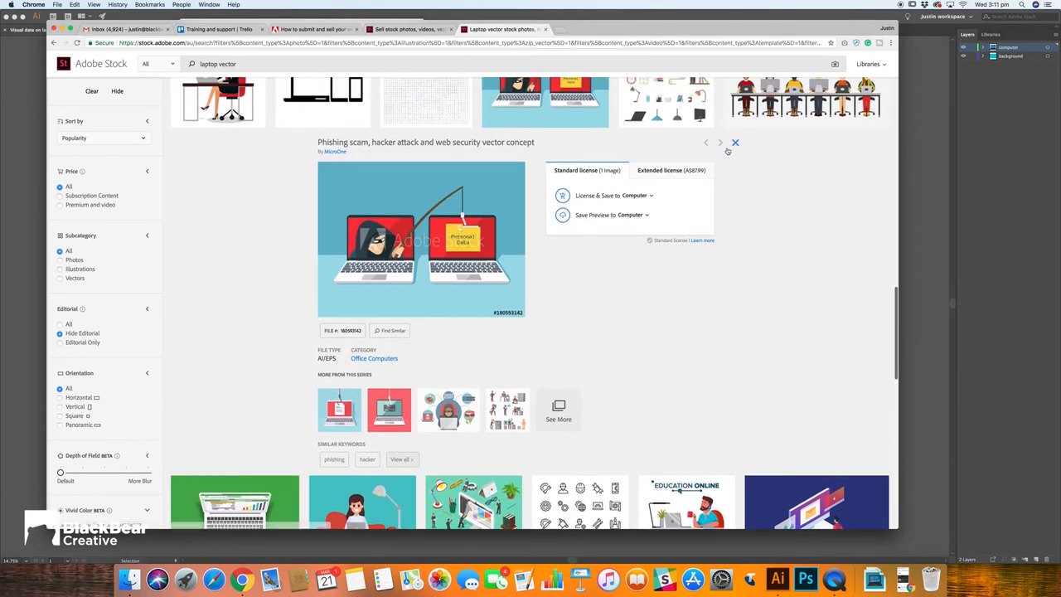
click(735, 143)
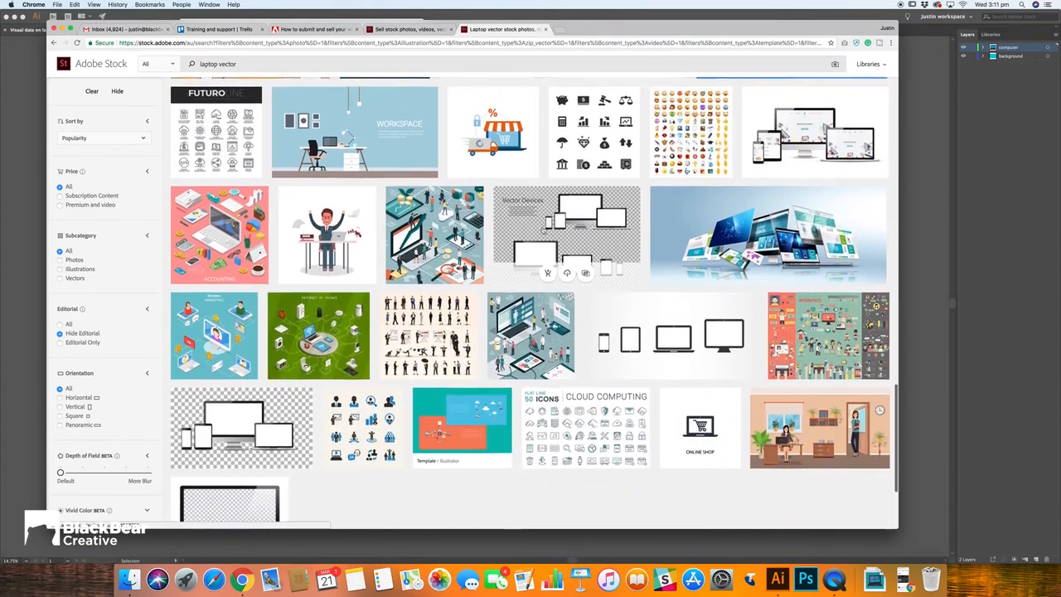
scroll(up, 3)
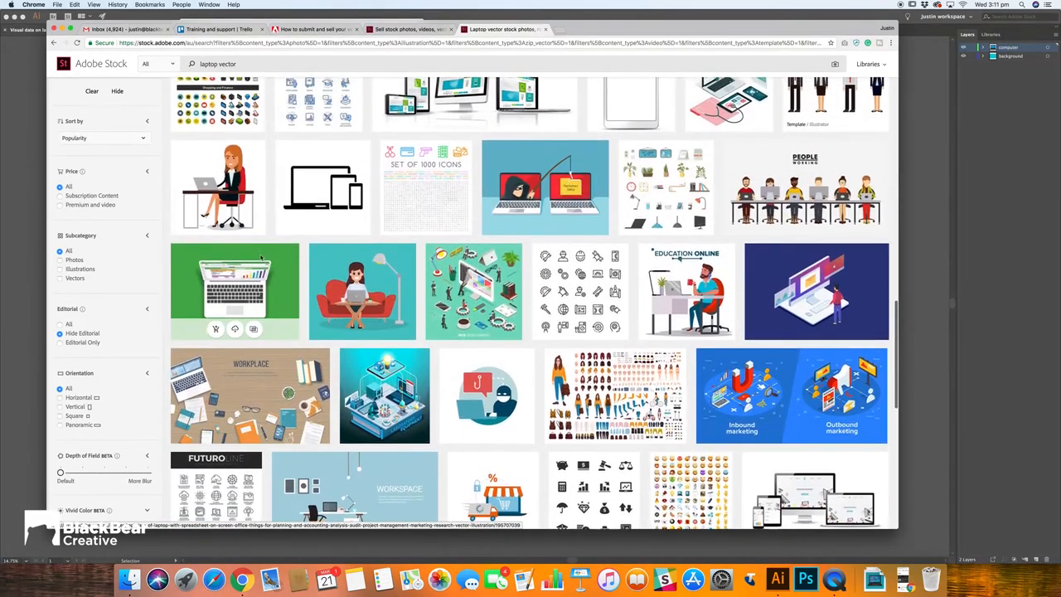
Open the green laptop spreadsheet illustration and read its title and keywords
click(234, 290)
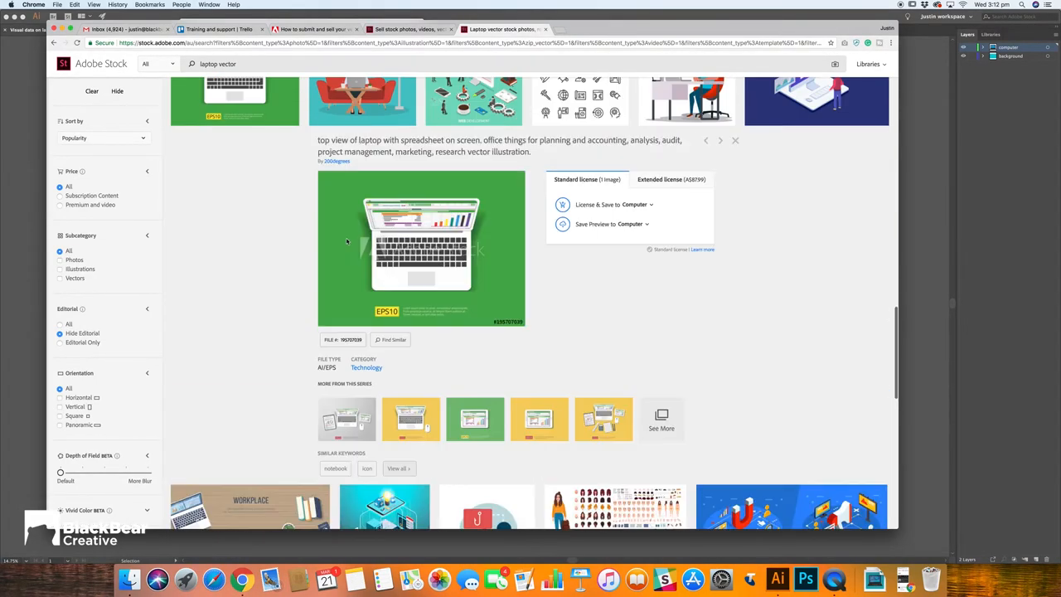
mouse_move(401, 139)
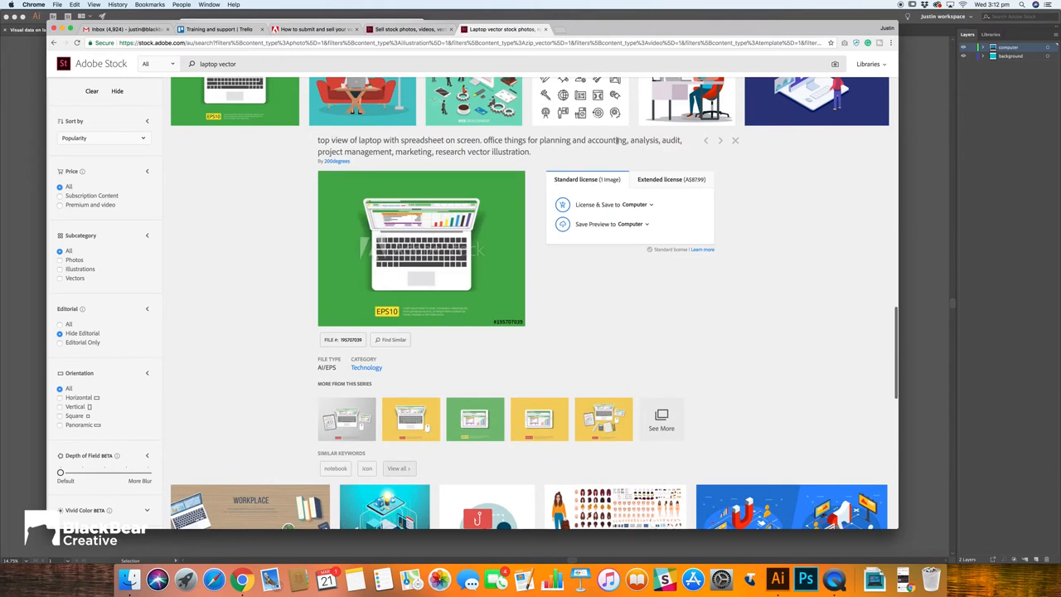
mouse_move(503, 151)
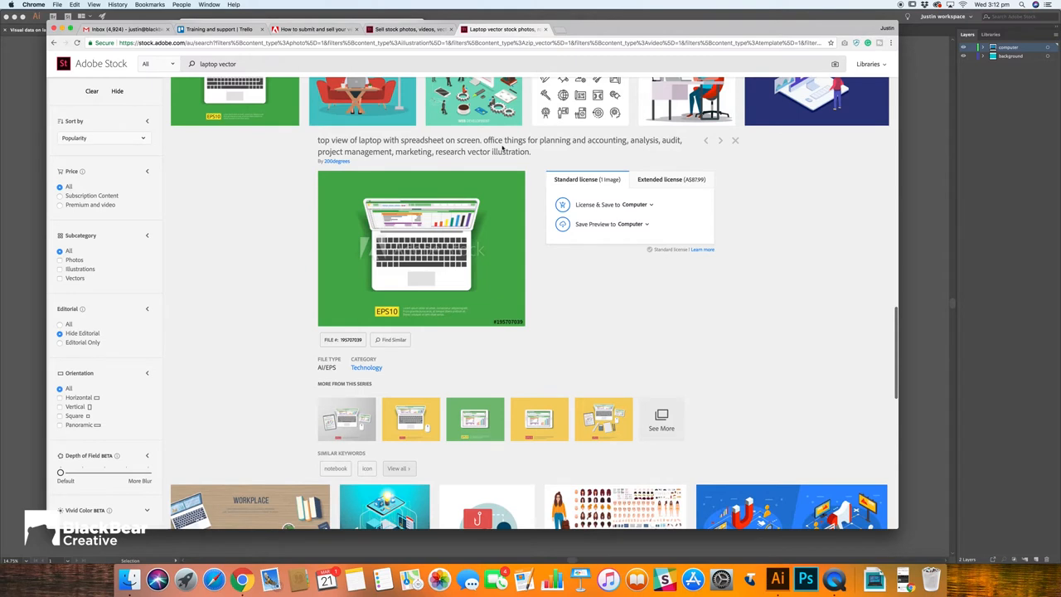
scroll(down, 3)
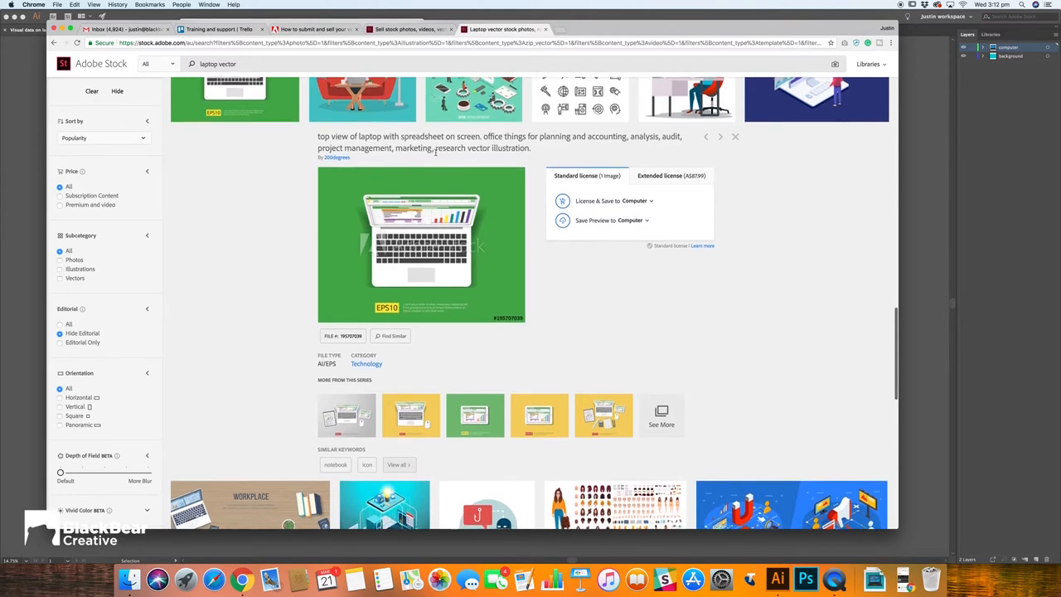
scroll(up, 3)
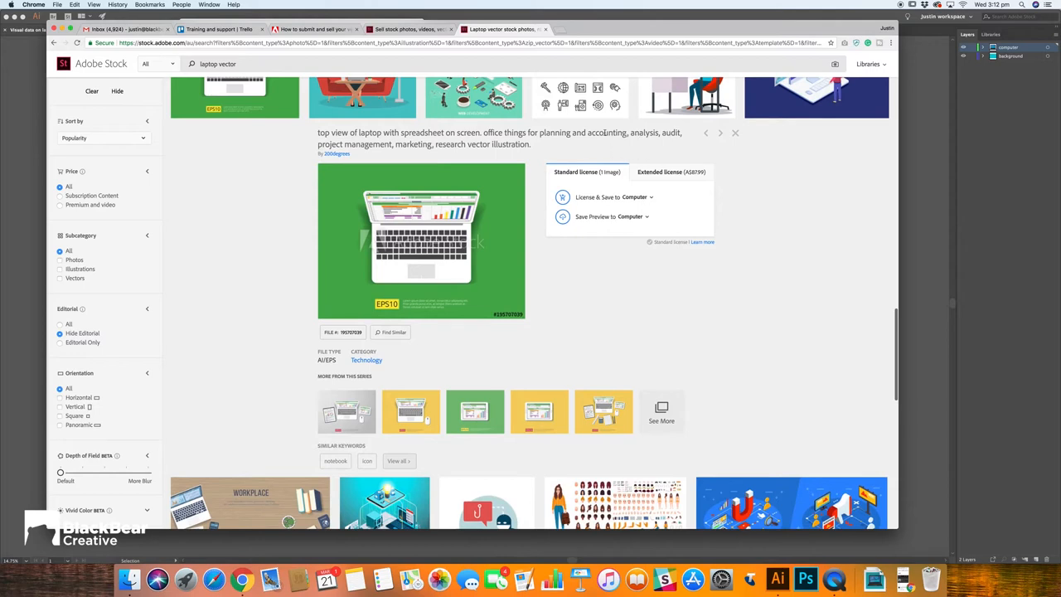
scroll(down, 3)
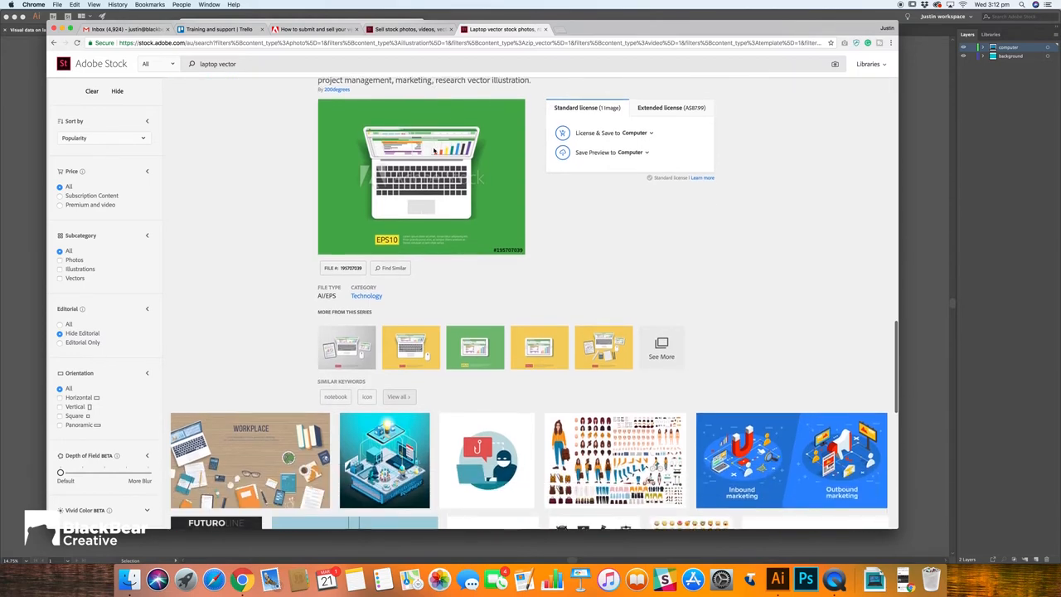
scroll(down, 3)
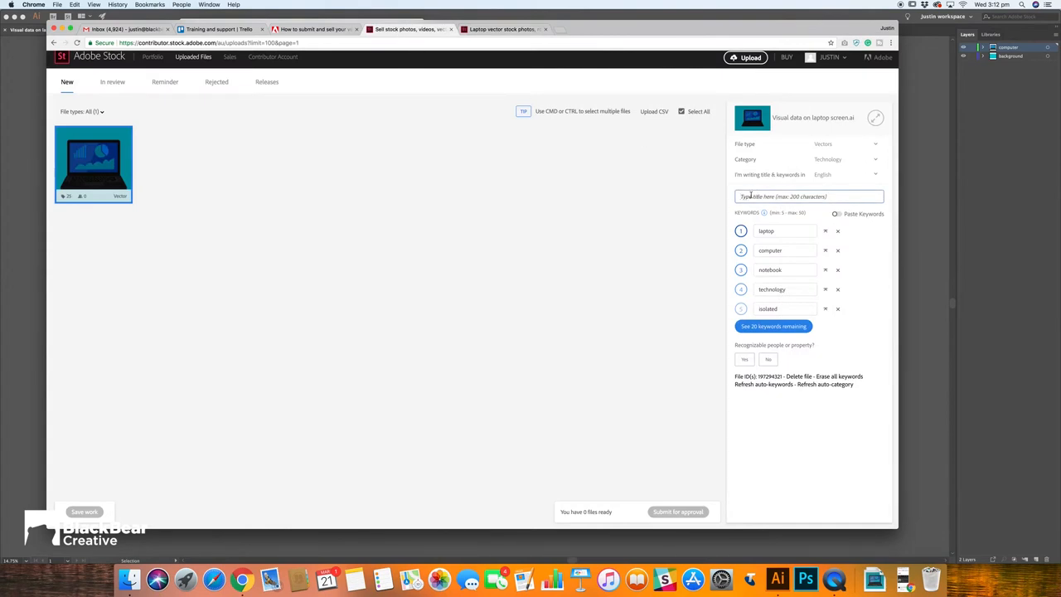
Enter the title 'Laptop showing business data, accounting, metrics and research'
text(L)
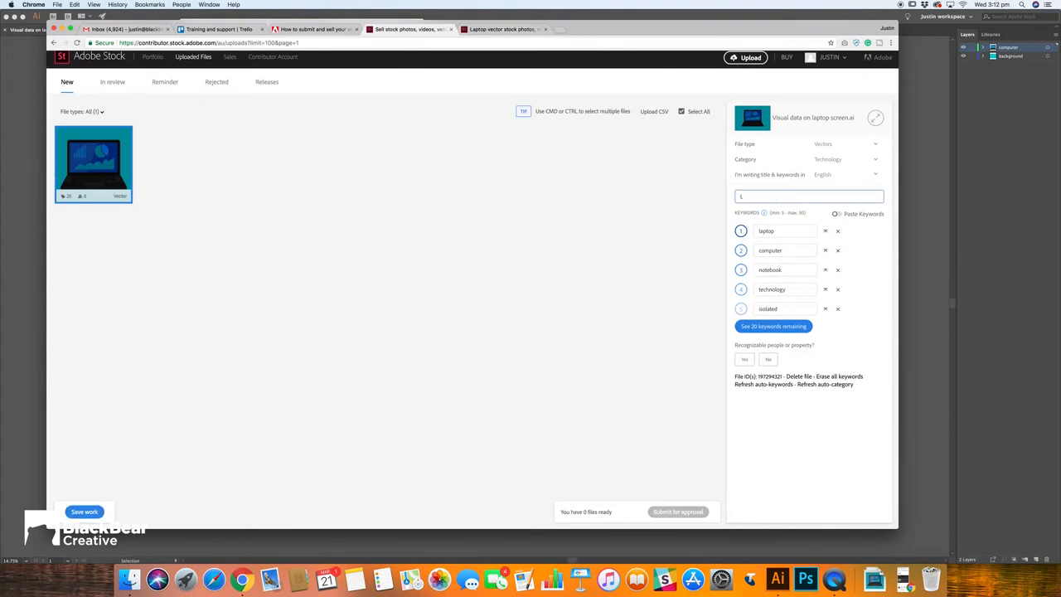
text(aptop showing)
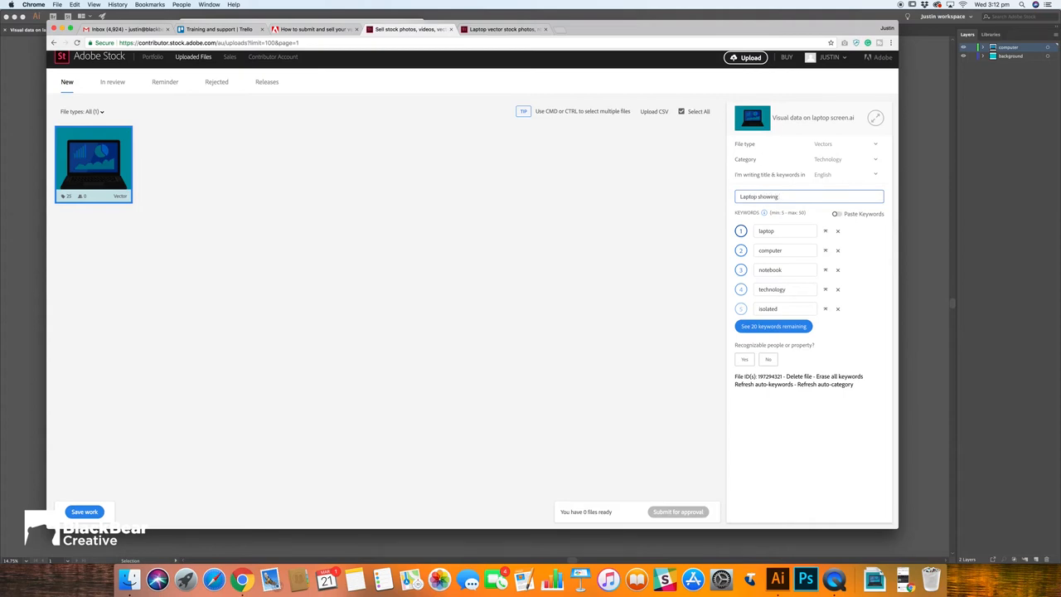
text(b)
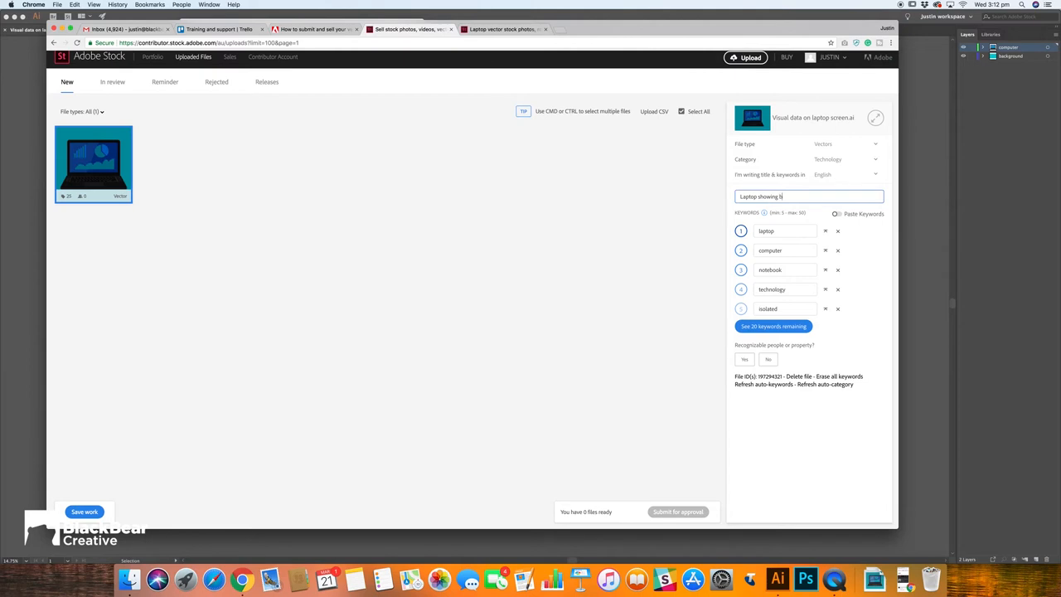
text(business da)
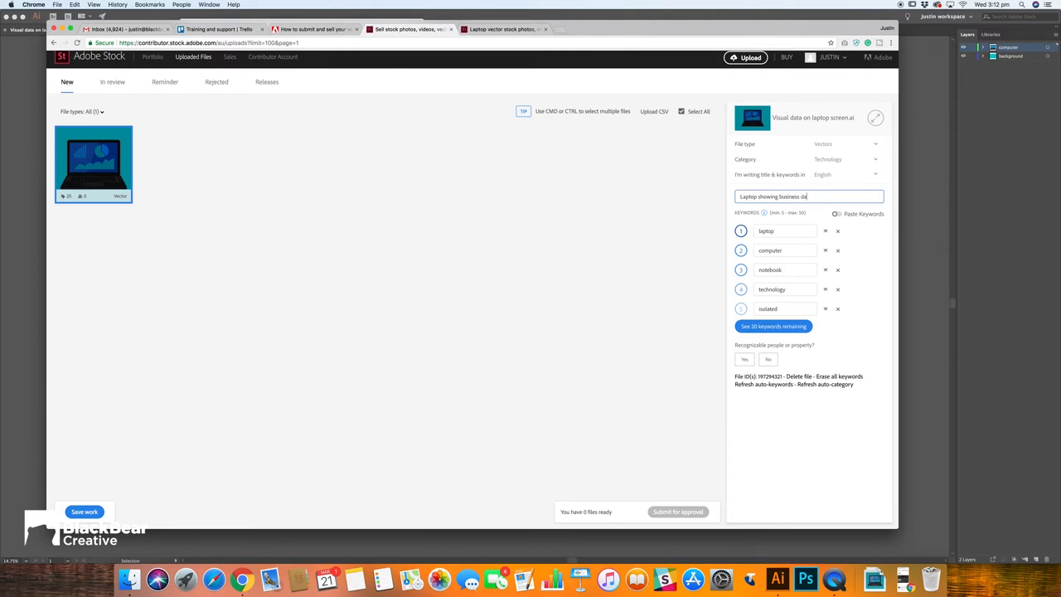
text(ta)
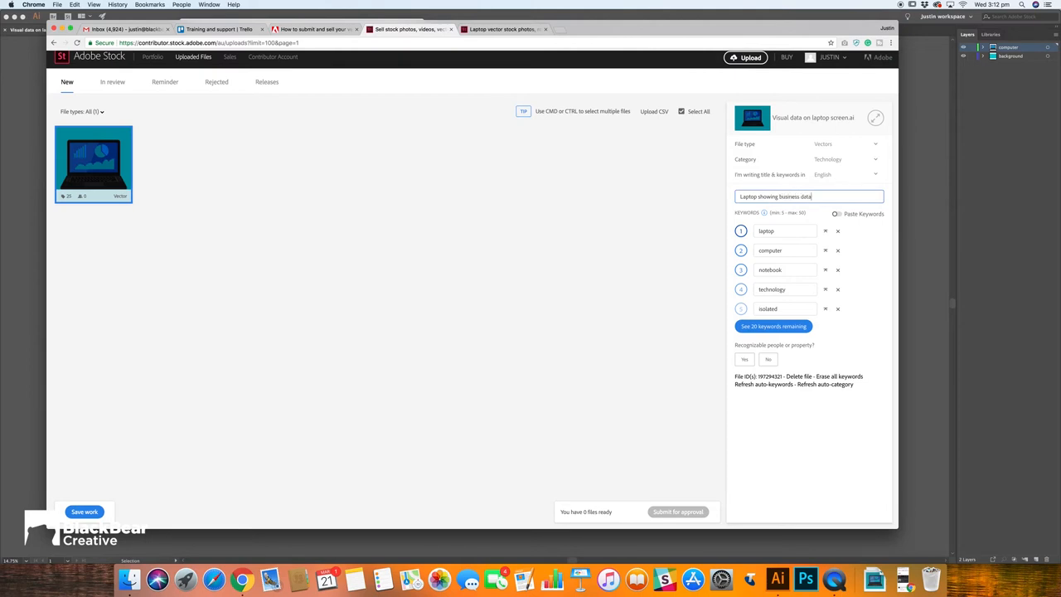
text(,)
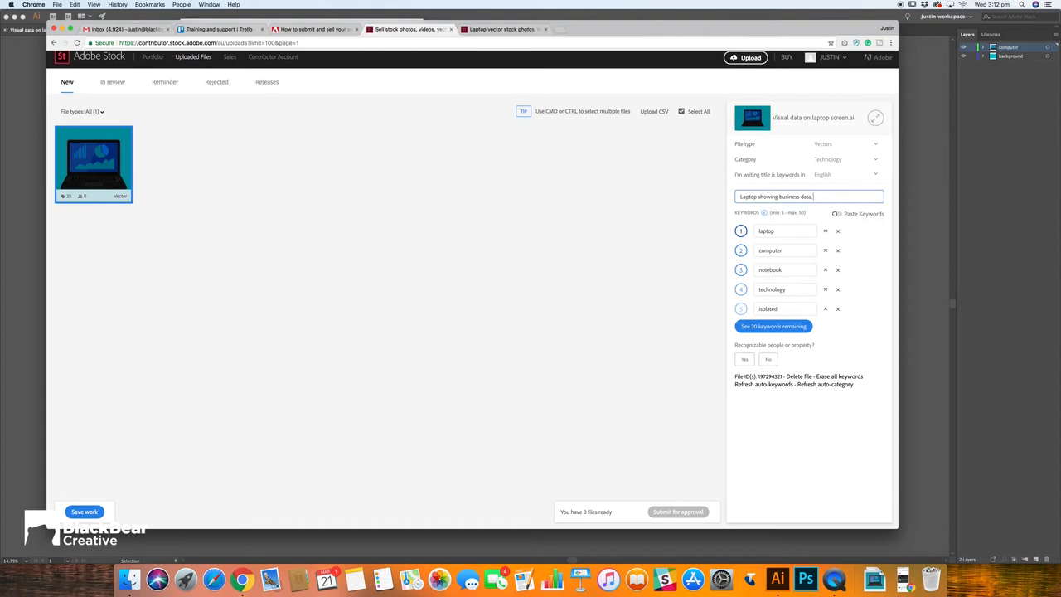
text(accounting,)
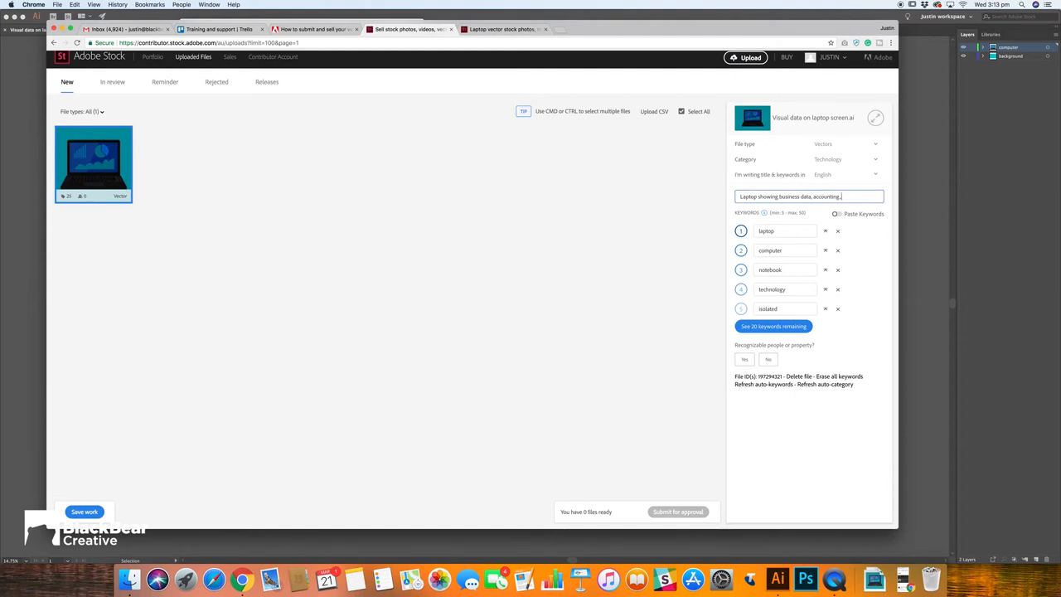
key(Backspace)
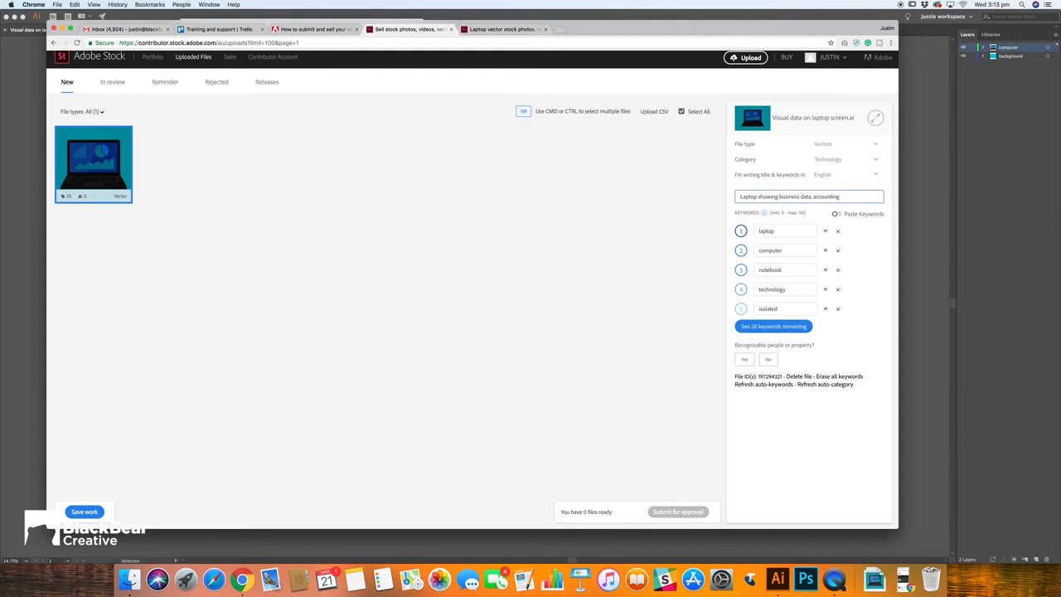
text(metrics and)
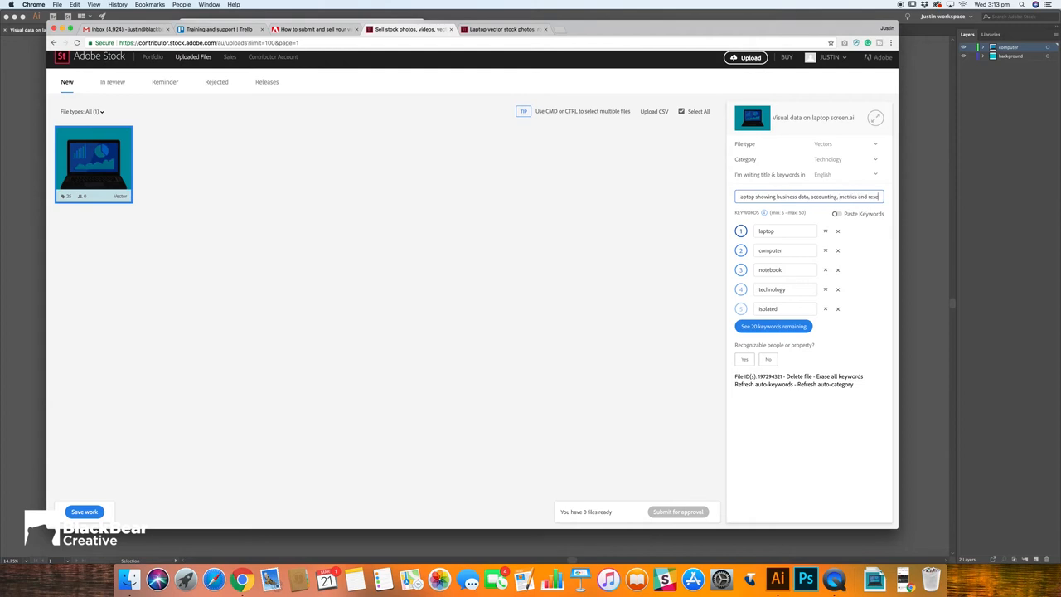
text(research)
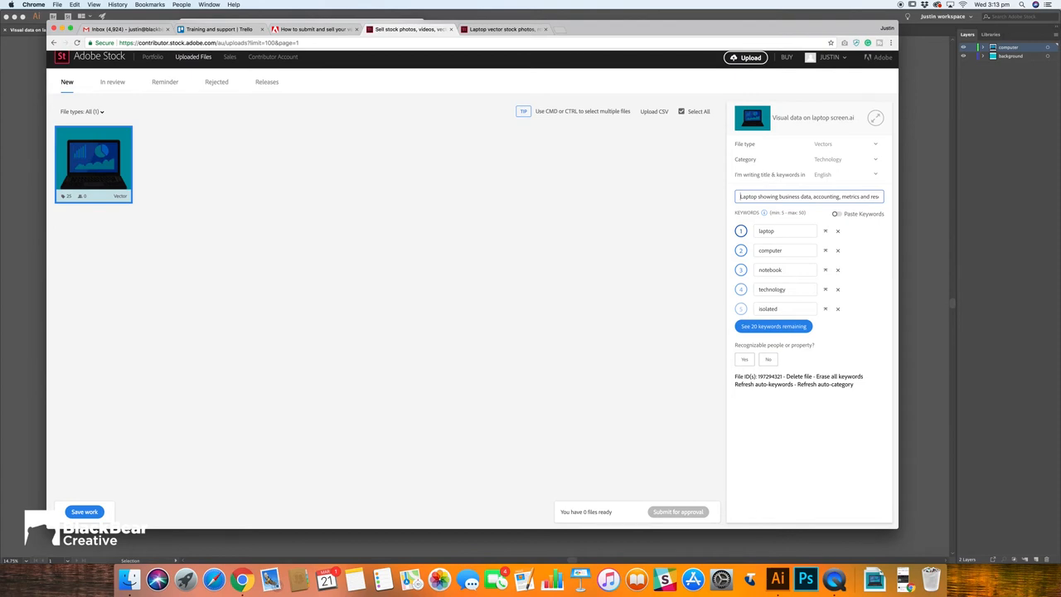
mouse_move(811, 281)
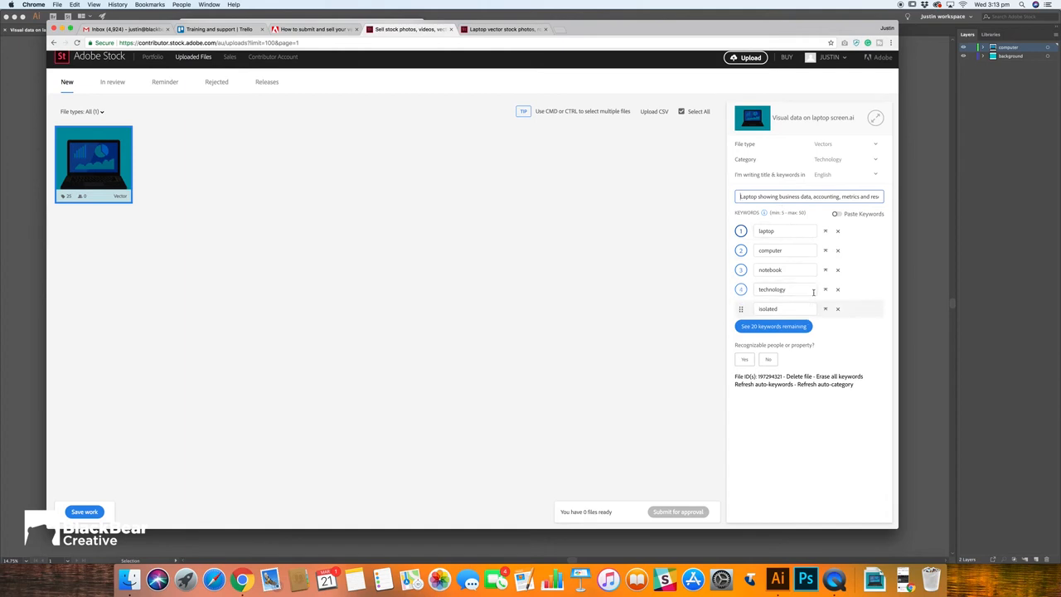
Overwrite the first keywords with business, data and metrics, then return to the search results
double_click(782, 230)
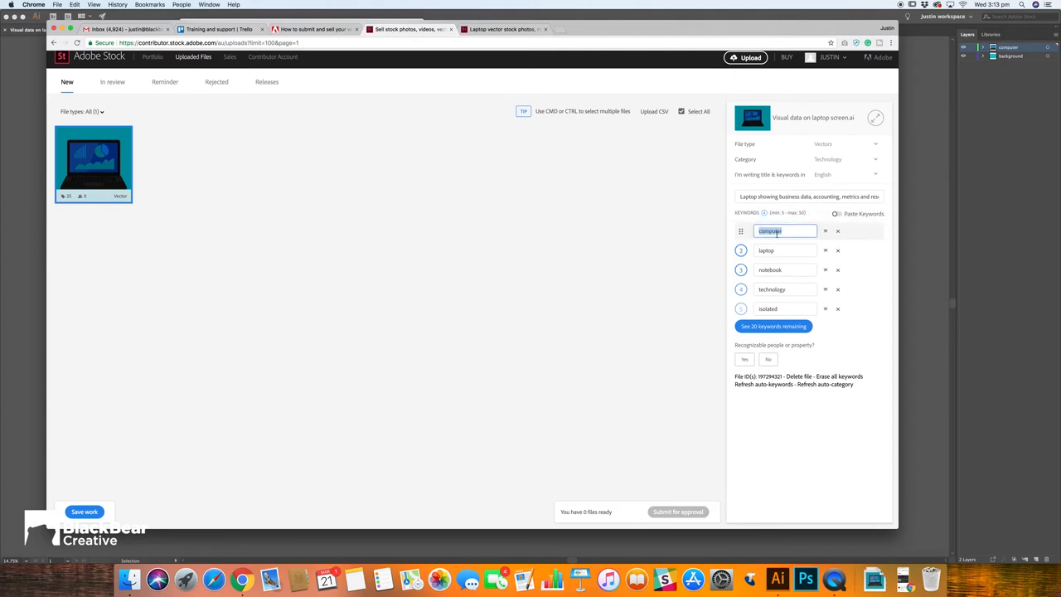
text(Bu)
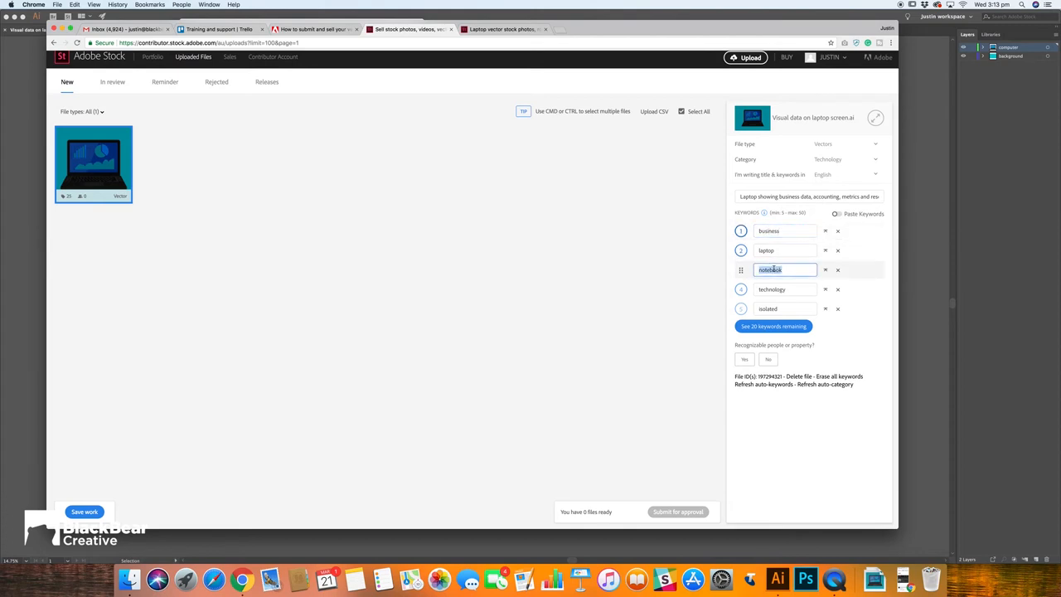
text(data)
click(785, 288)
text(accounting)
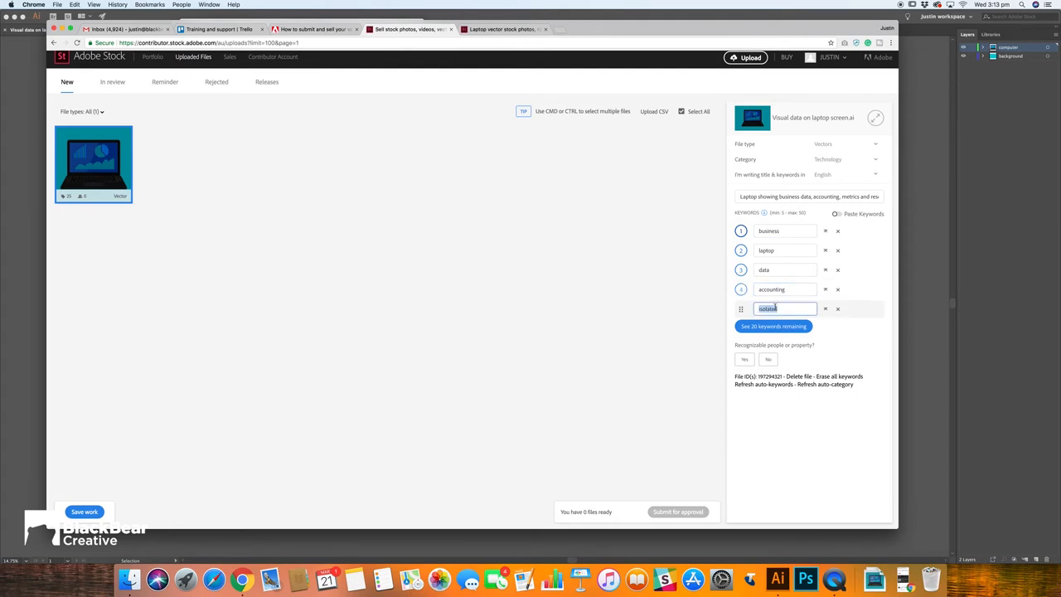
text(metr)
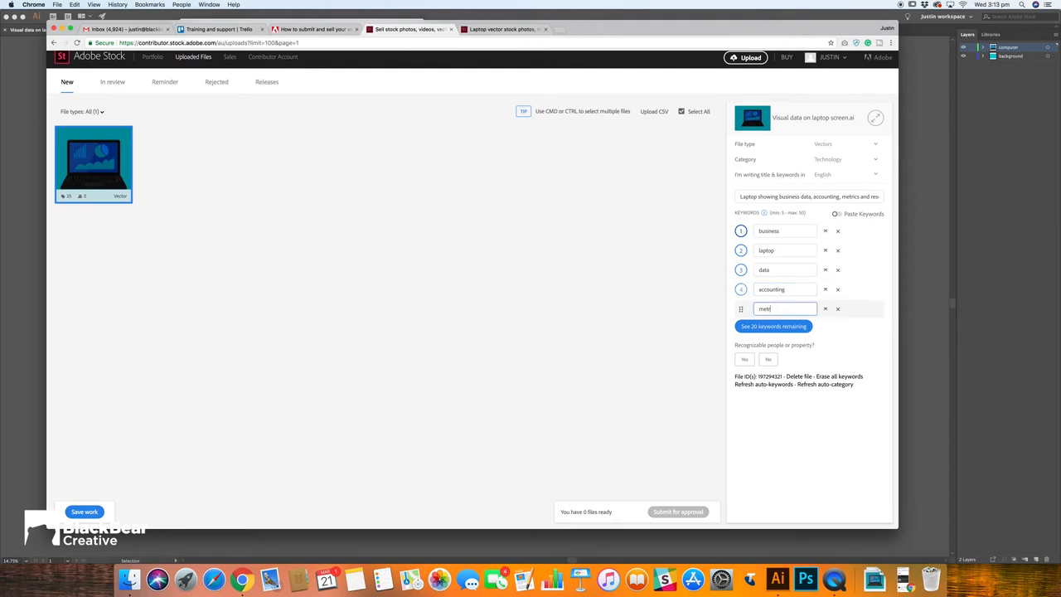
click(506, 29)
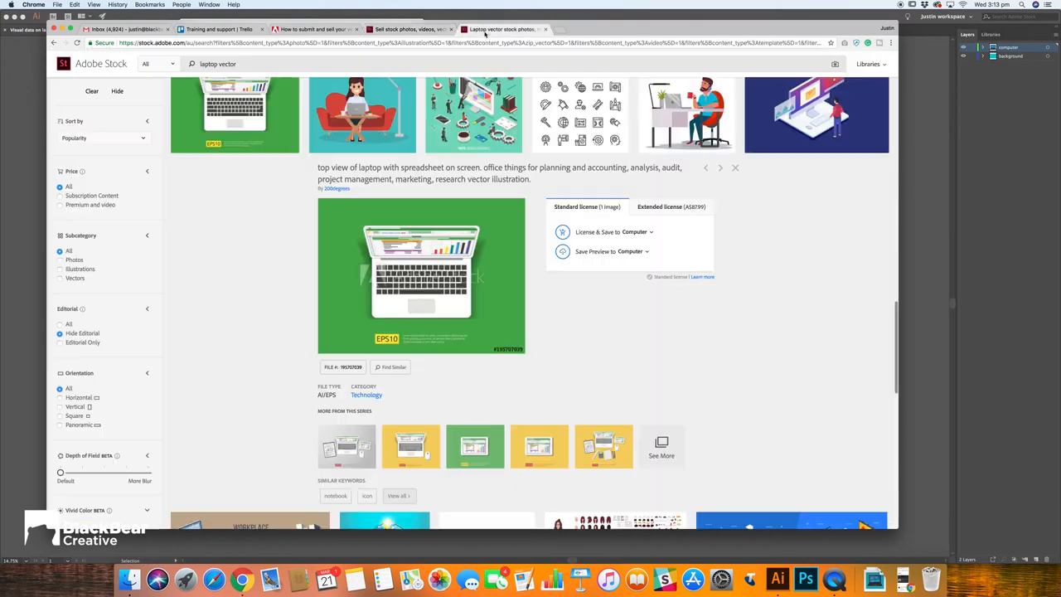
Scroll through the laptop vector's detail panel to read its similar keyword suggestions
scroll(down, 3)
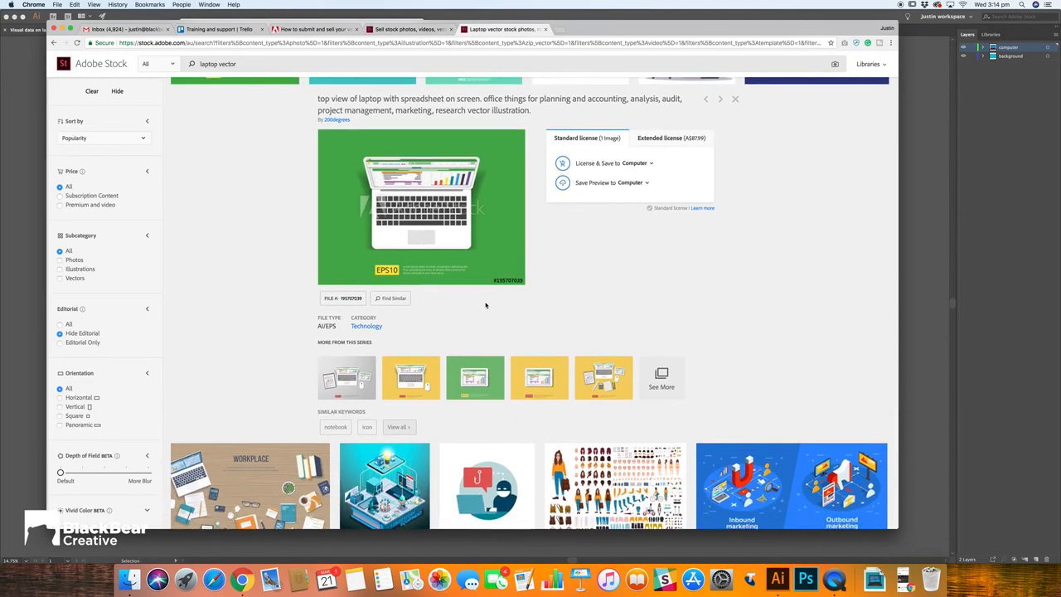
scroll(down, 3)
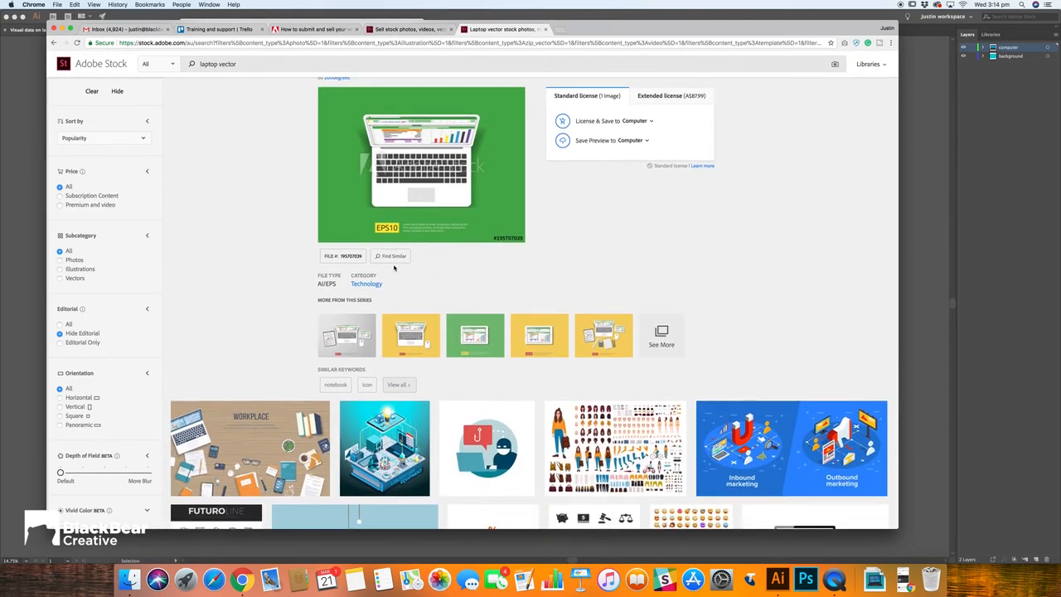
scroll(down, 3)
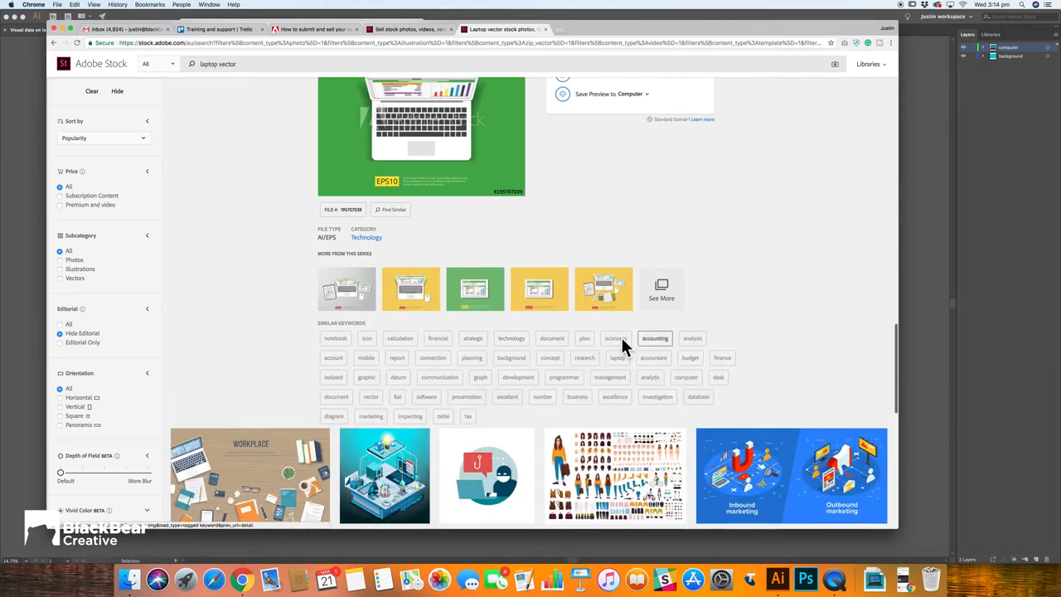
scroll(down, 3)
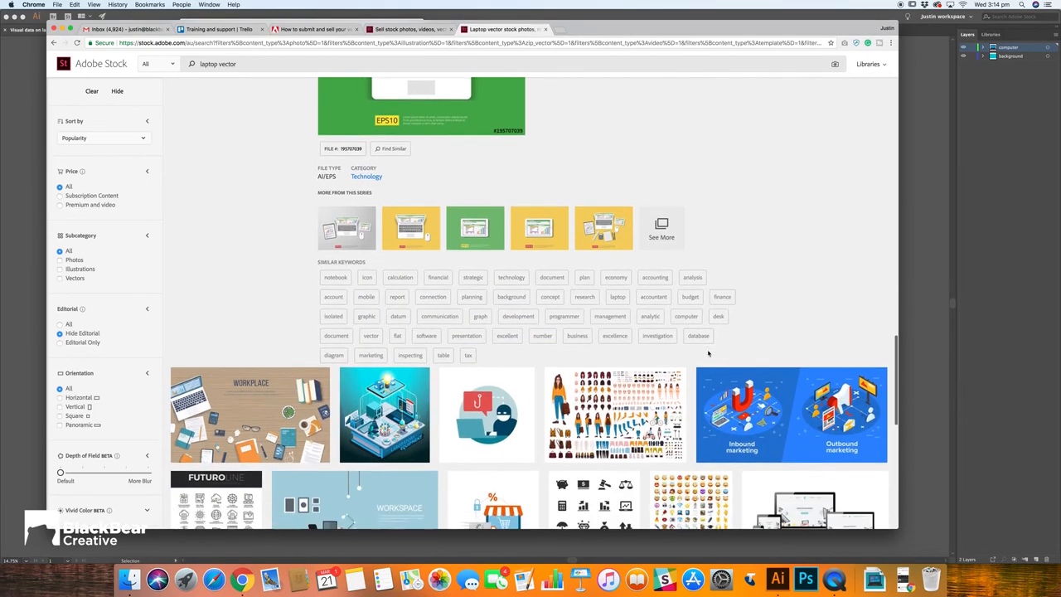
mouse_move(511, 297)
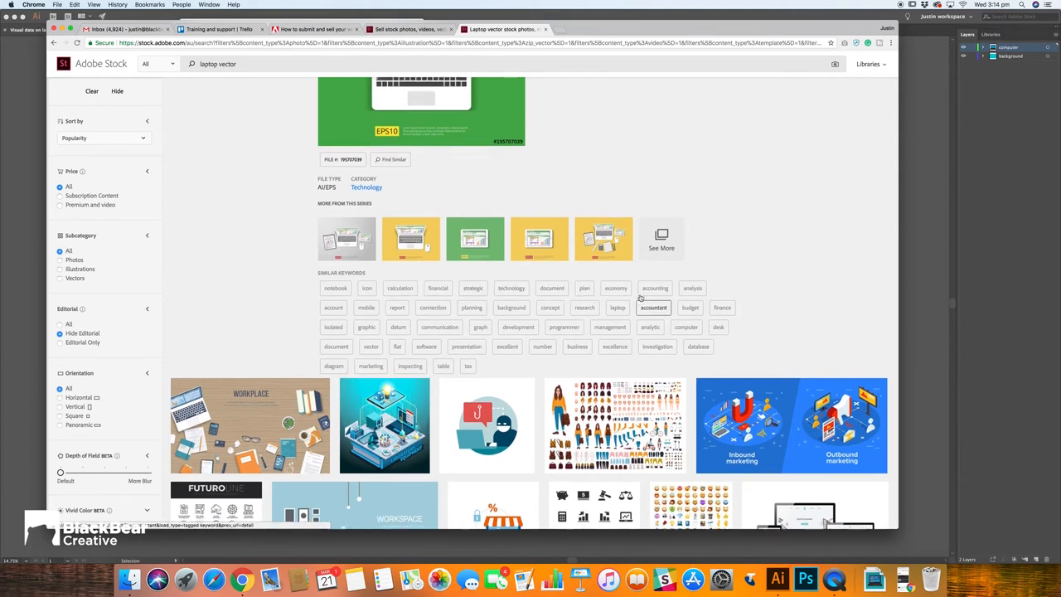
scroll(down, 3)
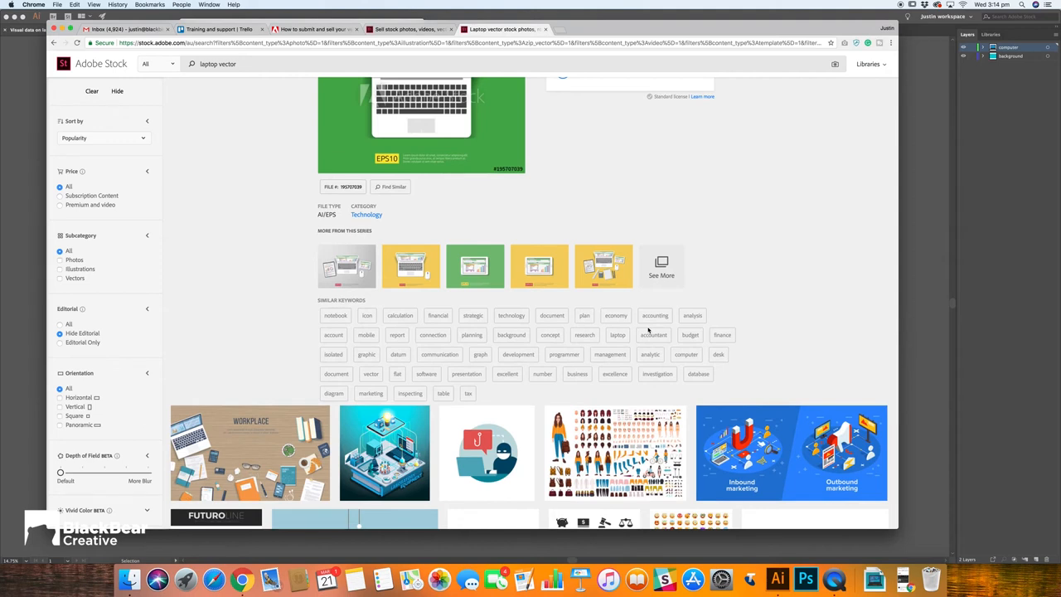
scroll(down, 3)
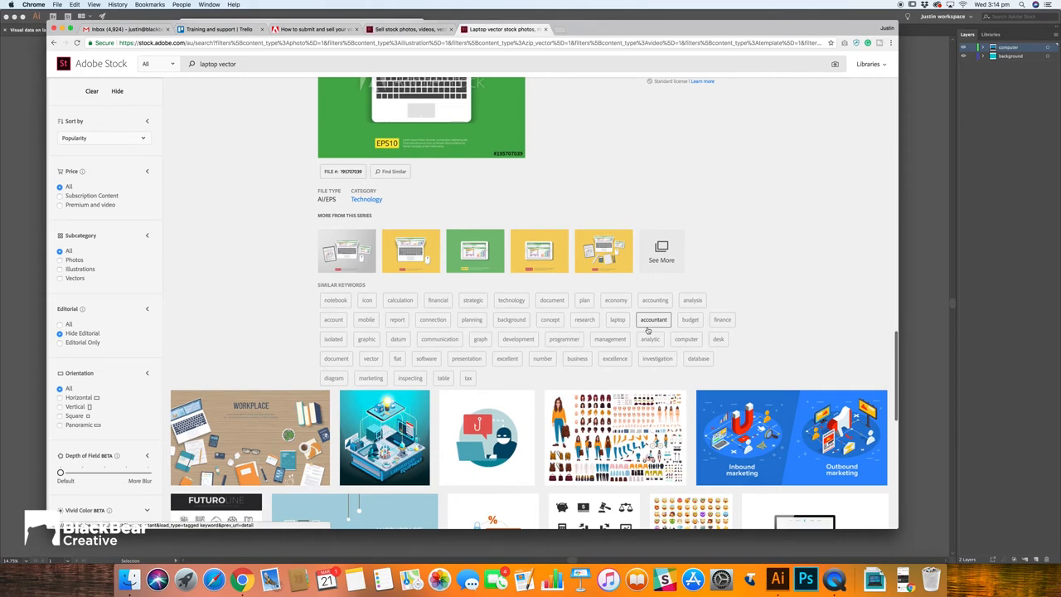
scroll(down, 3)
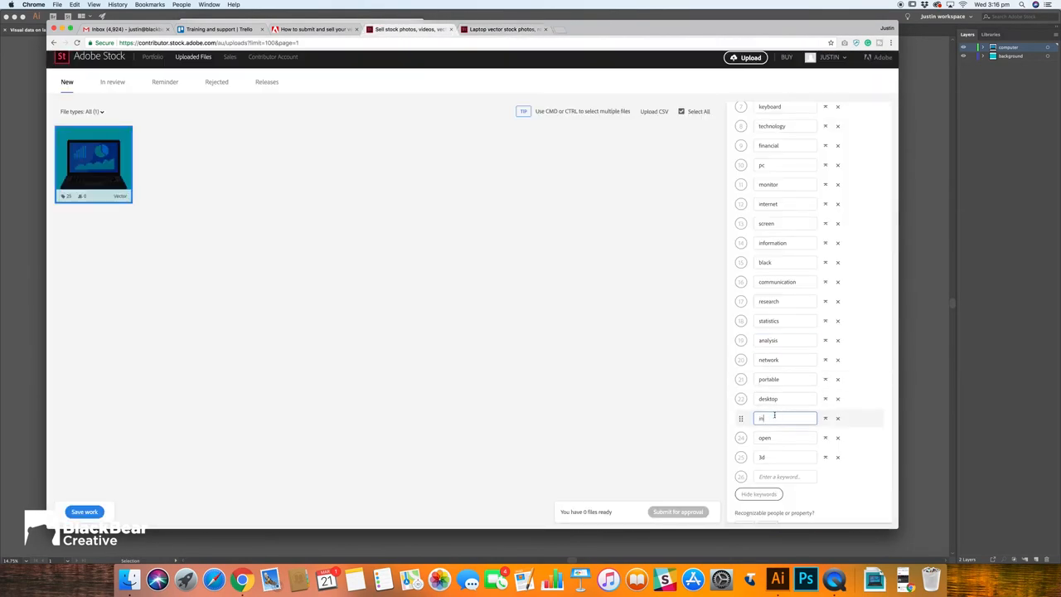
Add the keywords management, chart and graph in the empty keyword fields
text(management)
text(map)
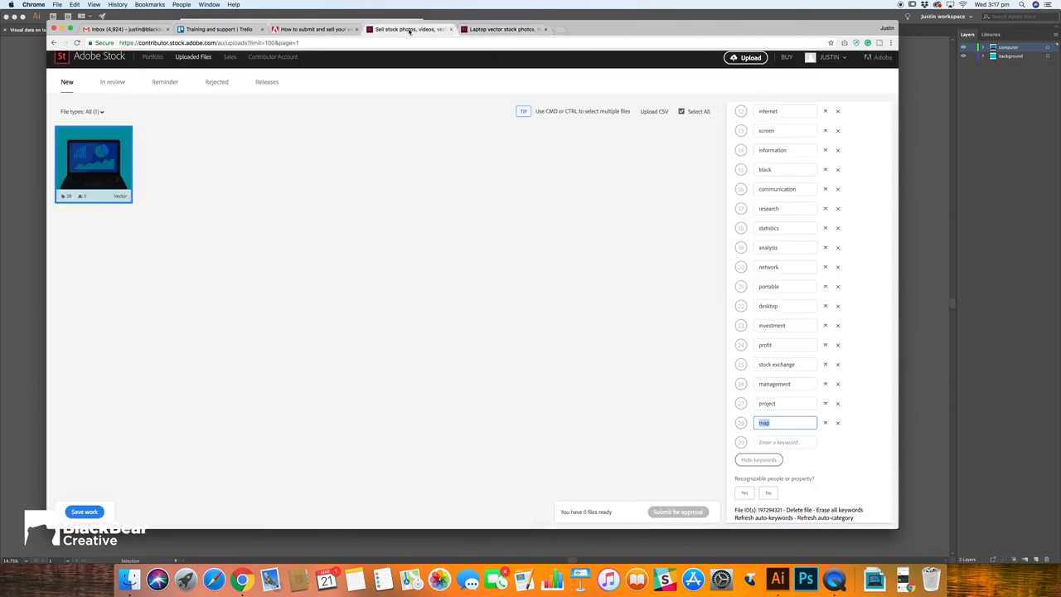
text(chart)
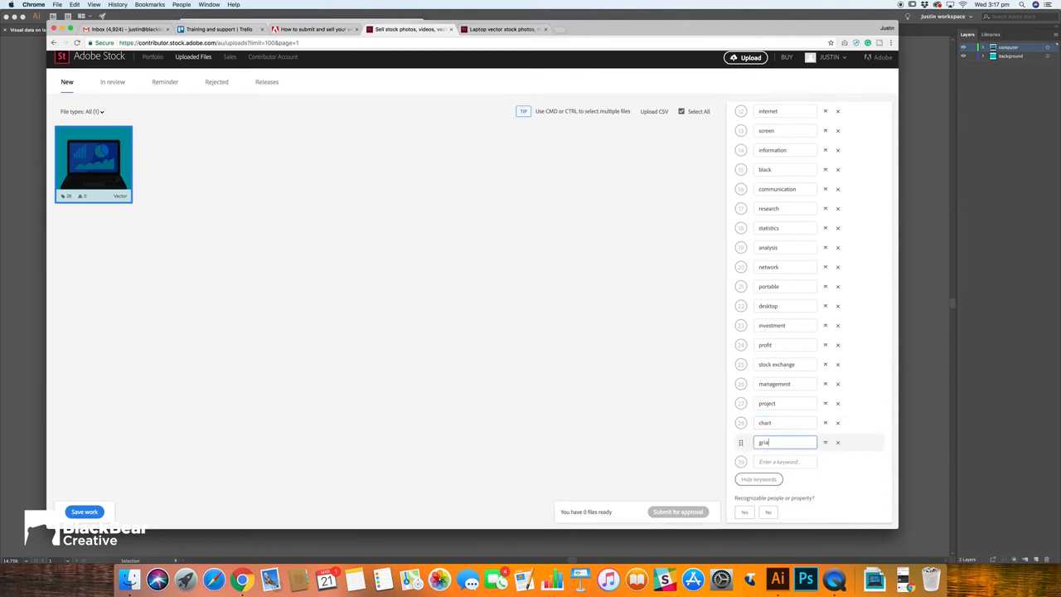
text(graph)
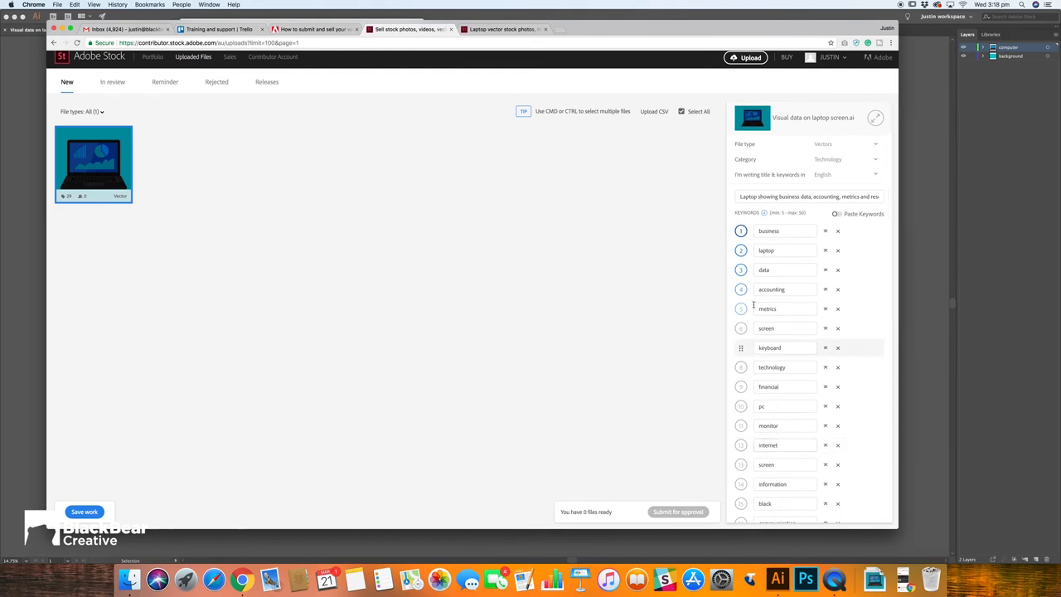
scroll(down, 3)
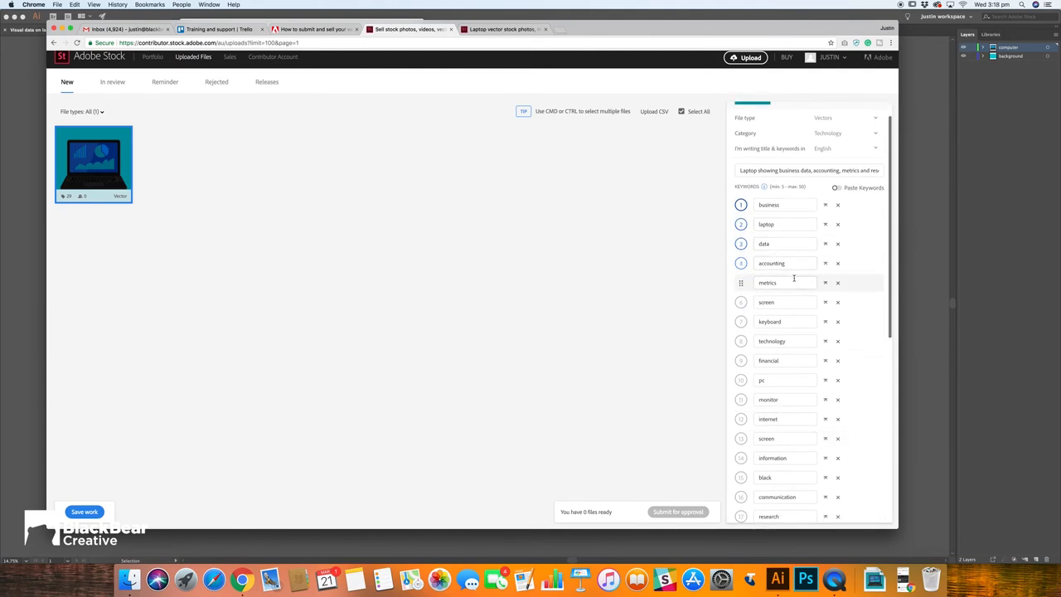
scroll(down, 3)
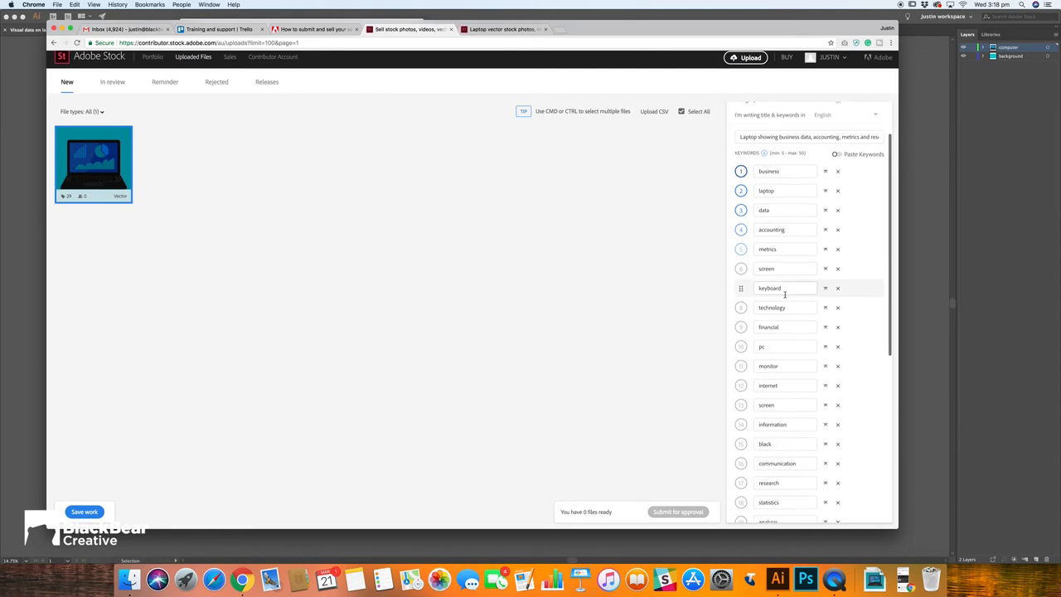
scroll(down, 3)
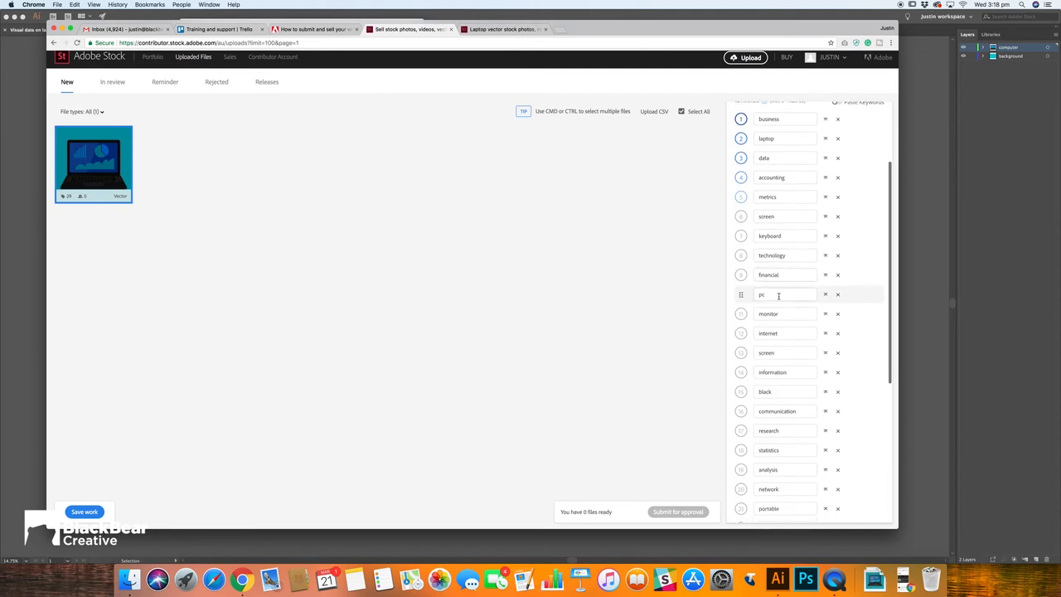
scroll(down, 3)
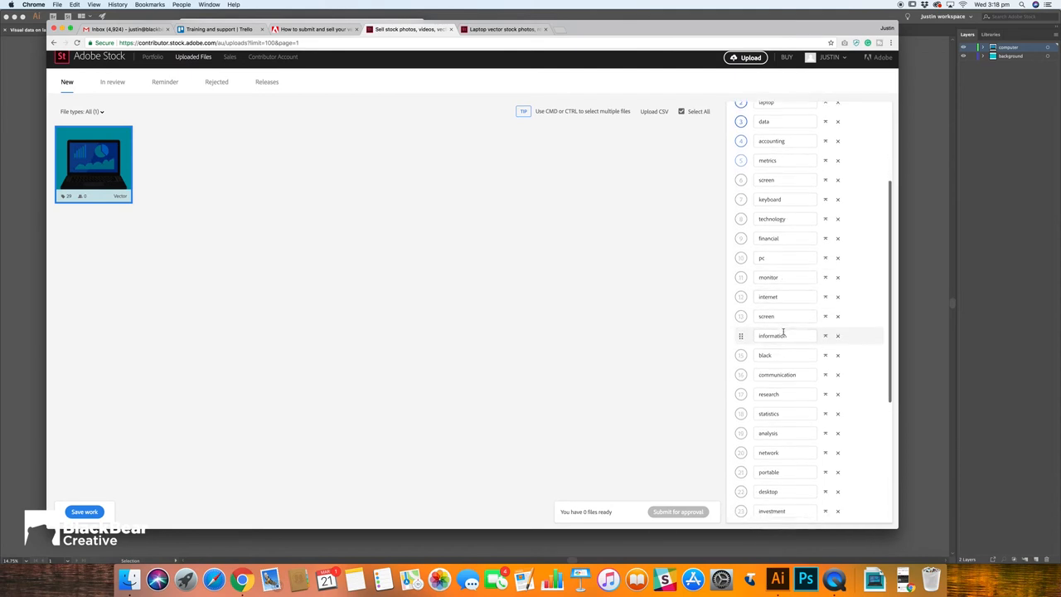
scroll(down, 3)
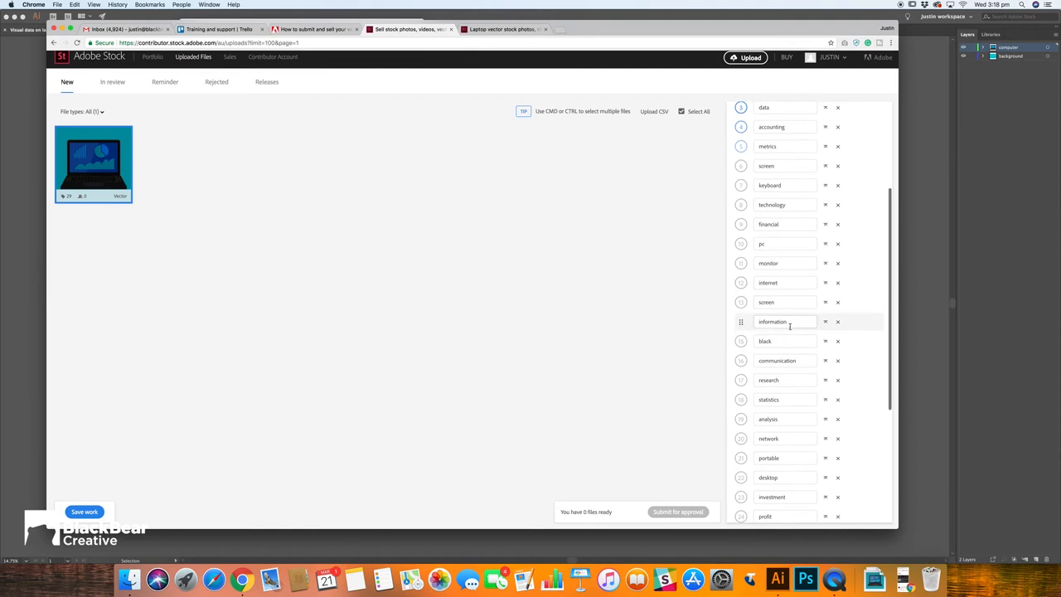
scroll(down, 3)
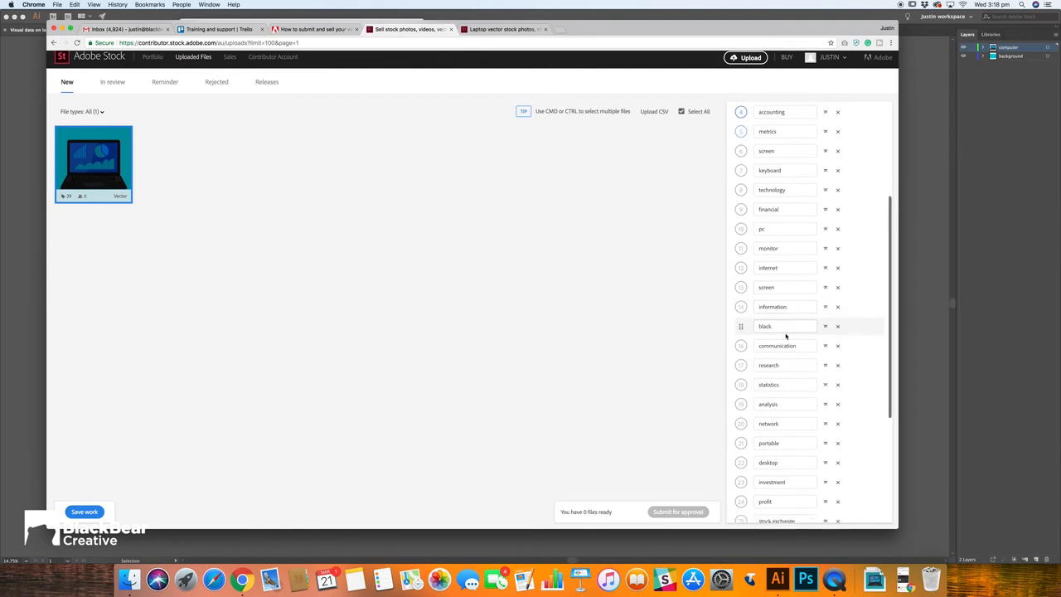
scroll(down, 3)
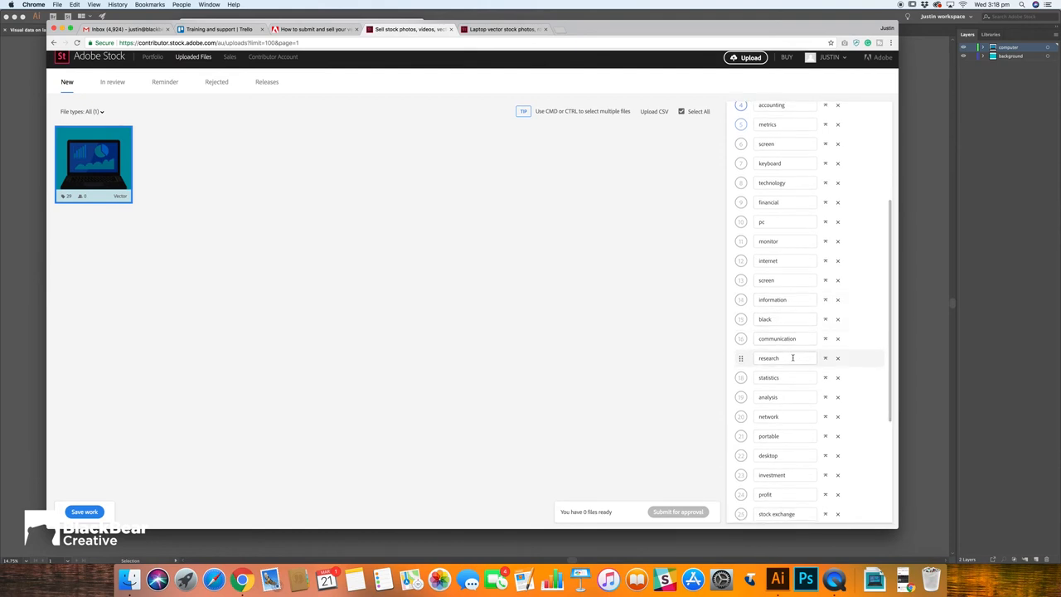
scroll(down, 3)
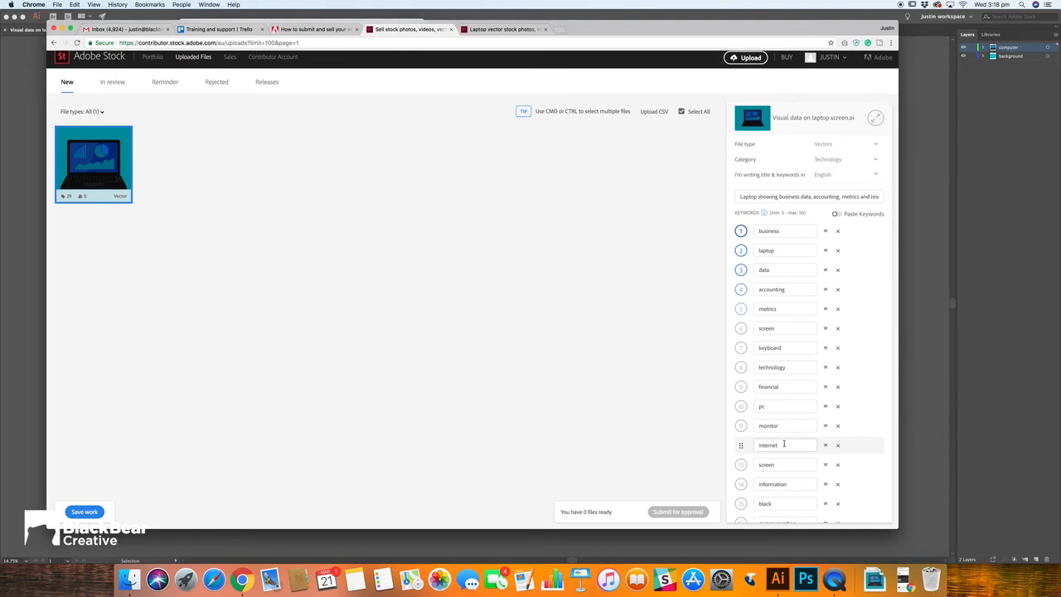
scroll(down, 3)
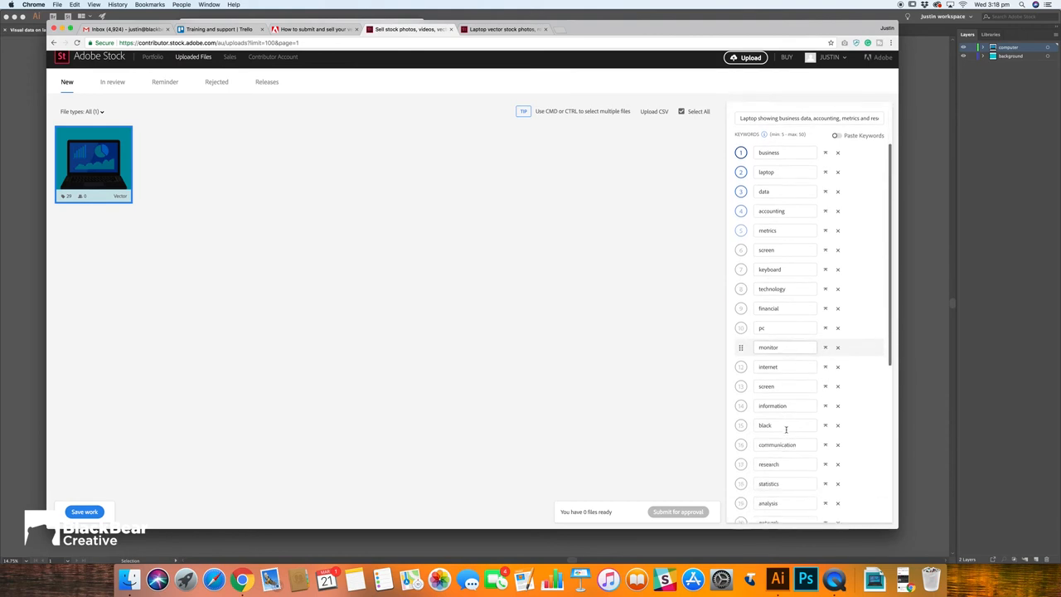
scroll(down, 3)
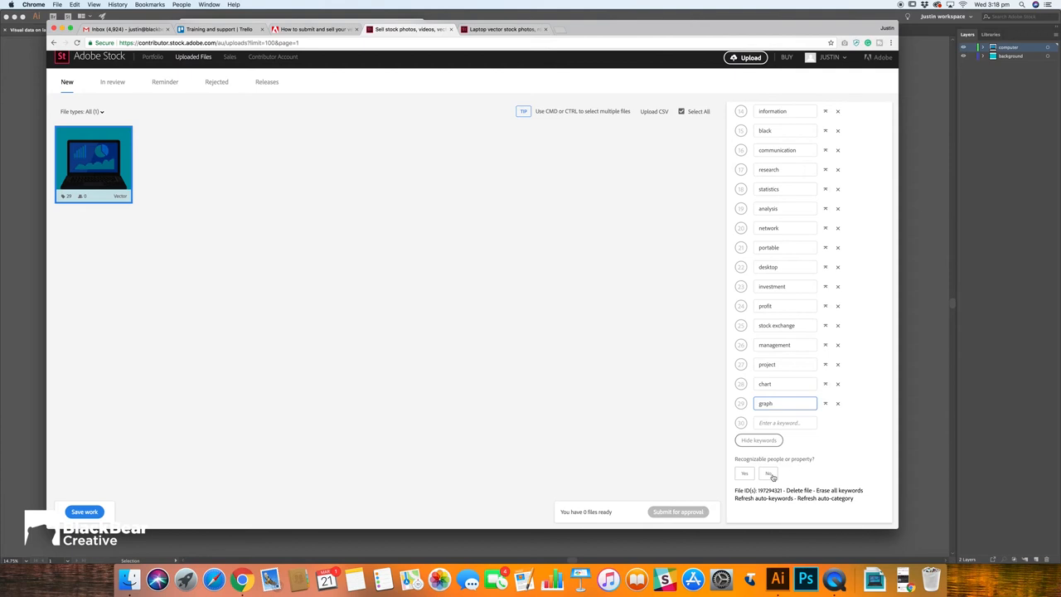
Answer No to 'Recognizable people or property?' for the laptop vector
click(767, 473)
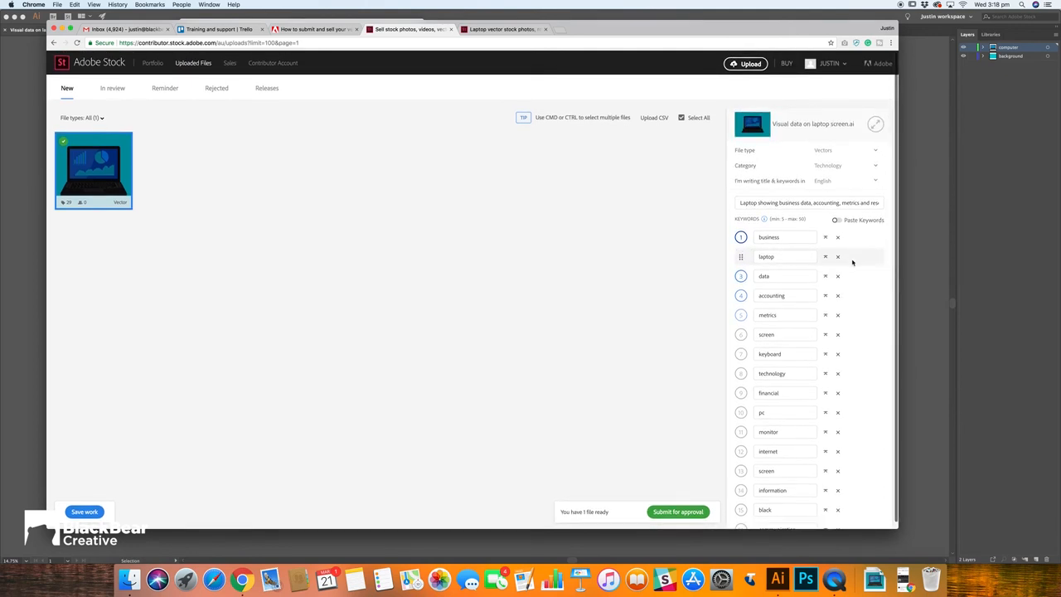
scroll(down, 3)
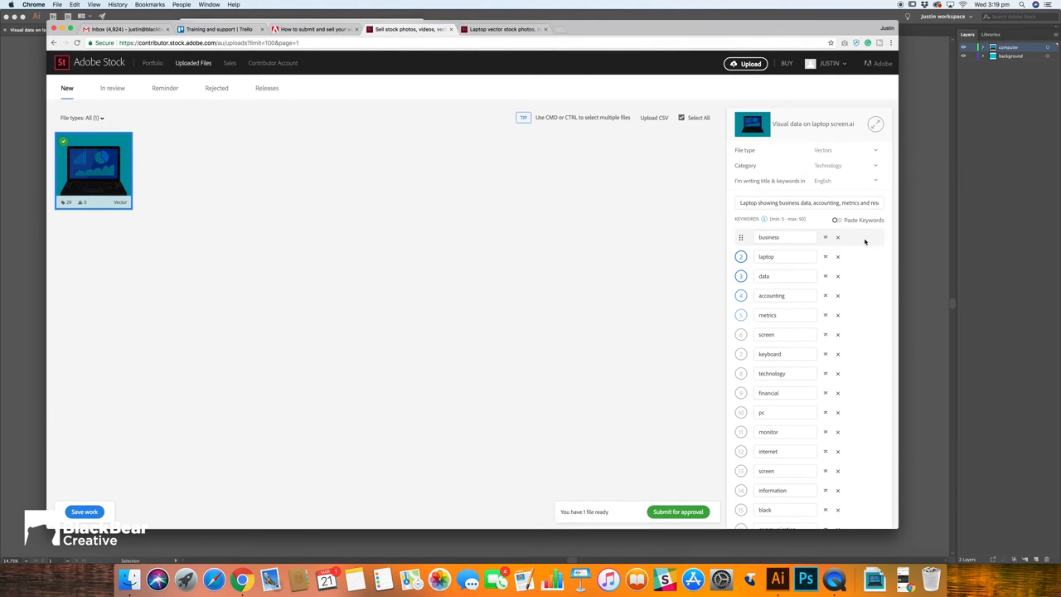
scroll(down, 3)
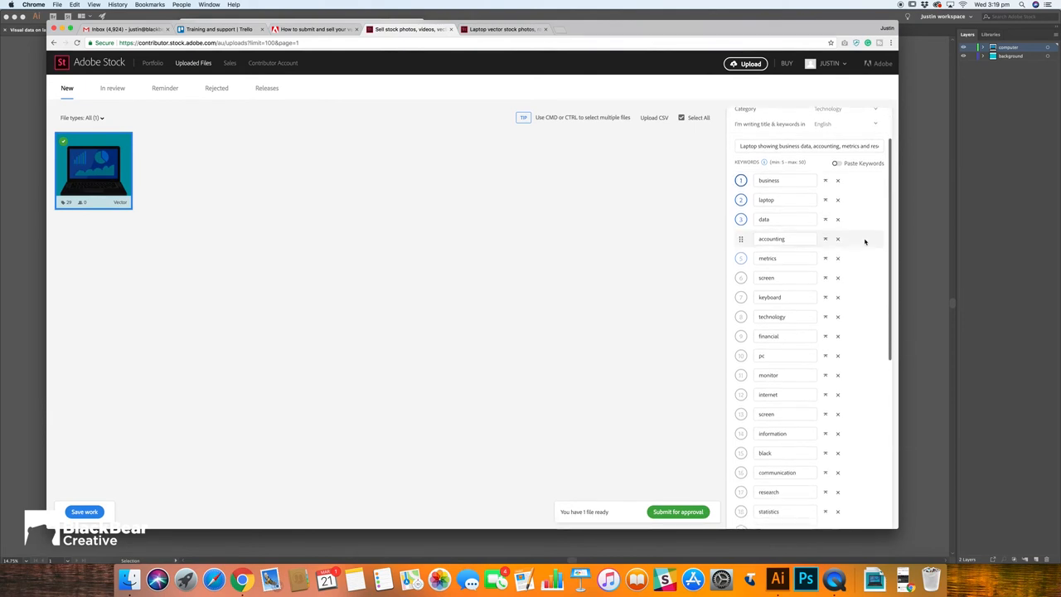
scroll(down, 3)
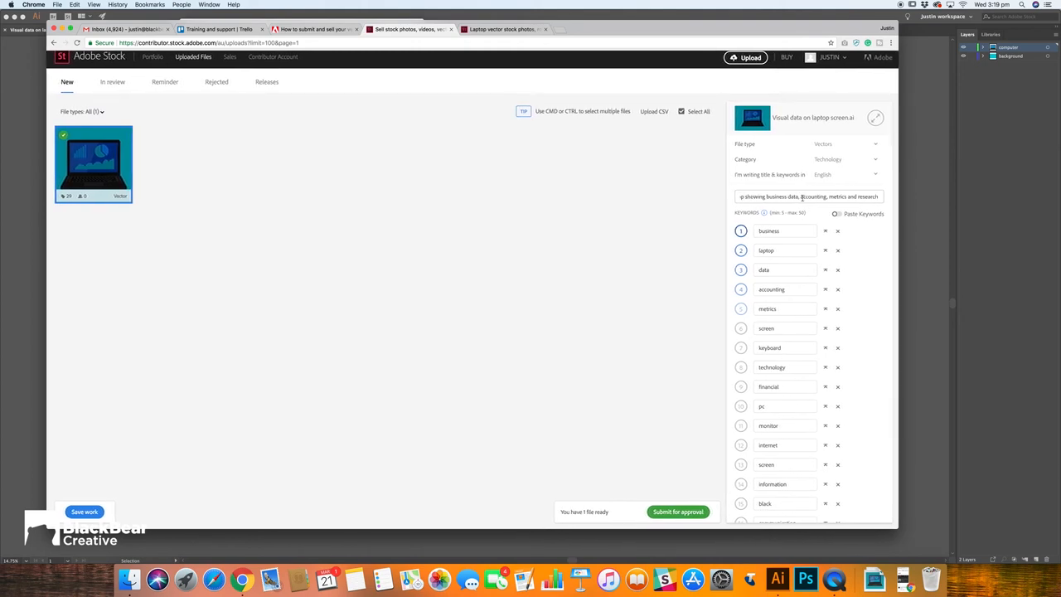
Append 'vector' to the title and start entering the keyword 'vec'
click(816, 197)
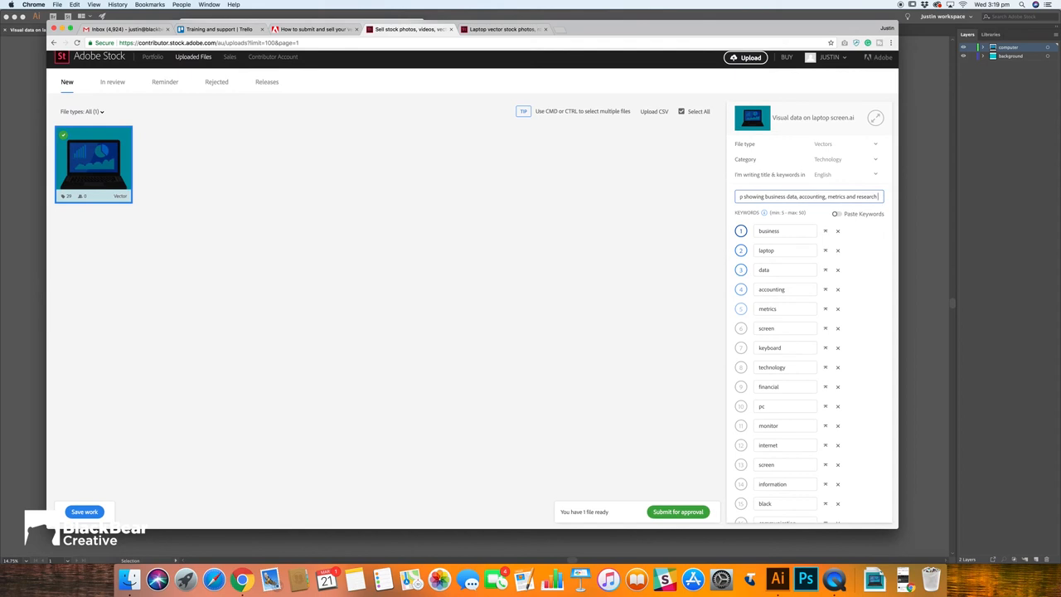
text(vector)
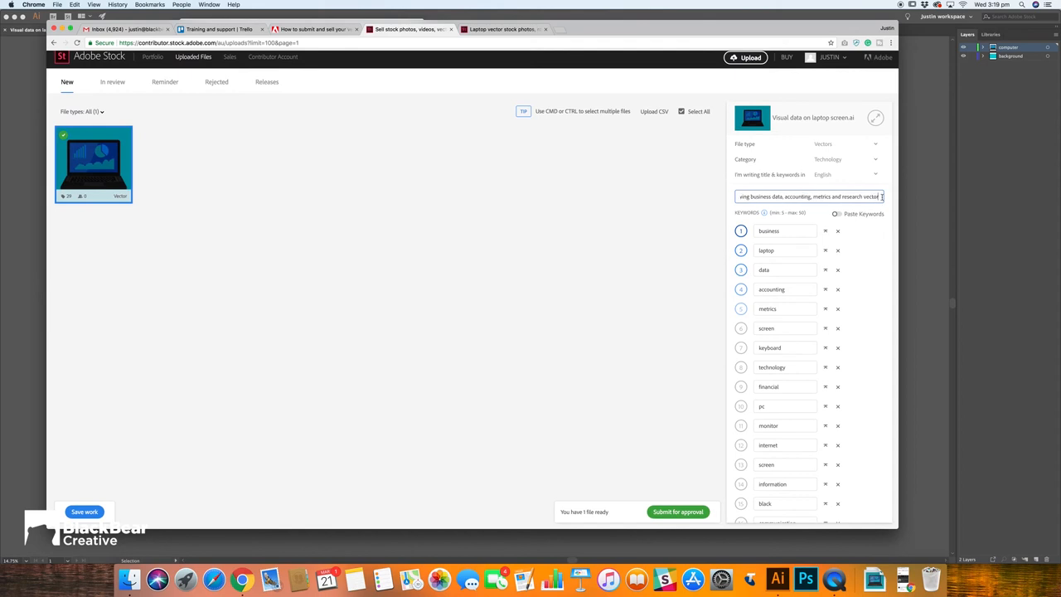
scroll(down, 3)
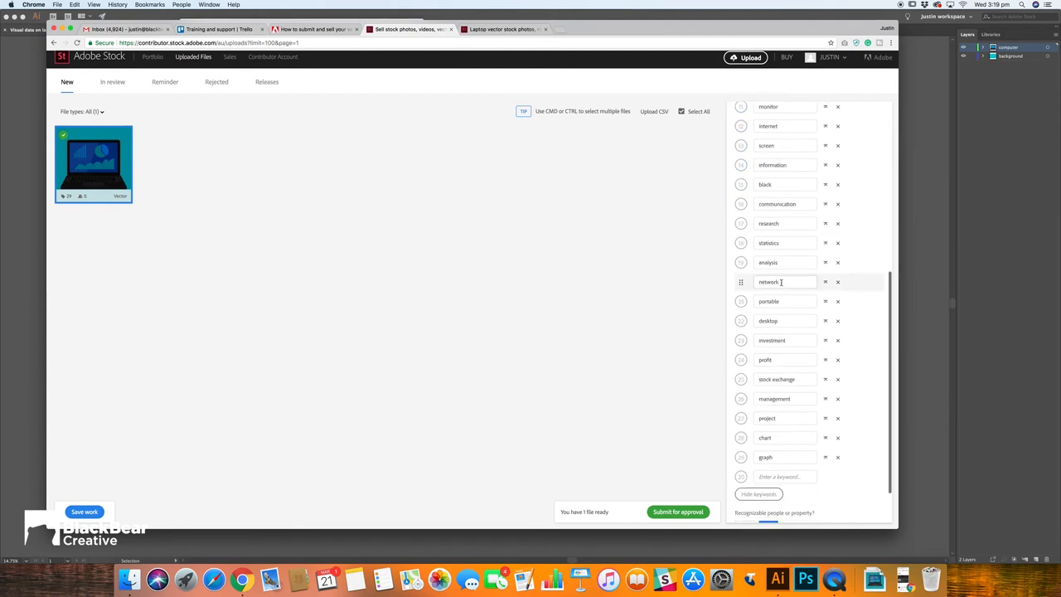
scroll(down, 3)
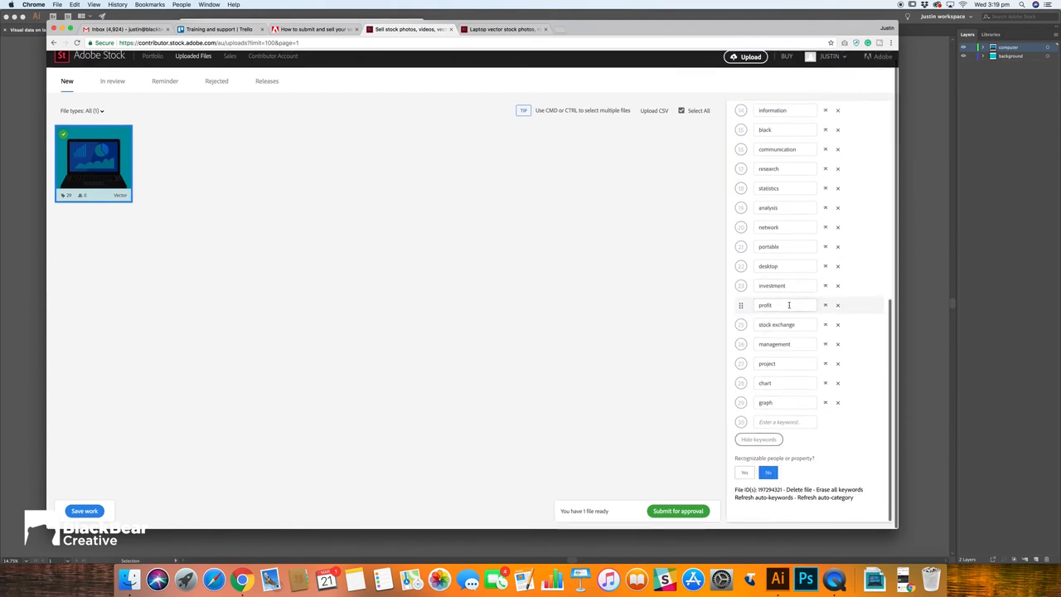
text(vec)
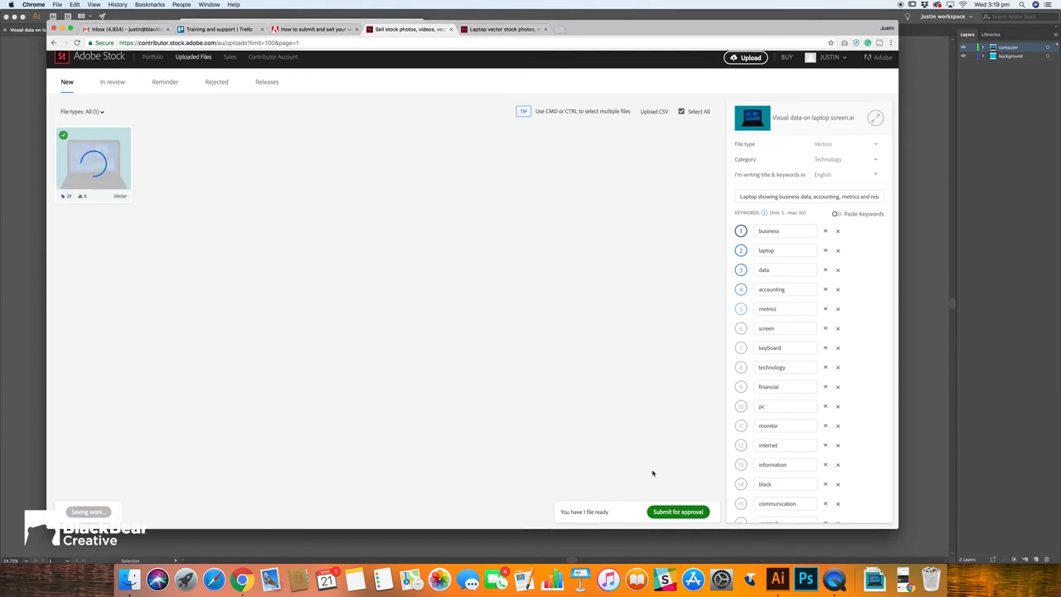
Submit the laptop vector for approval, confirm the dialog, and view files in review
click(678, 511)
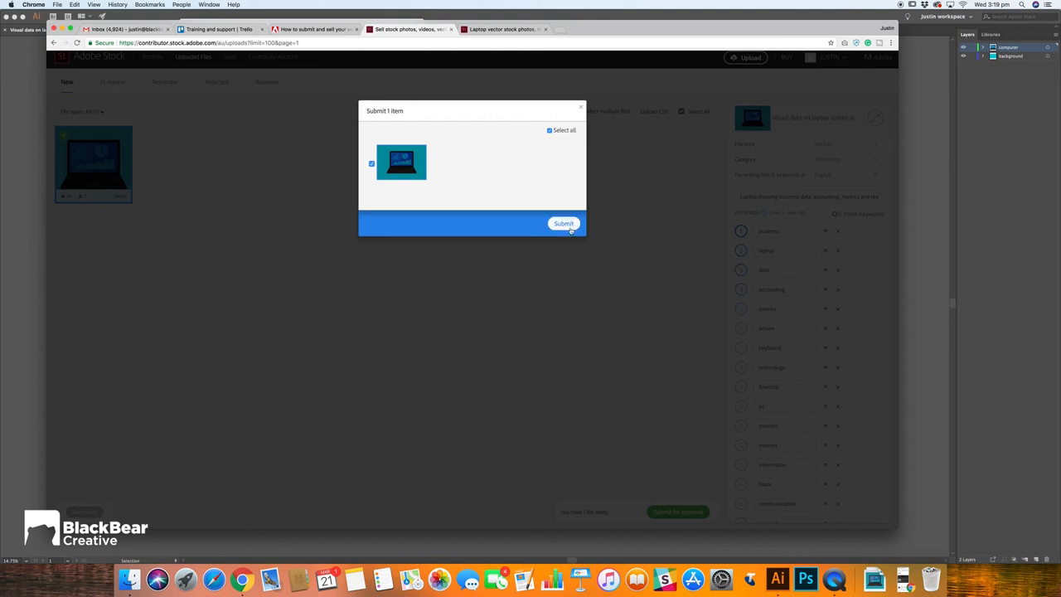
click(563, 223)
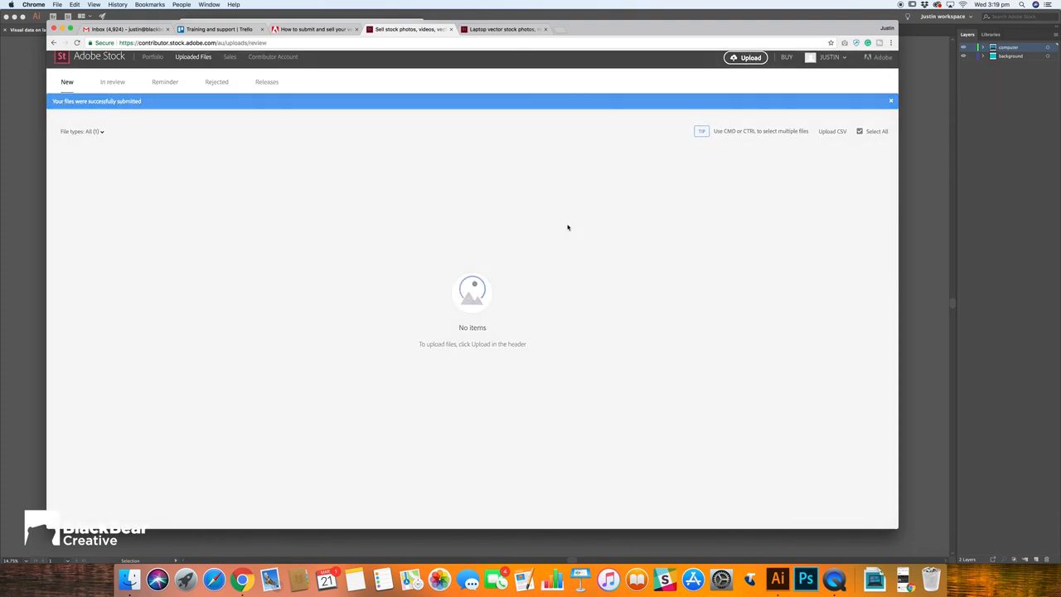
click(110, 81)
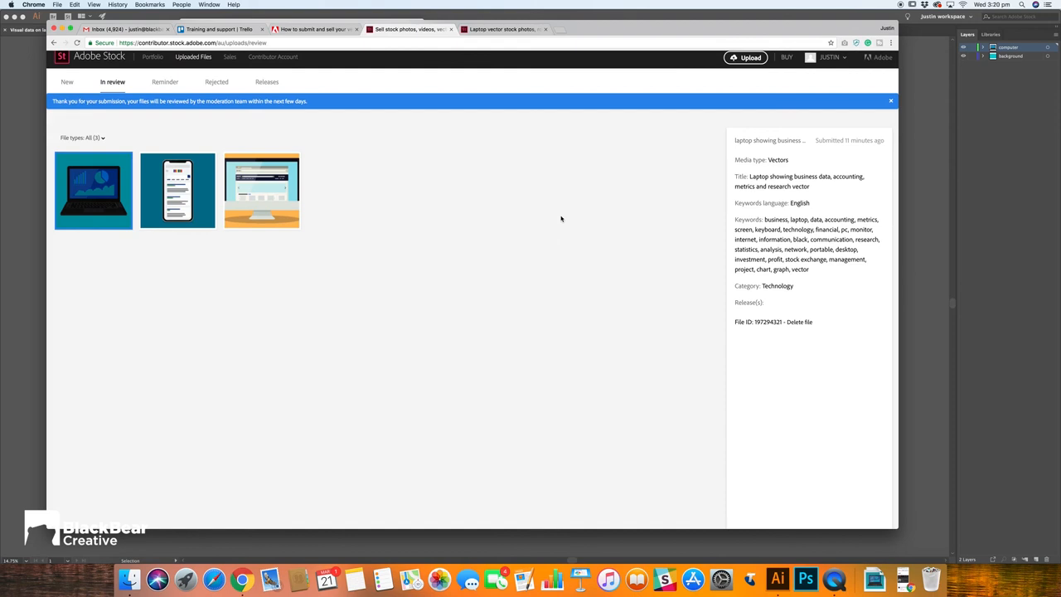
mouse_move(568, 225)
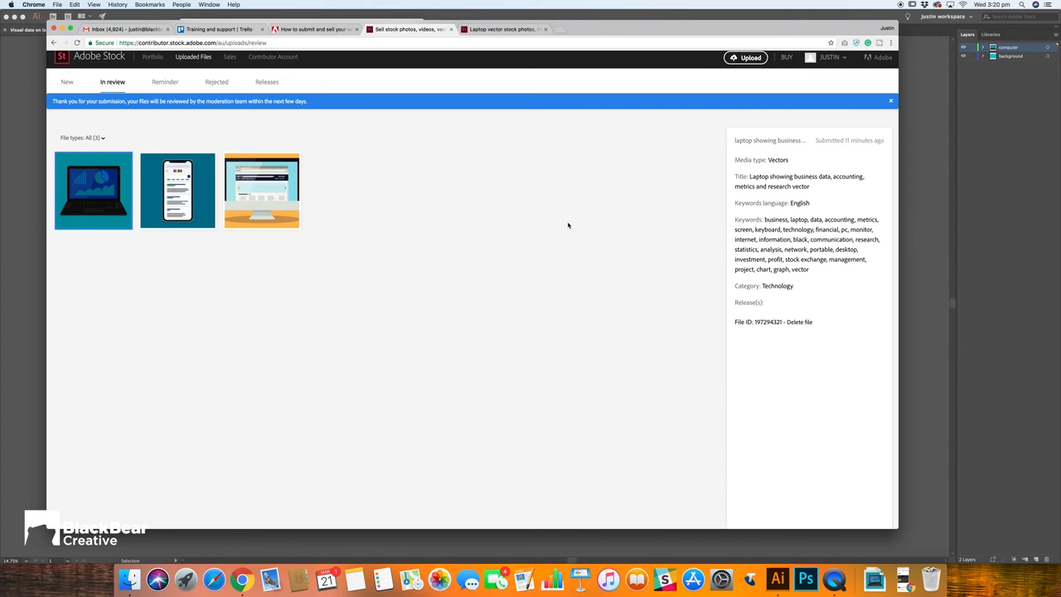
mouse_move(879, 539)
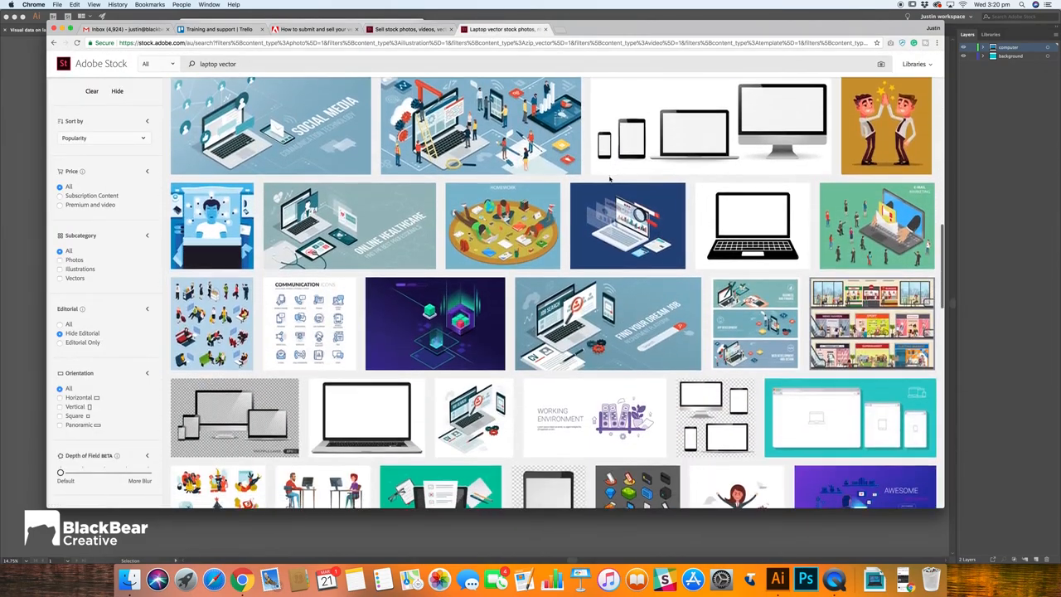
Scroll through the 'laptop vector' search results before leaving that tab
scroll(down, 3)
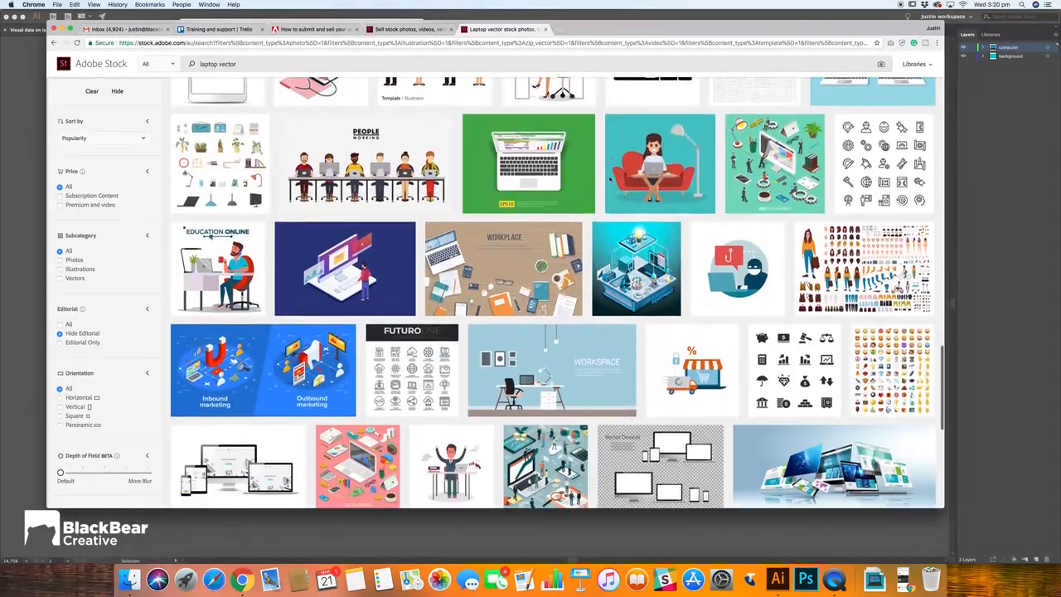
scroll(down, 3)
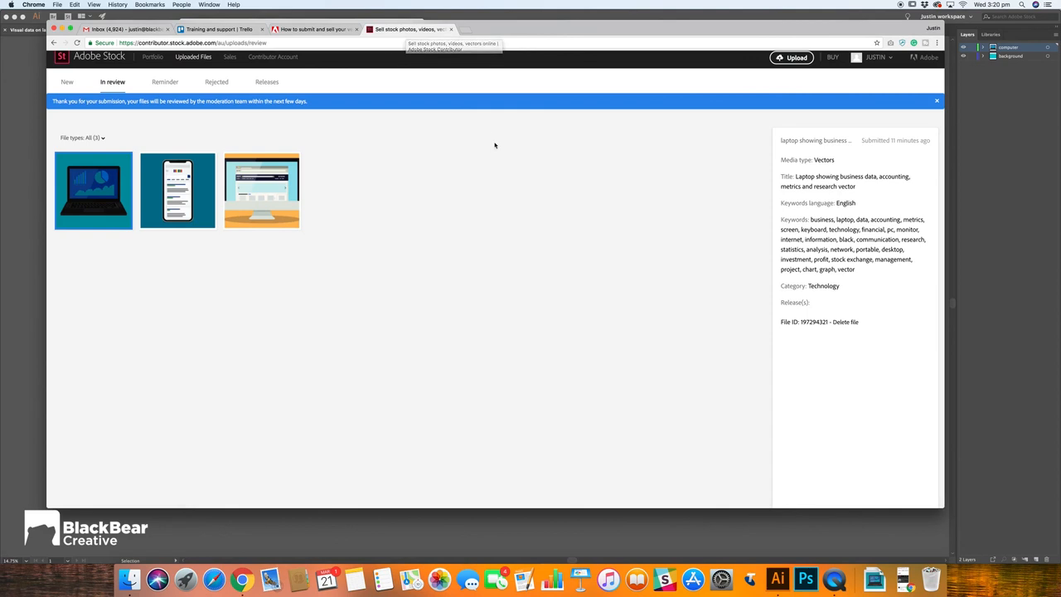
mouse_move(529, 193)
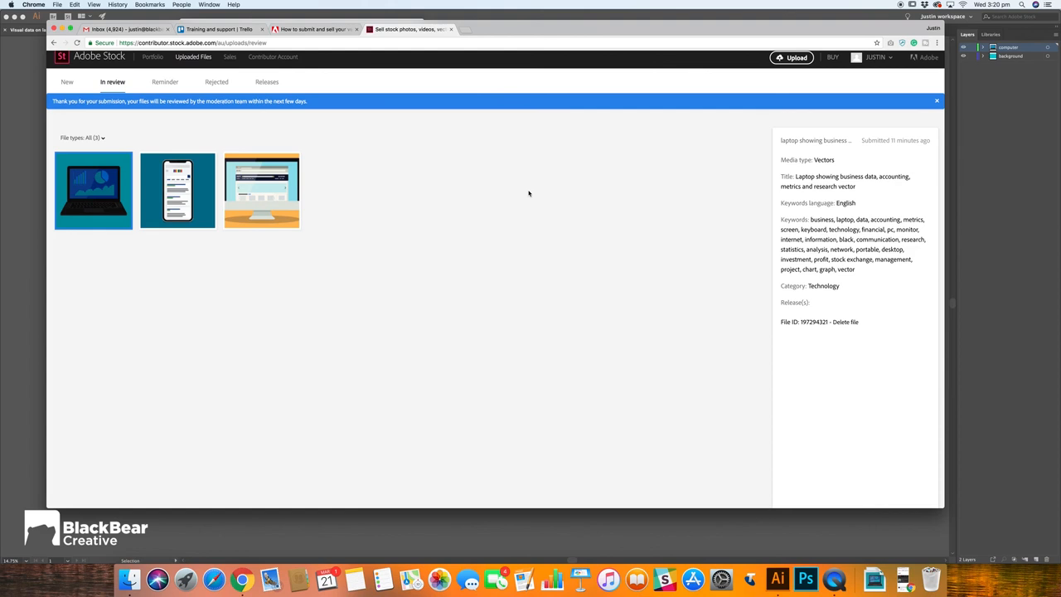
scroll(down, 3)
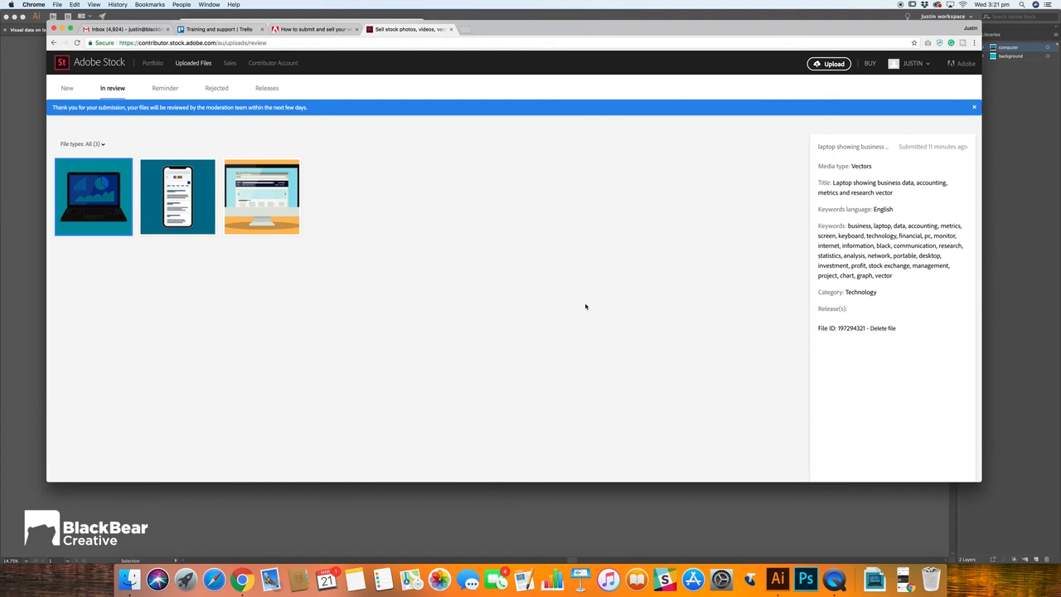
mouse_move(587, 307)
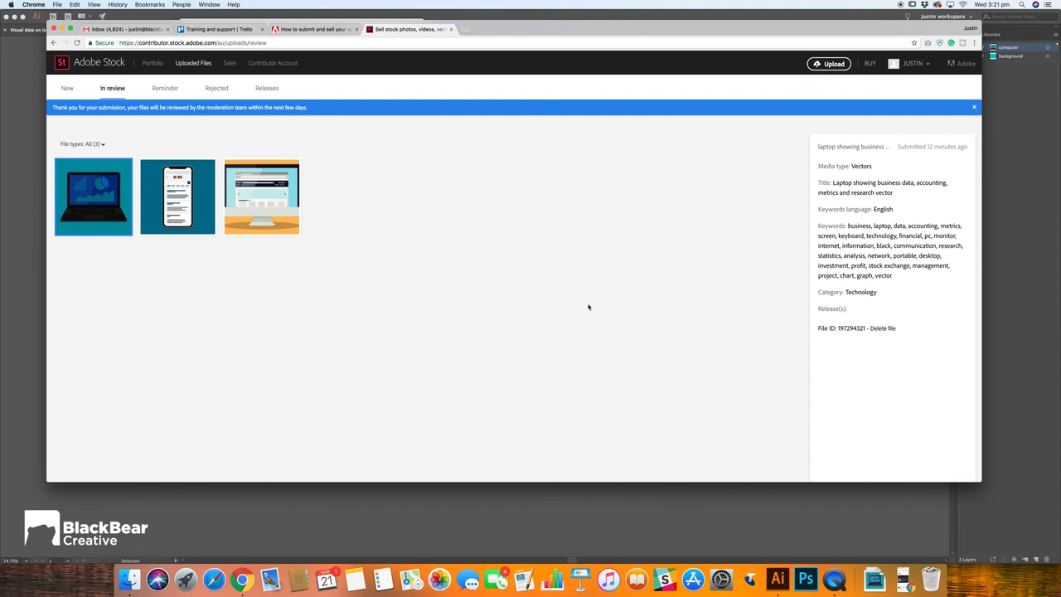
mouse_move(542, 274)
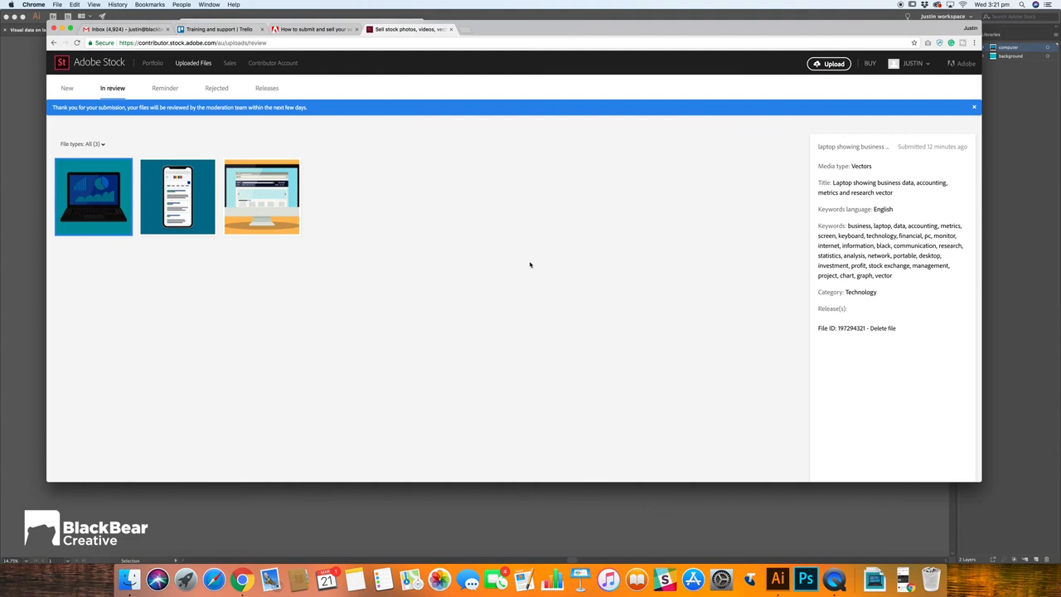
mouse_move(830, 80)
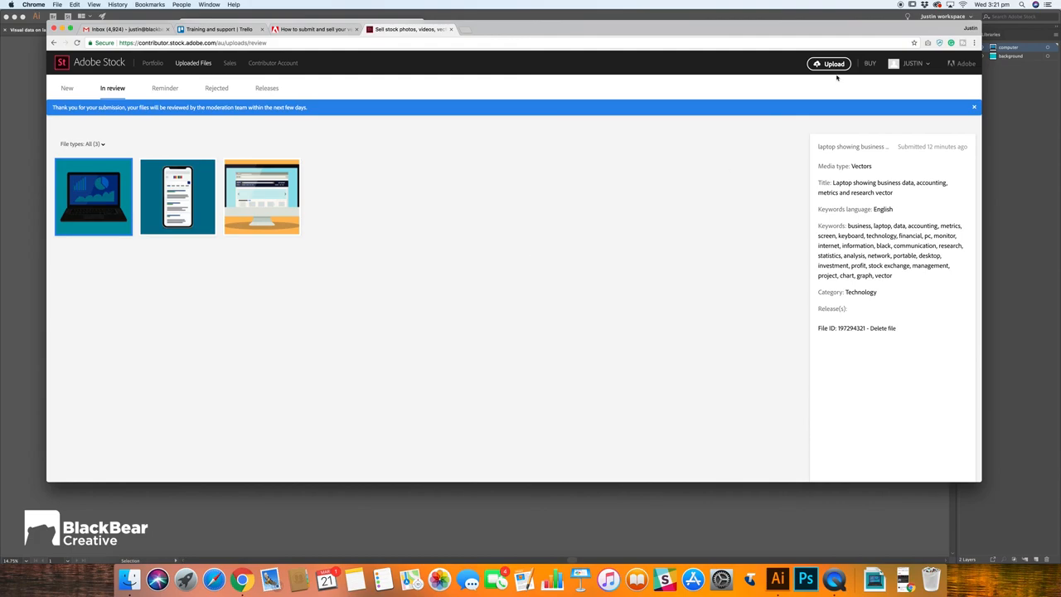